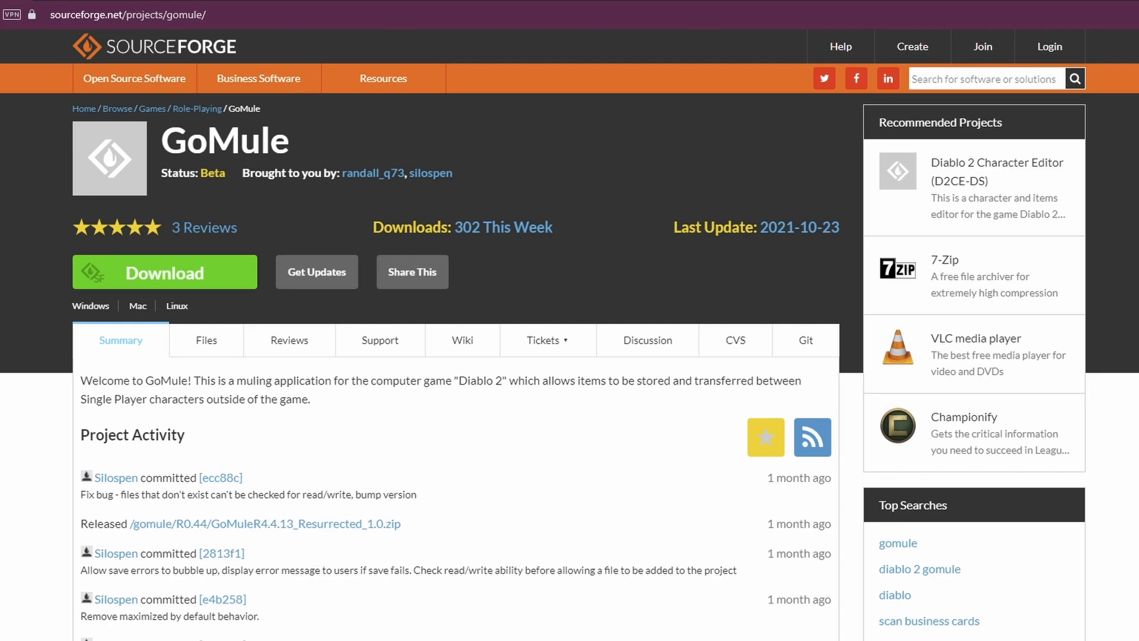
{"action": "mouse_move", "coordinate": [233, 211]}
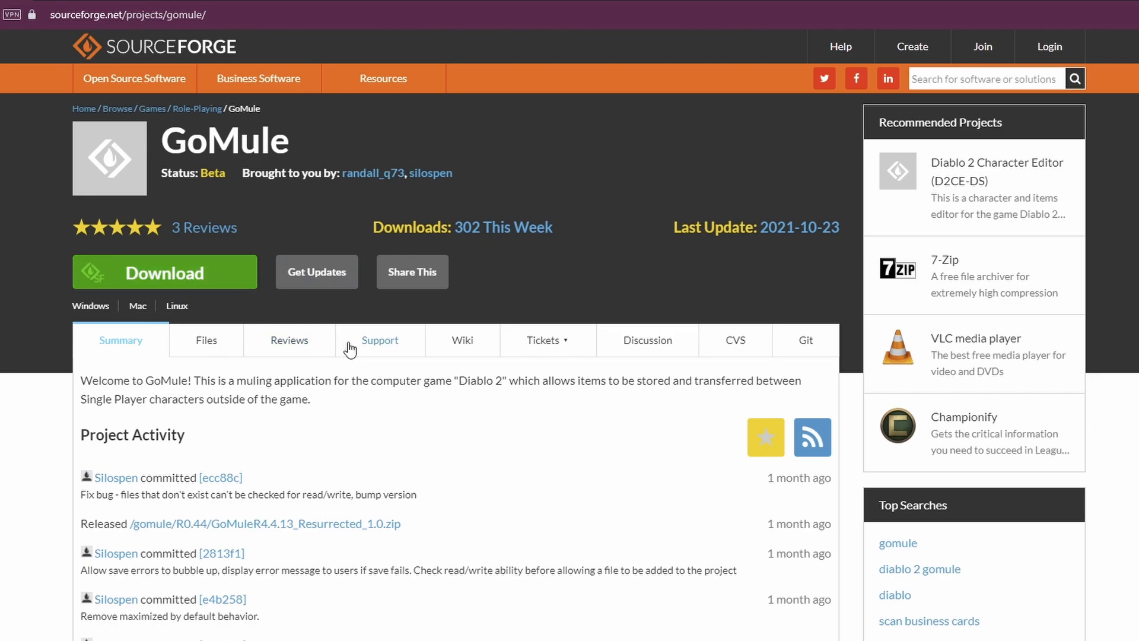
Start downloading GoMuleR4.4.13_Resurrected_1.0.zip from the SourceForge project page
{"action": "left_click", "coordinate": [164, 273]}
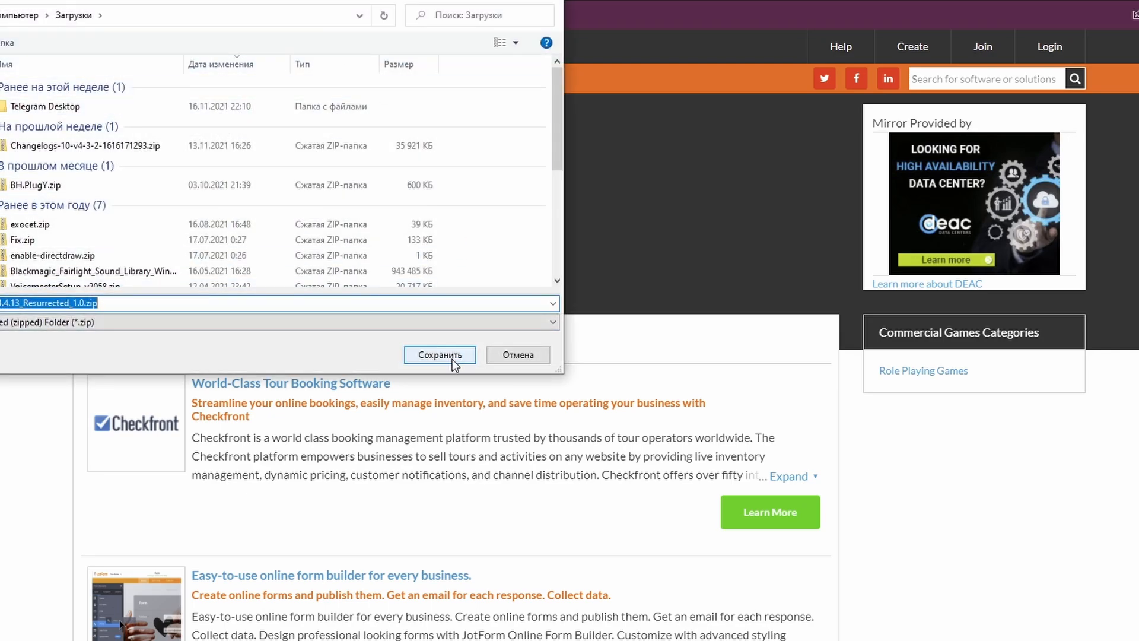
Save the GoMule zip to Downloads, browse its GoMule folder, then minimize Explorer
{"action": "left_click", "coordinate": [439, 355]}
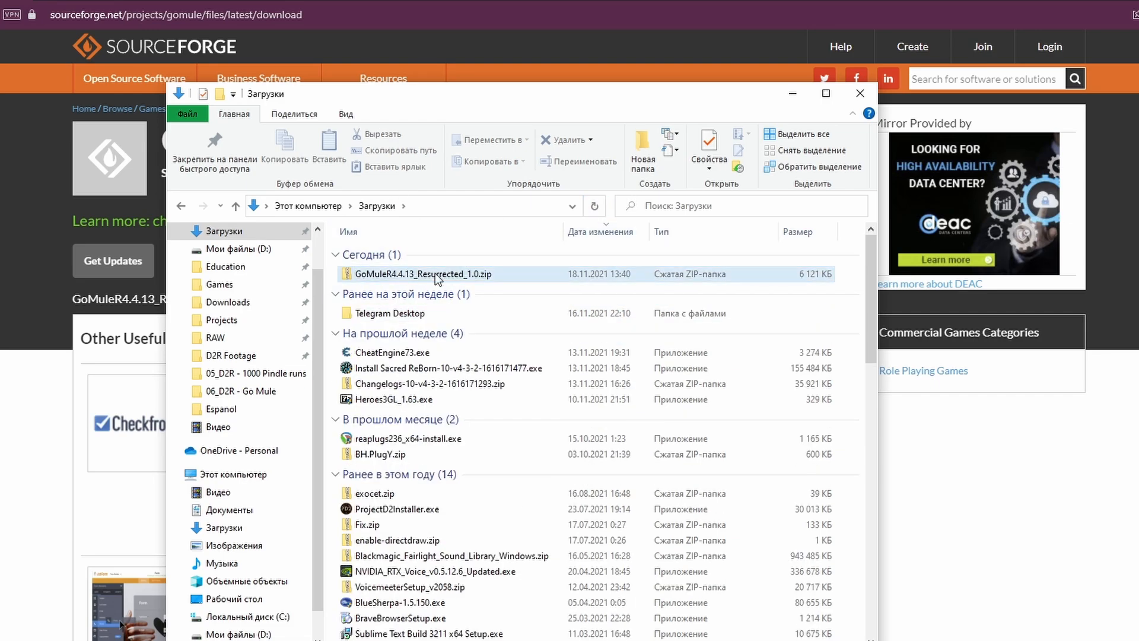
{"action": "double_click", "coordinate": [421, 274]}
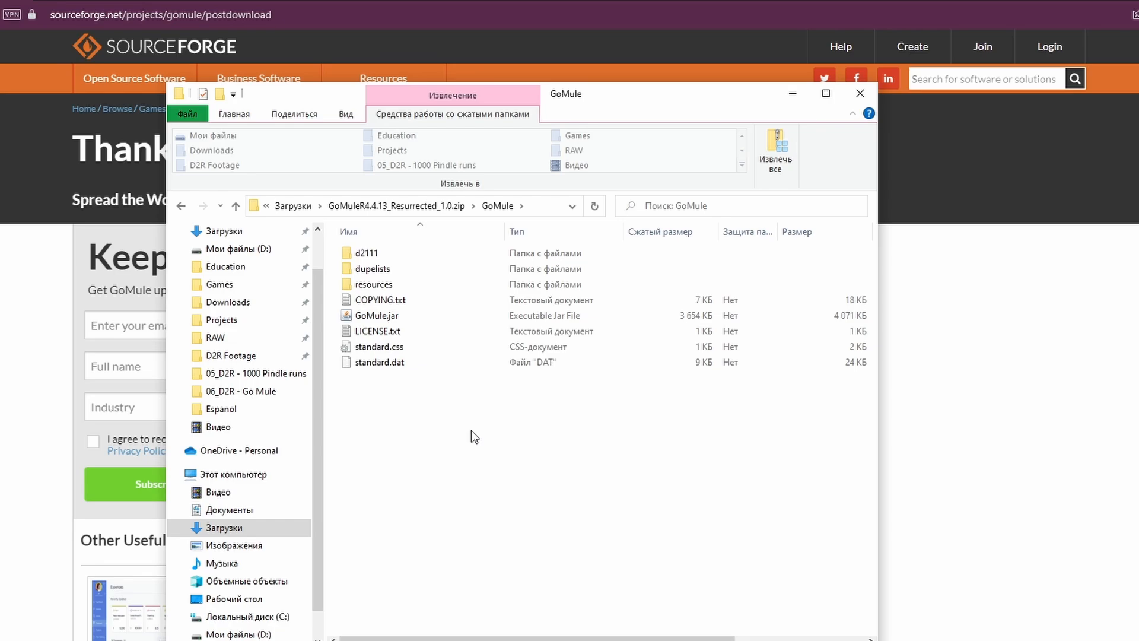
{"action": "mouse_move", "coordinate": [758, 163]}
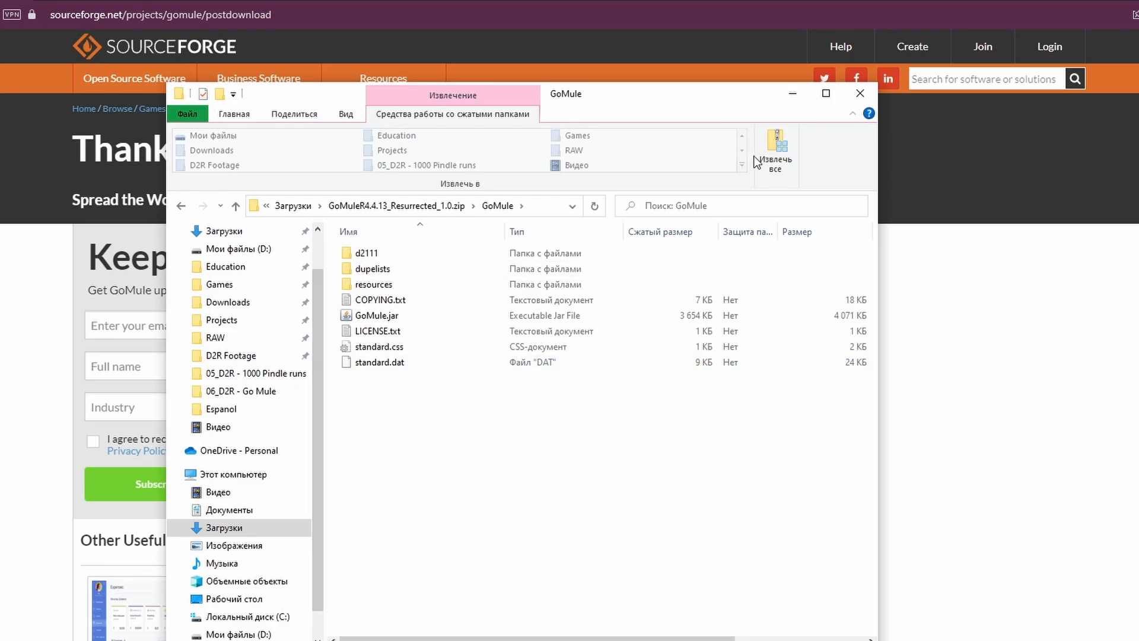
{"action": "mouse_move", "coordinate": [792, 95]}
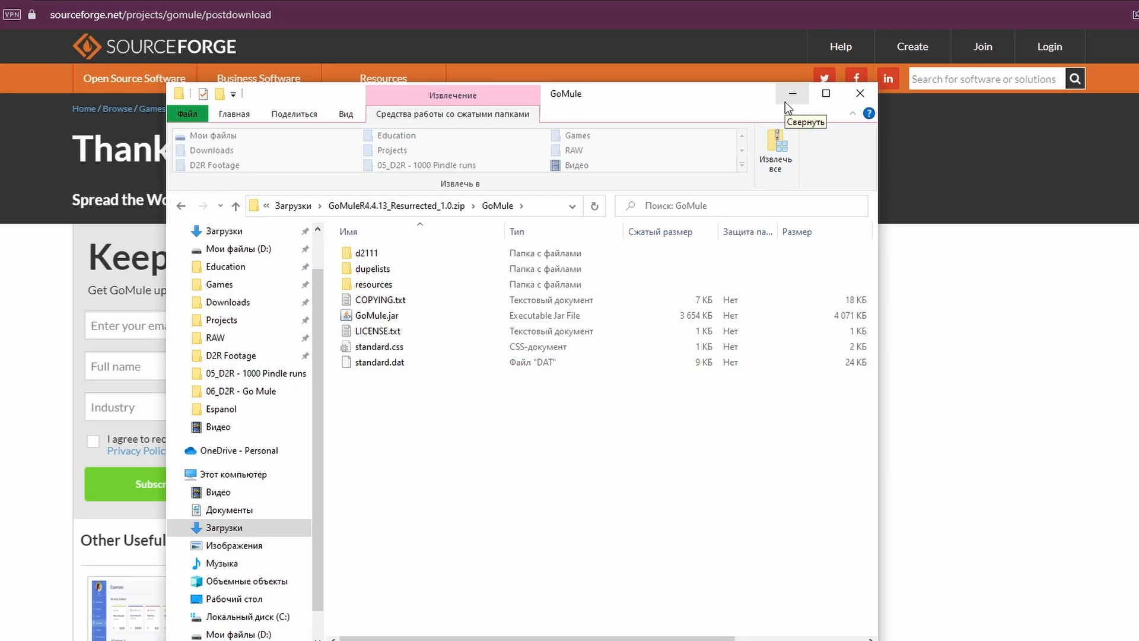
{"action": "left_click", "coordinate": [792, 93]}
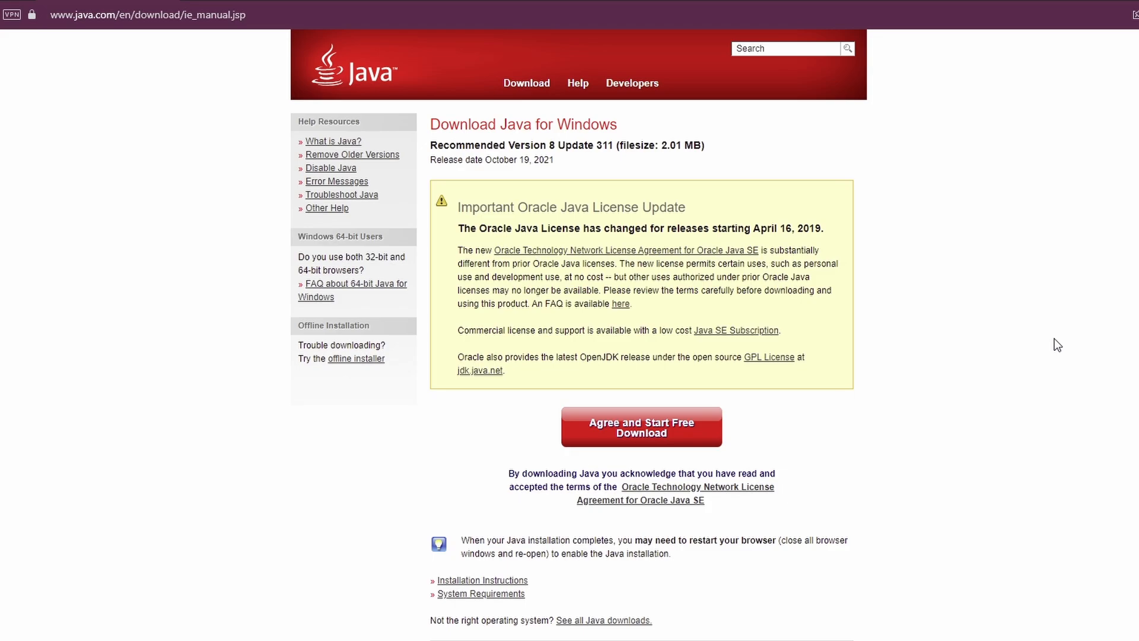
{"action": "mouse_move", "coordinate": [971, 236]}
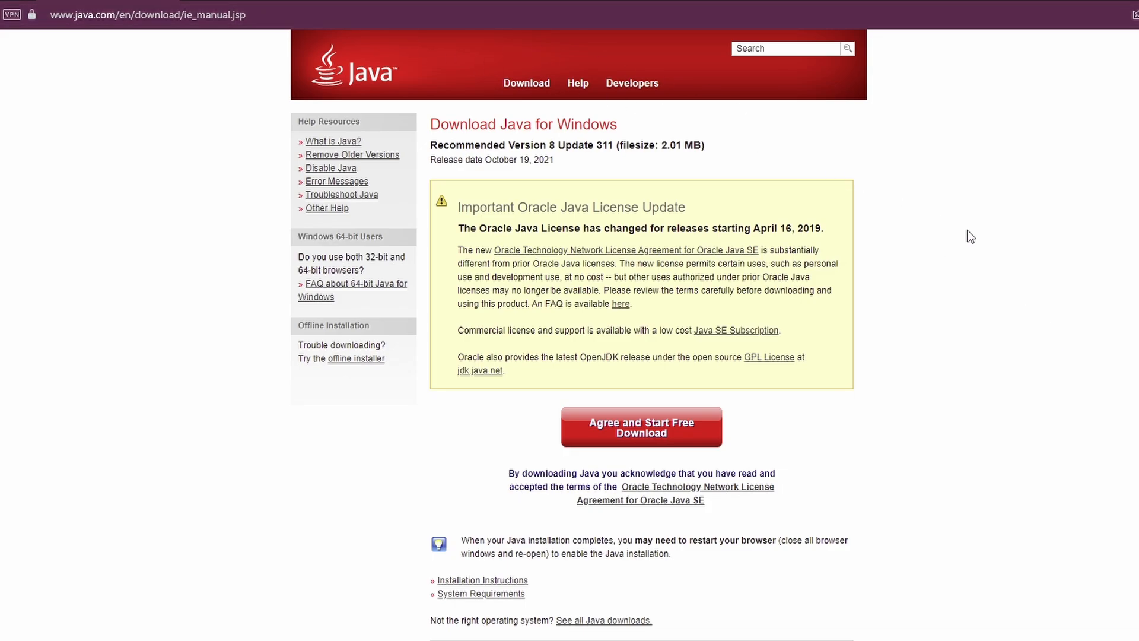
{"action": "mouse_move", "coordinate": [947, 237]}
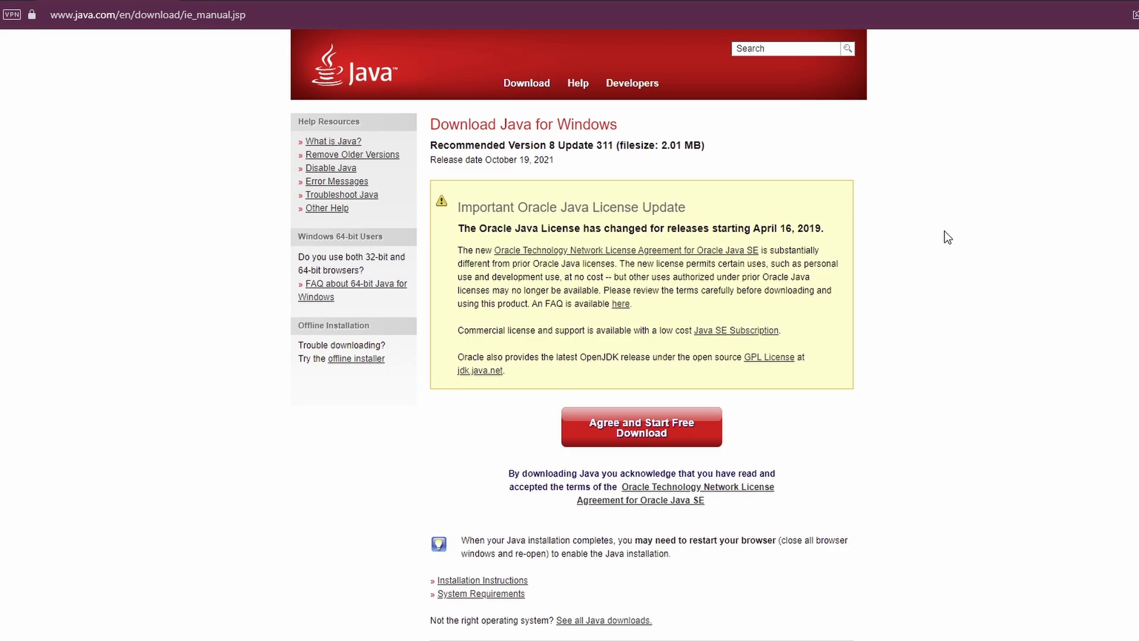
{"action": "mouse_move", "coordinate": [1053, 173]}
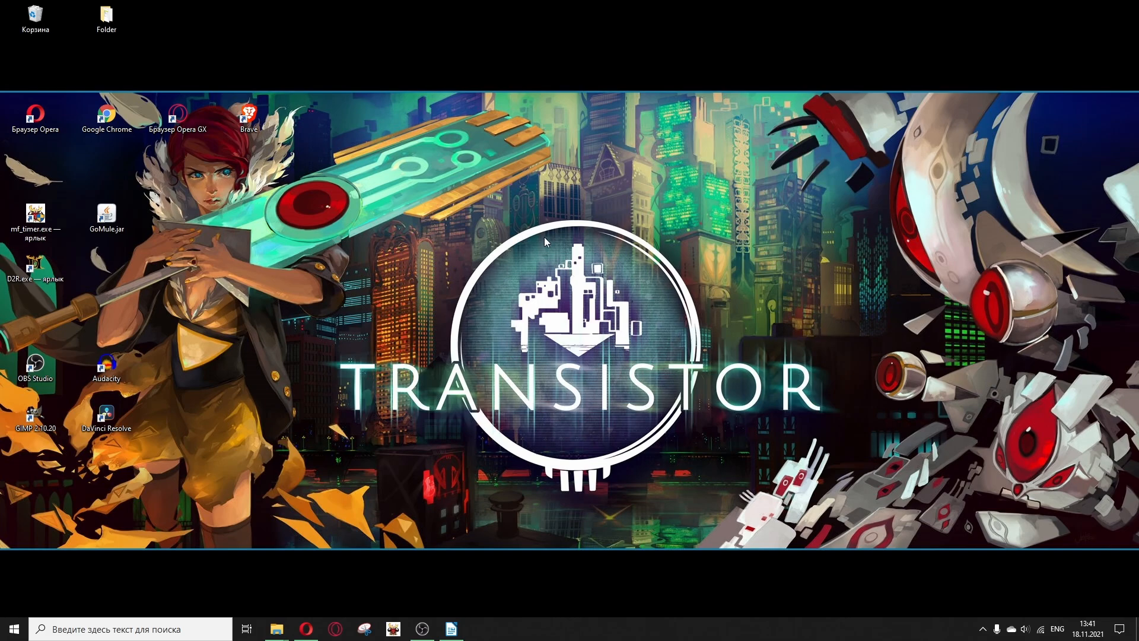
{"action": "mouse_move", "coordinate": [366, 341]}
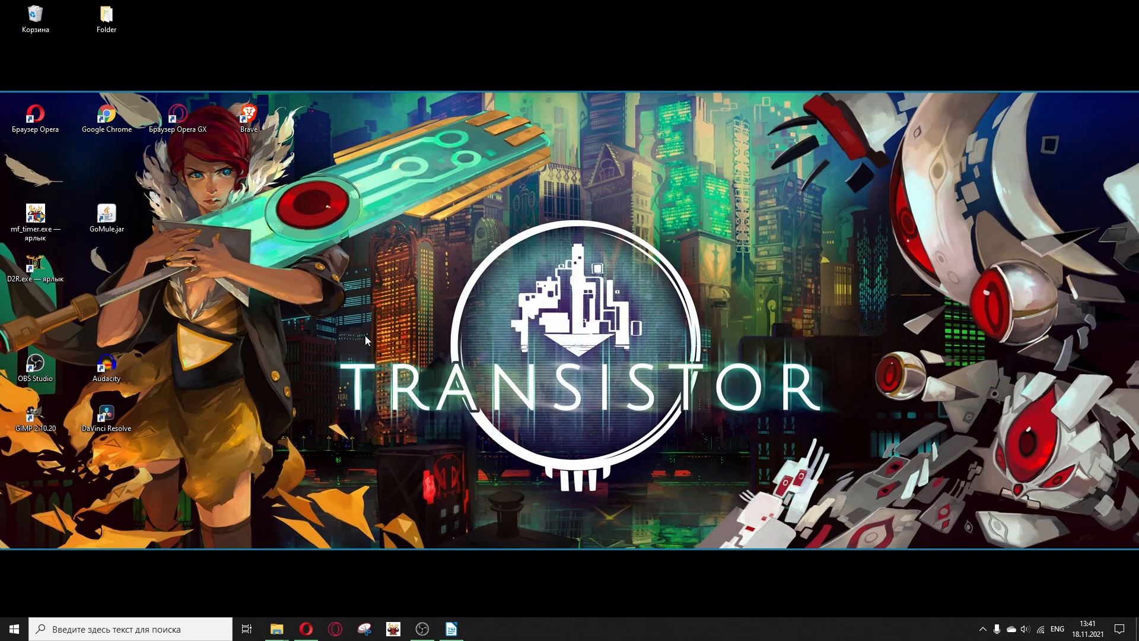
{"action": "mouse_move", "coordinate": [157, 227]}
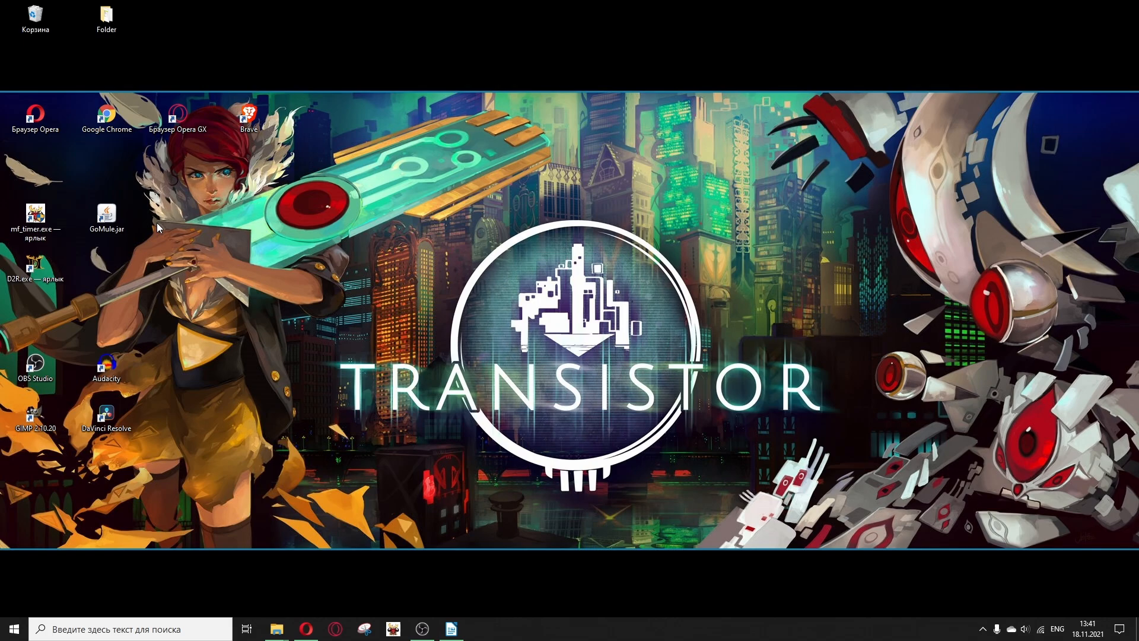
{"action": "mouse_move", "coordinate": [106, 214]}
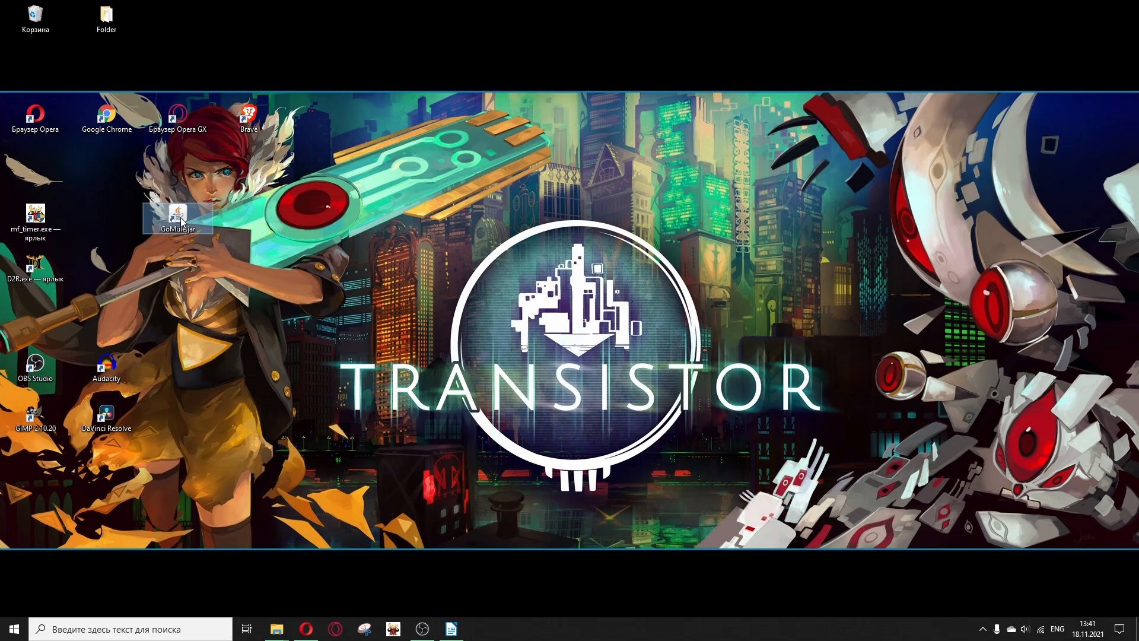
Launch GoMule from the GoMule.jar icon on the desktop
{"action": "double_click", "coordinate": [179, 215]}
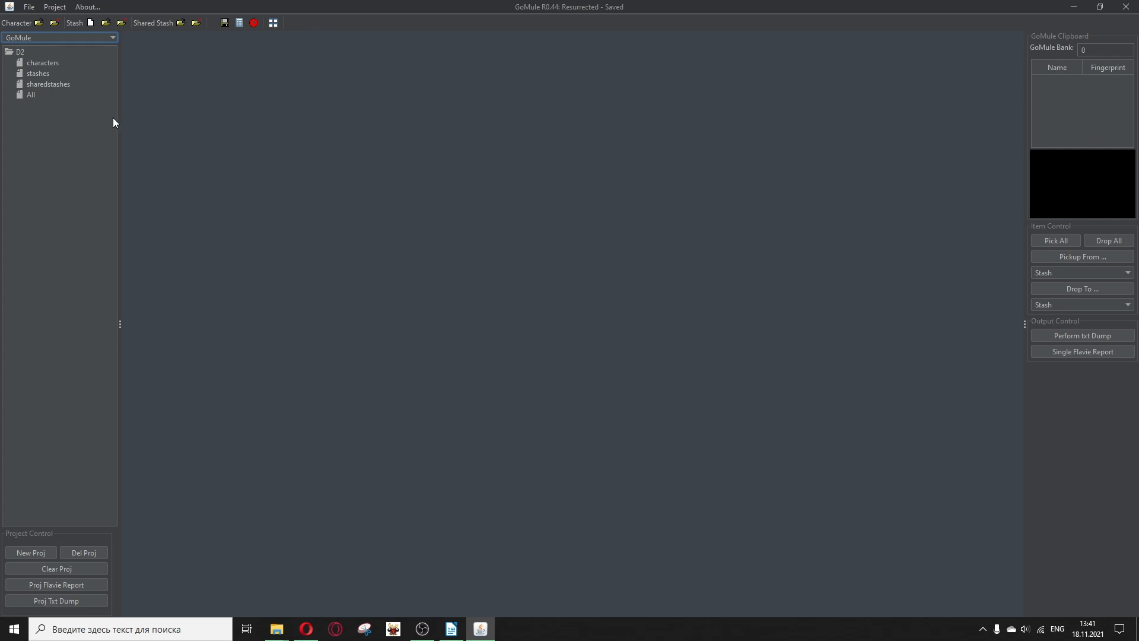
Resize the GoMule window and show the File menu's character and stash commands
{"action": "left_click_drag", "start_coordinate": [119, 324], "coordinate": [153, 324]}
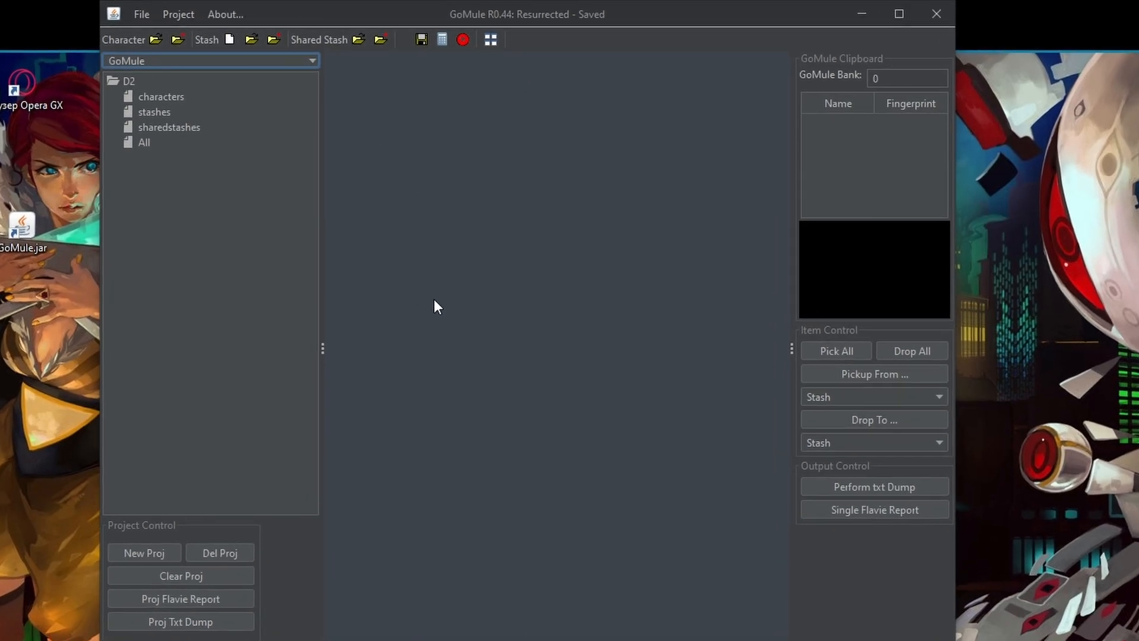
{"action": "left_click", "coordinate": [141, 14]}
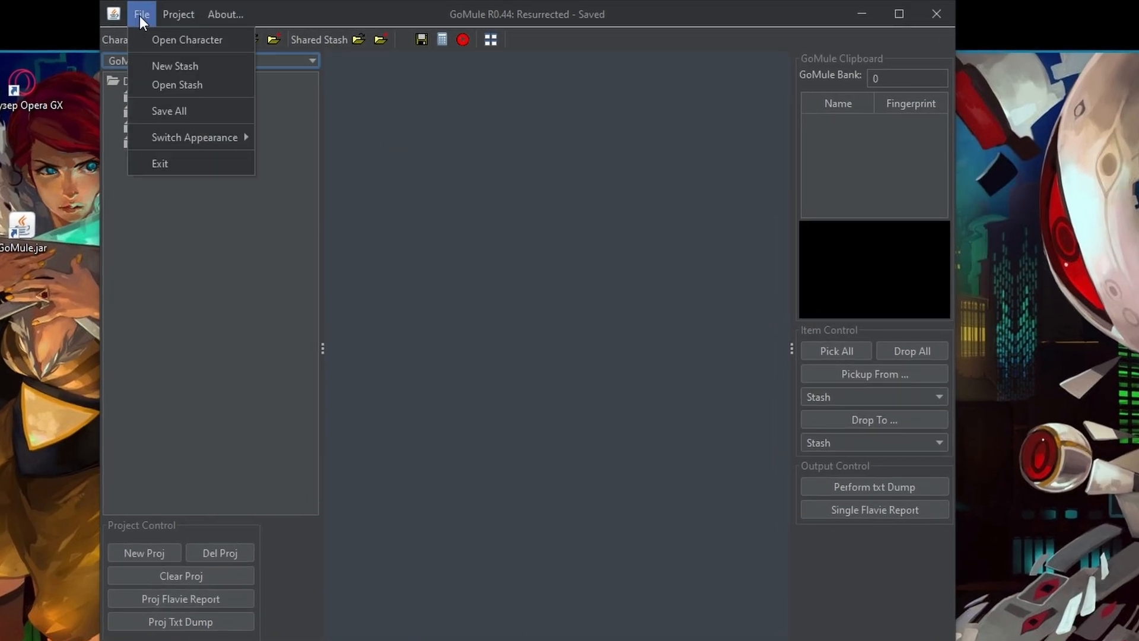
{"action": "mouse_move", "coordinate": [194, 137]}
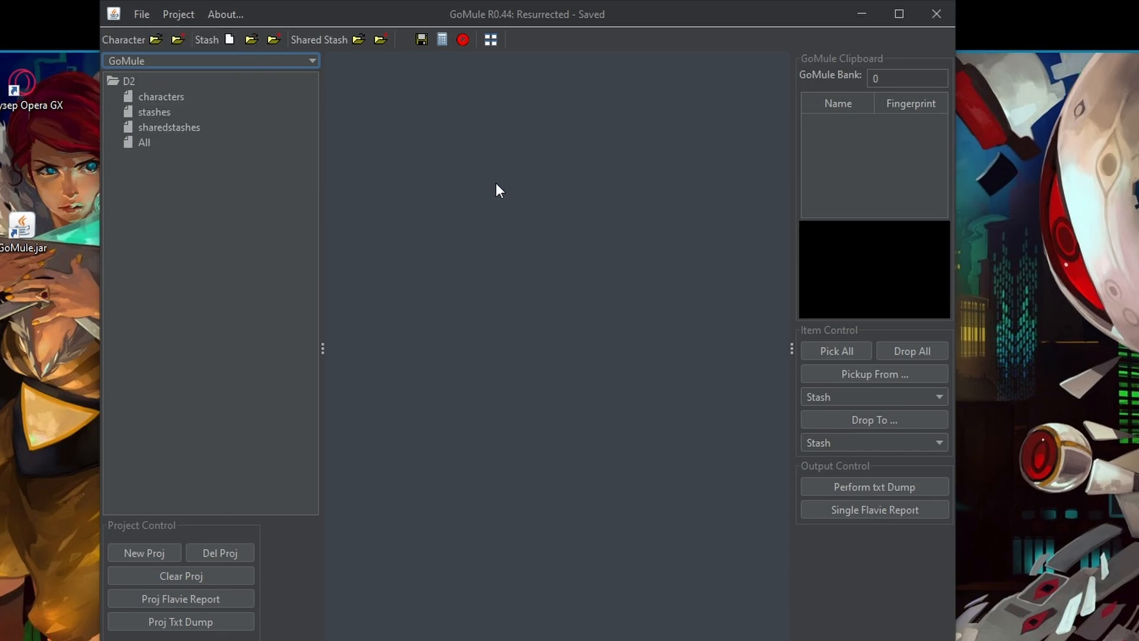
{"action": "mouse_move", "coordinate": [424, 249]}
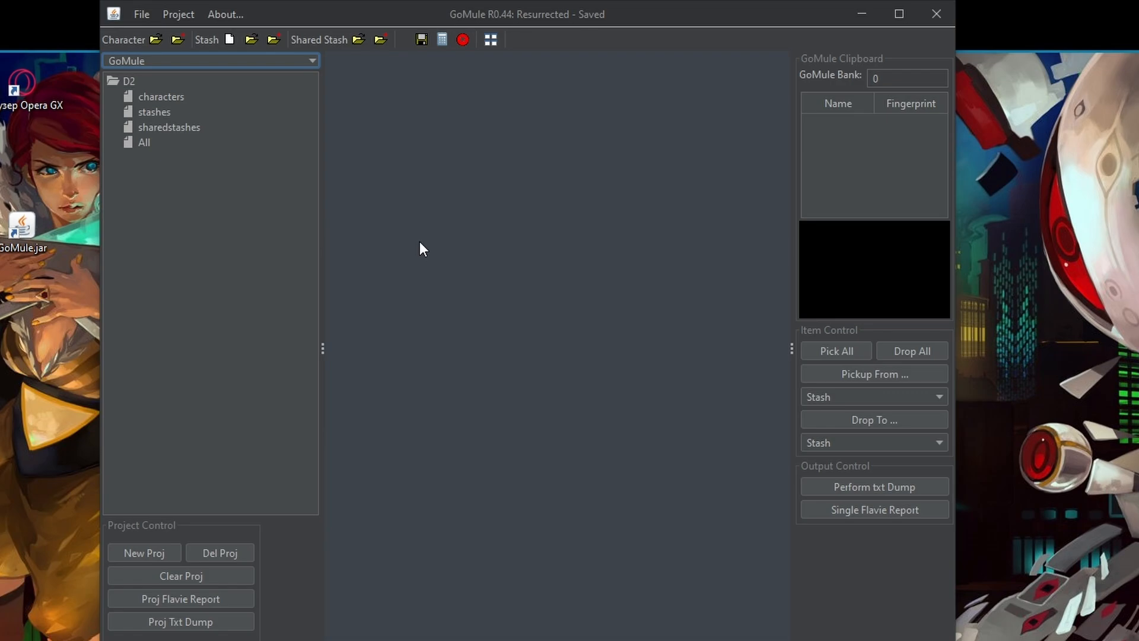
{"action": "mouse_move", "coordinate": [479, 209]}
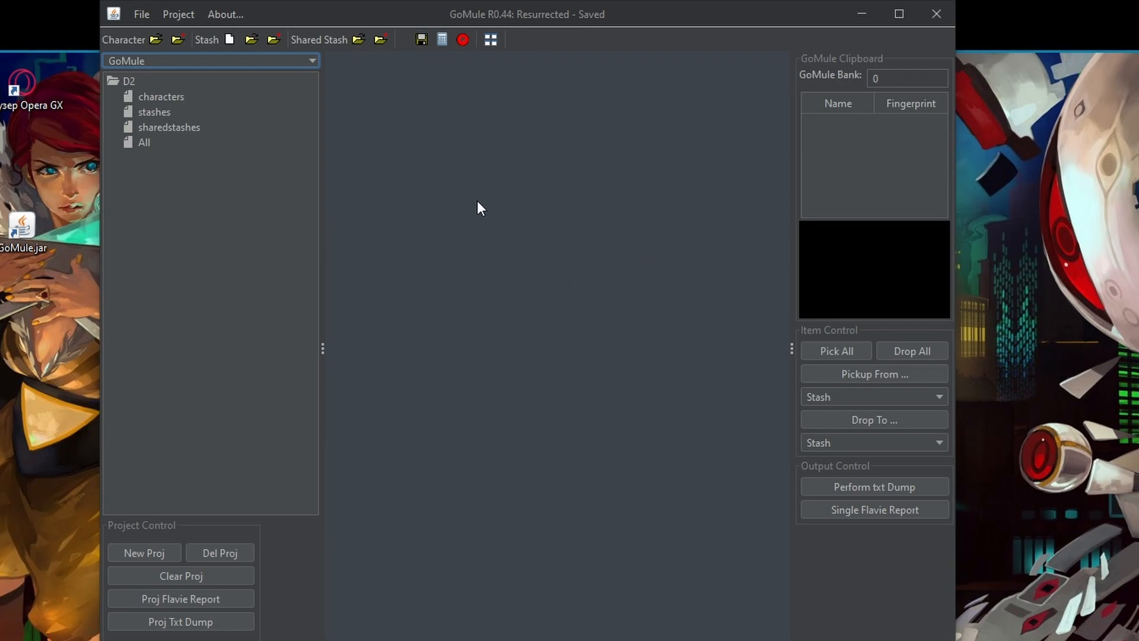
{"action": "mouse_move", "coordinate": [312, 160]}
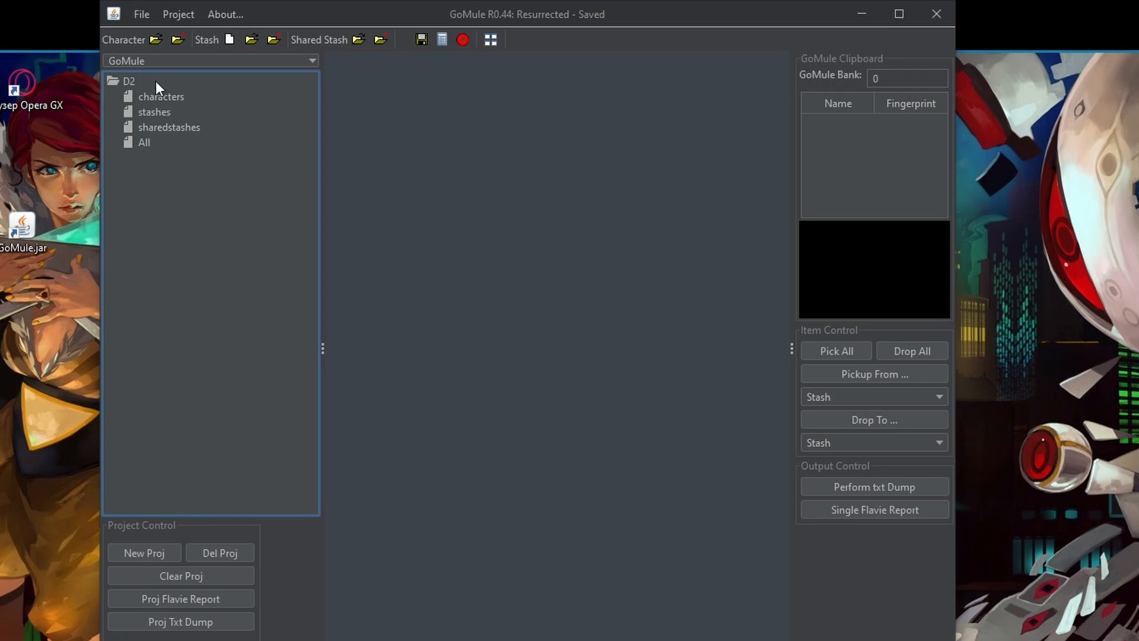
{"action": "mouse_move", "coordinate": [261, 212]}
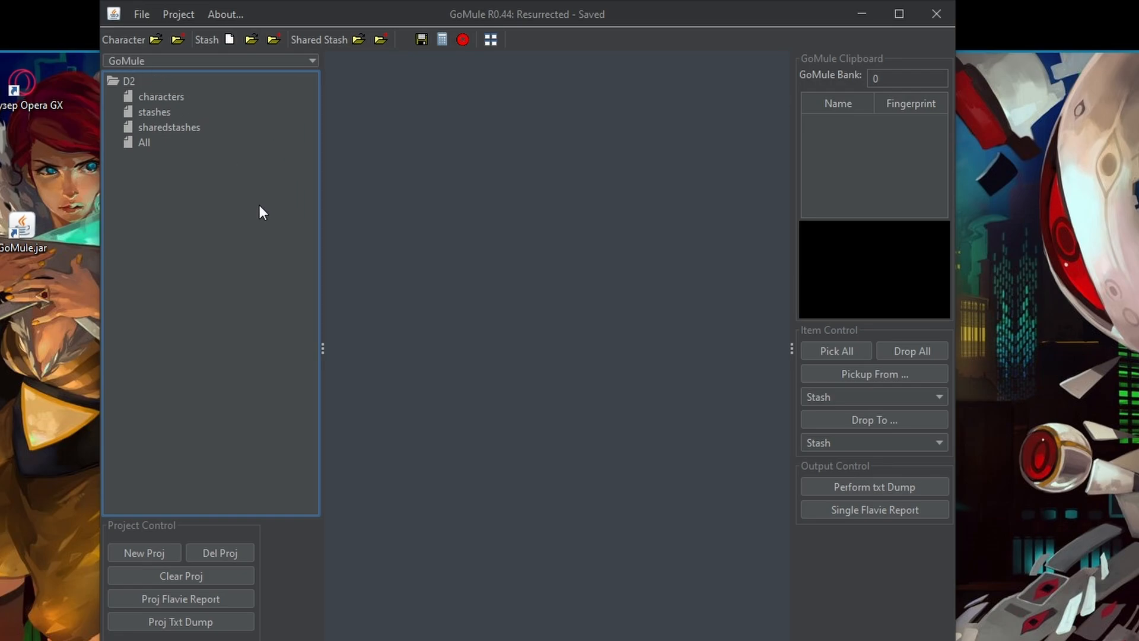
{"action": "mouse_move", "coordinate": [276, 204]}
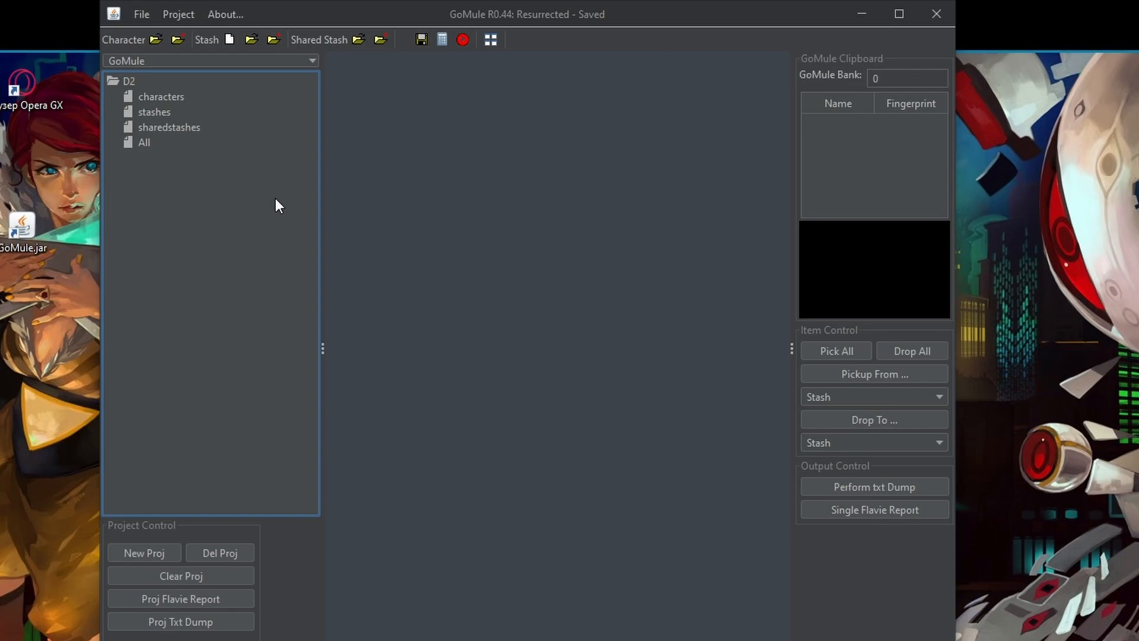
{"action": "mouse_move", "coordinate": [121, 57]}
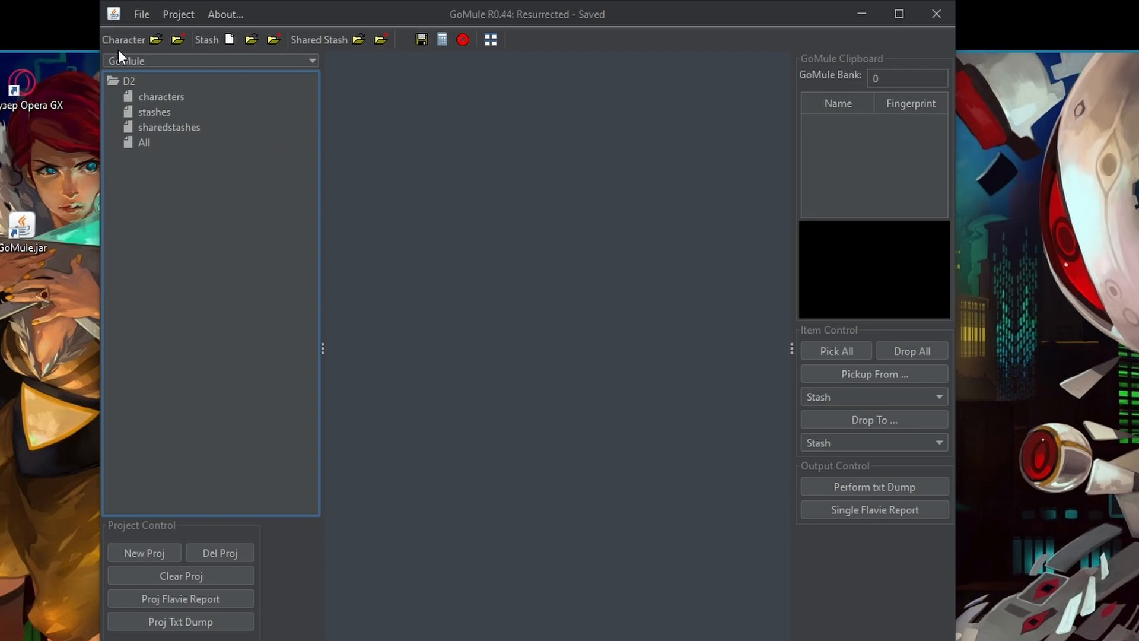
{"action": "mouse_move", "coordinate": [144, 50]}
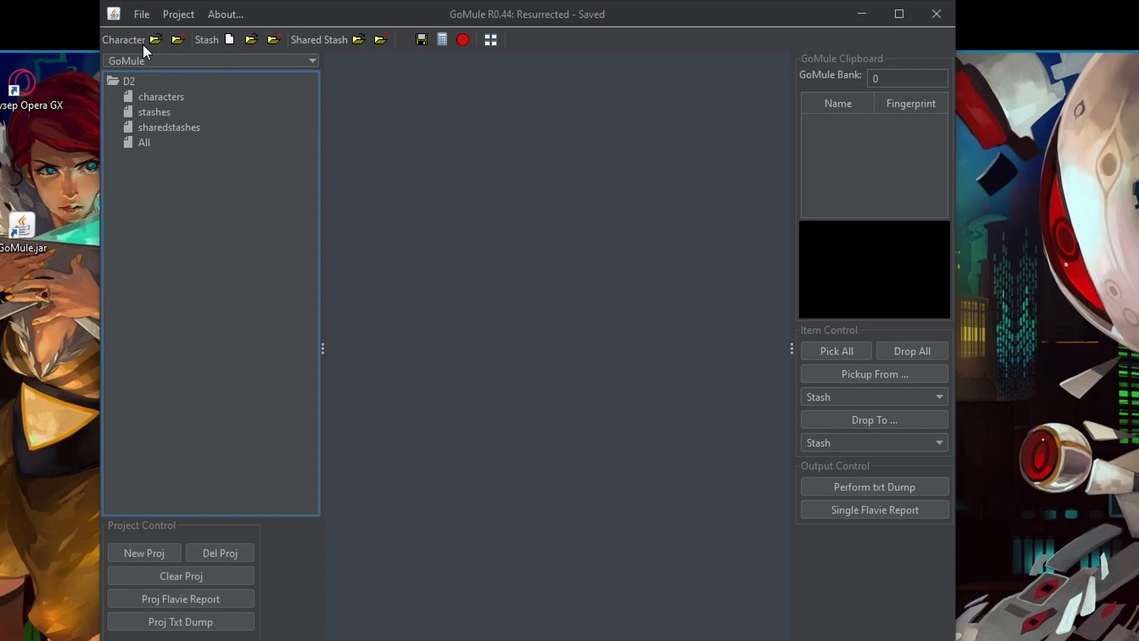
{"action": "mouse_move", "coordinate": [177, 39]}
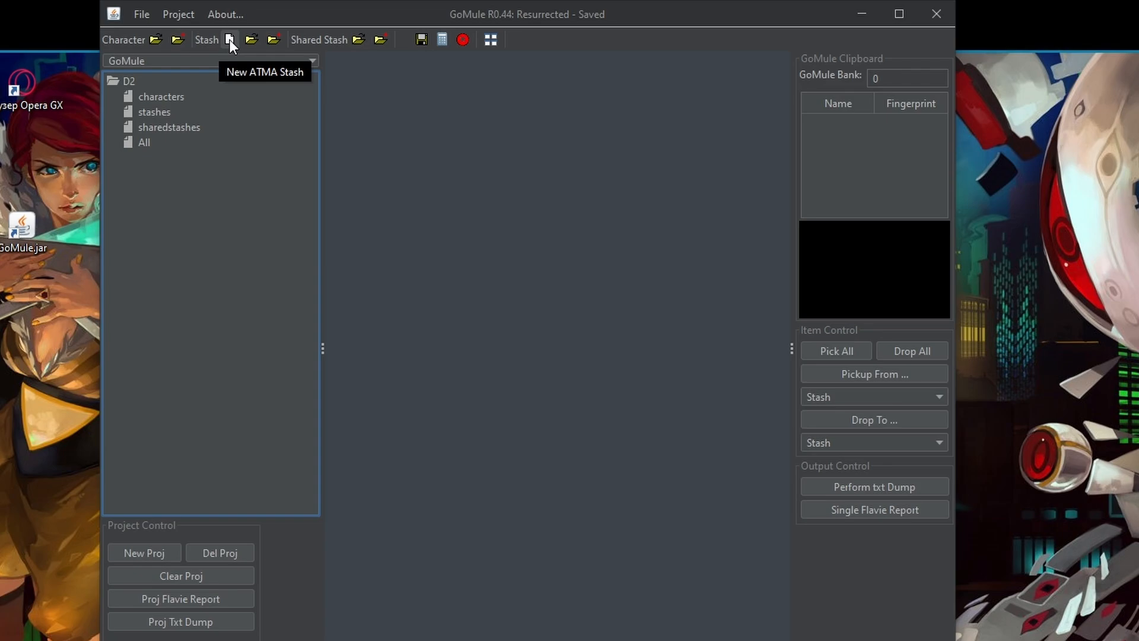
{"action": "mouse_move", "coordinate": [251, 39]}
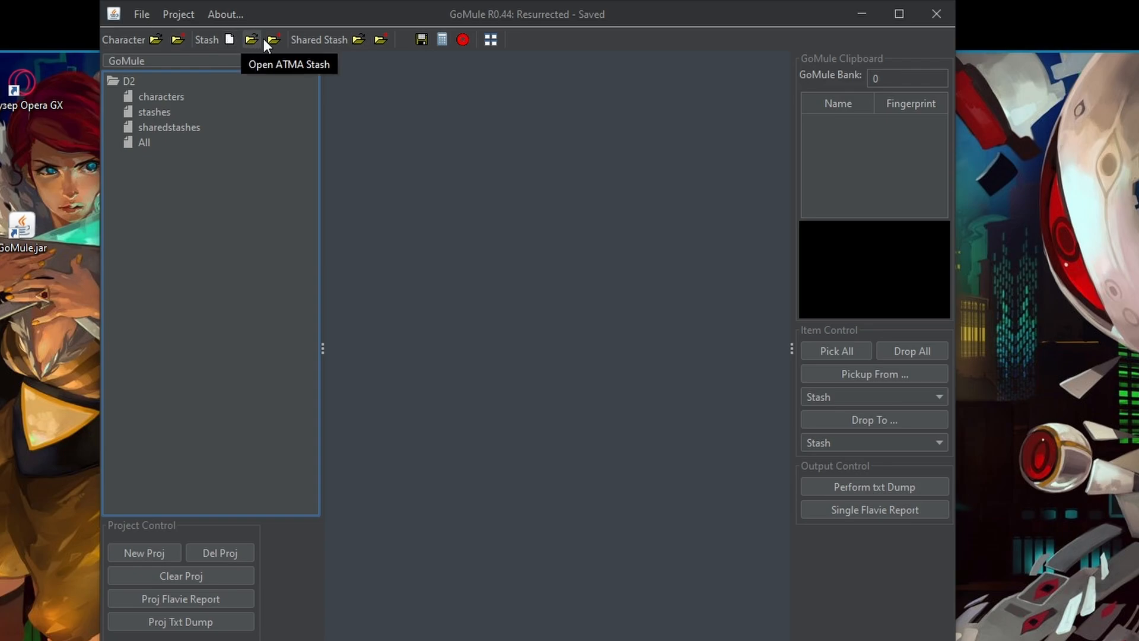
{"action": "mouse_move", "coordinate": [328, 51]}
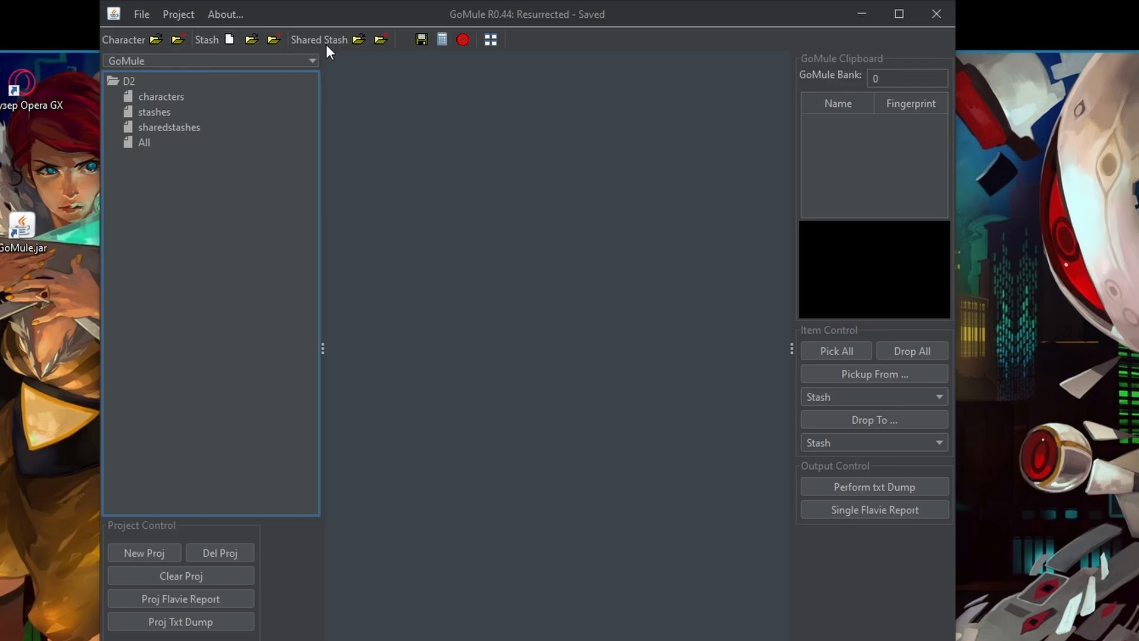
{"action": "mouse_move", "coordinate": [332, 48]}
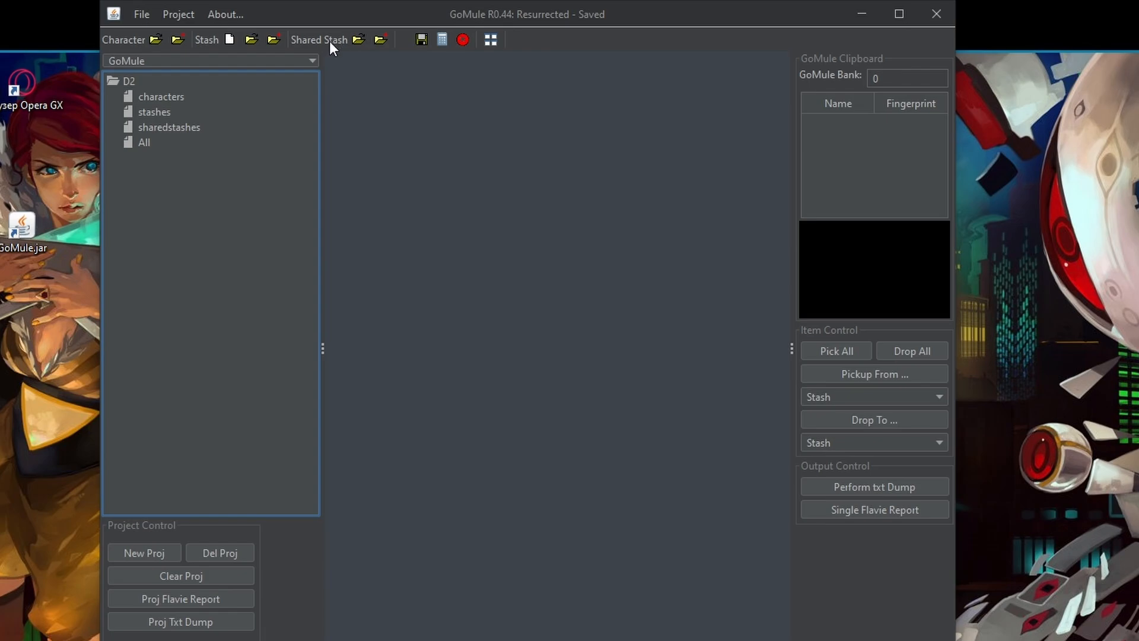
{"action": "mouse_move", "coordinate": [357, 39]}
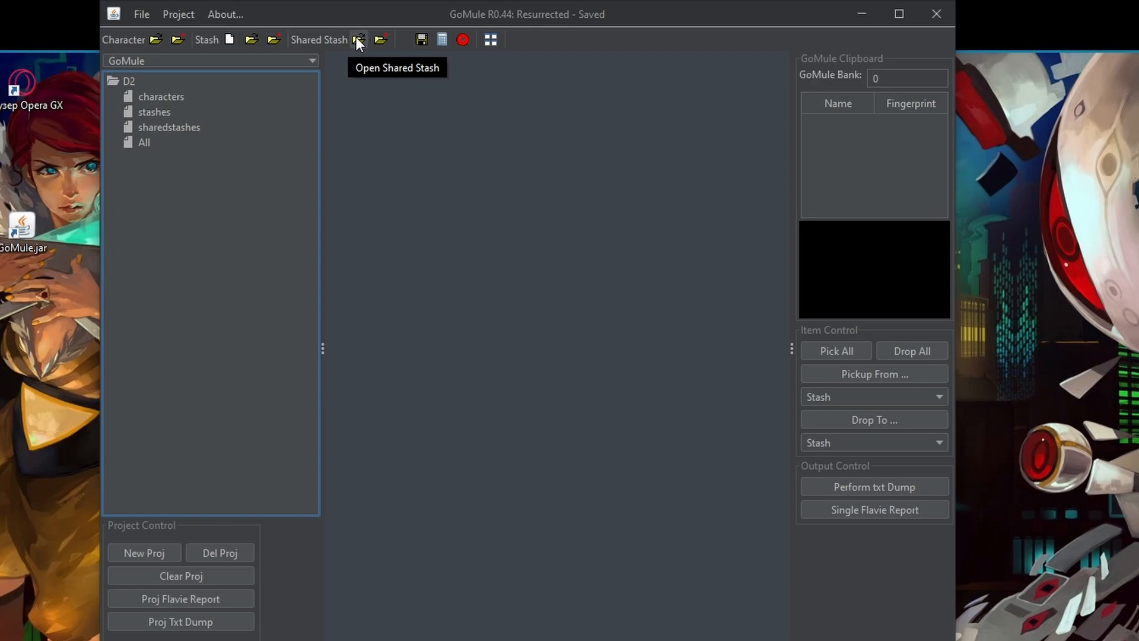
{"action": "mouse_move", "coordinate": [420, 41]}
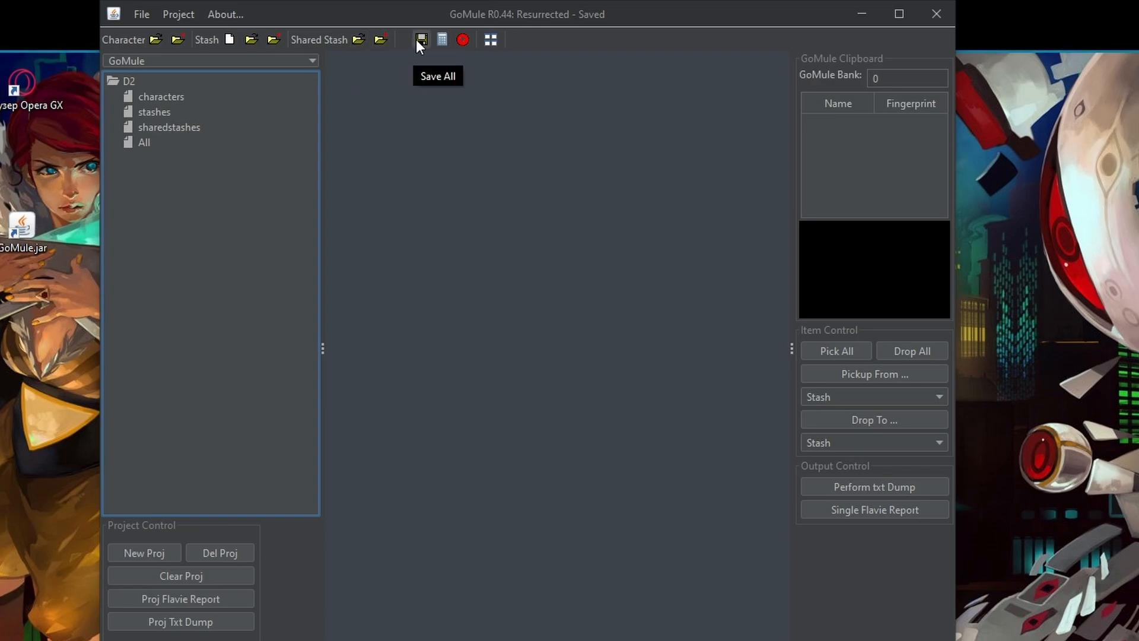
{"action": "mouse_move", "coordinate": [441, 40]}
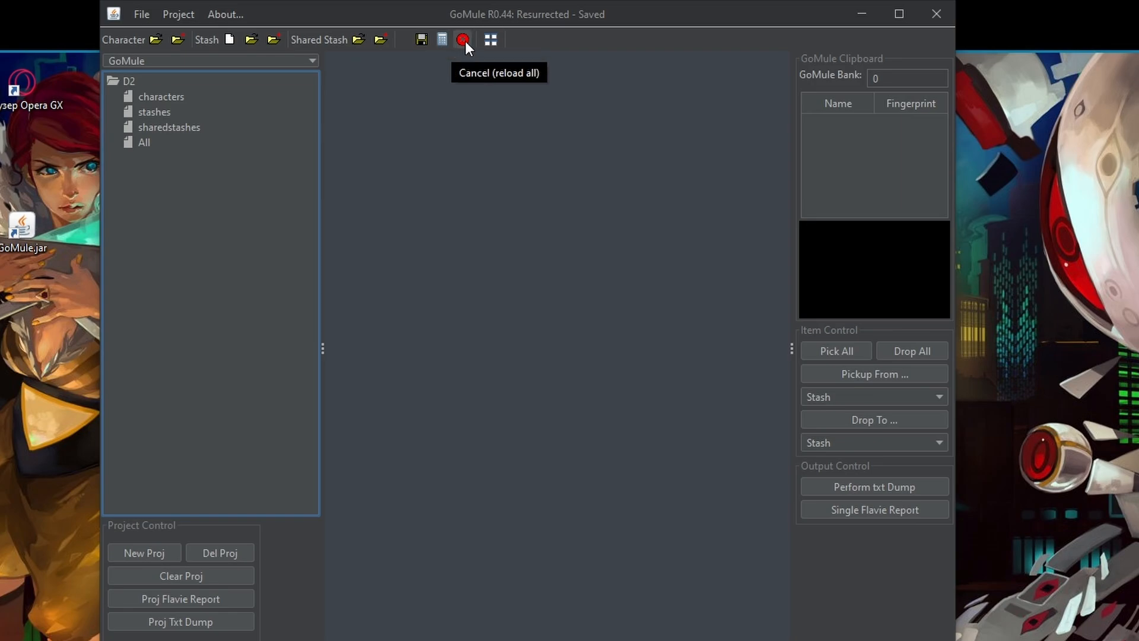
{"action": "mouse_move", "coordinate": [490, 39]}
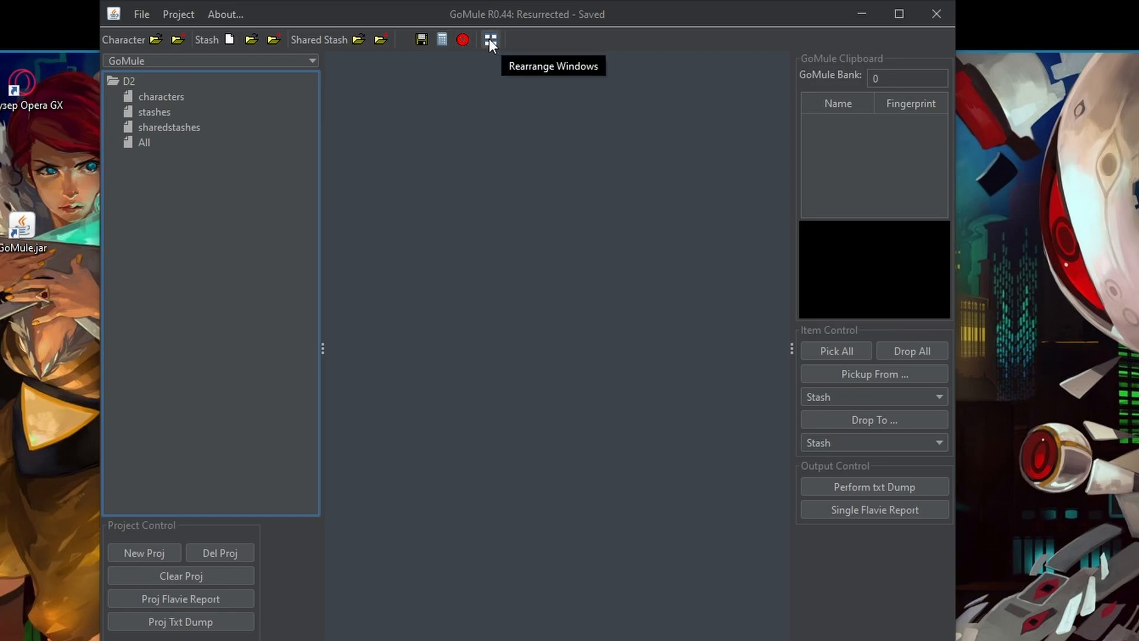
{"action": "mouse_move", "coordinate": [166, 104]}
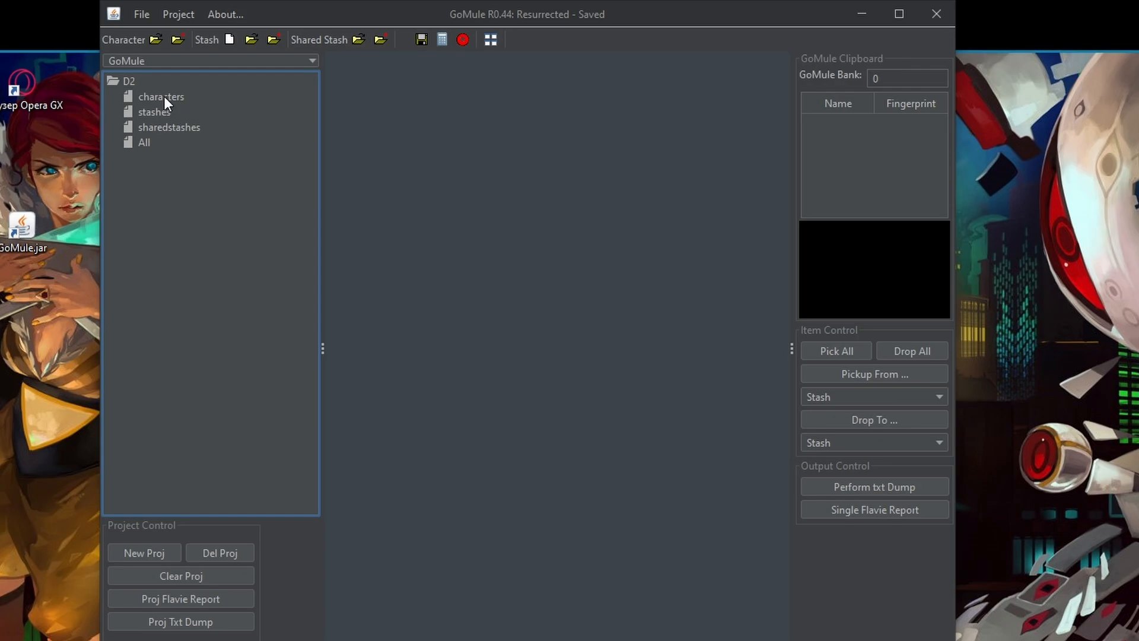
{"action": "mouse_move", "coordinate": [202, 84]}
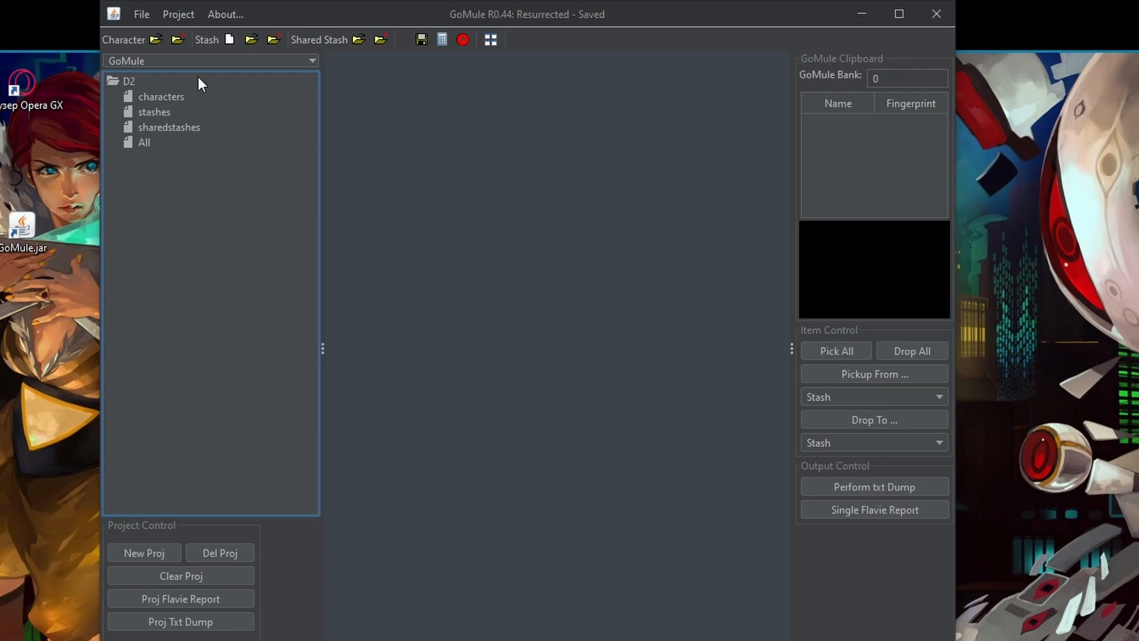
{"action": "mouse_move", "coordinate": [151, 153]}
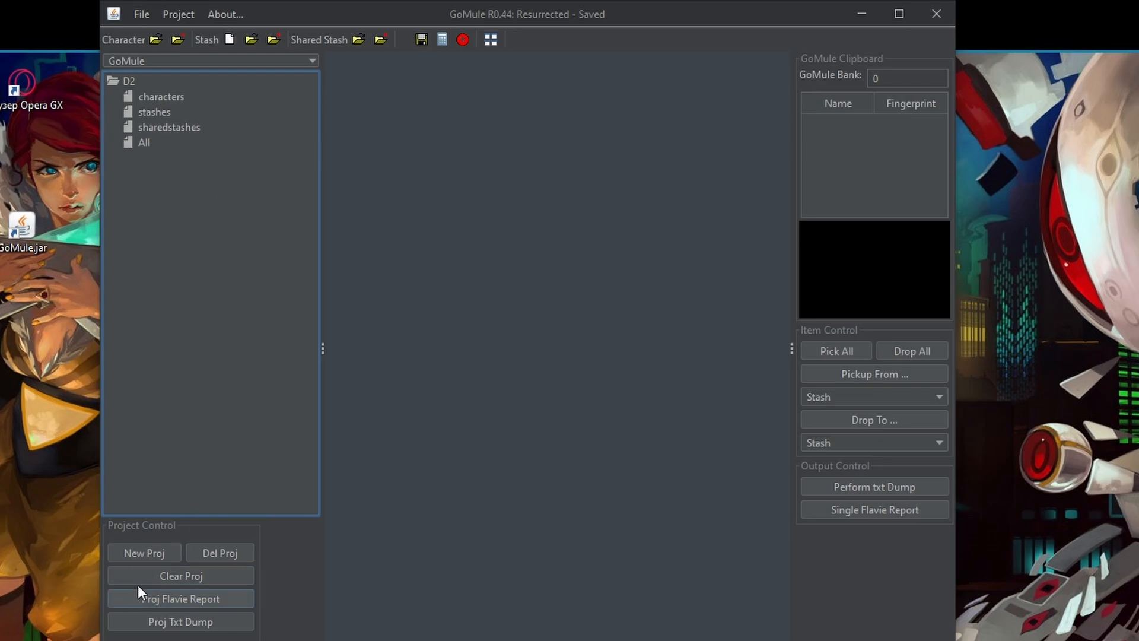
{"action": "mouse_move", "coordinate": [180, 526]}
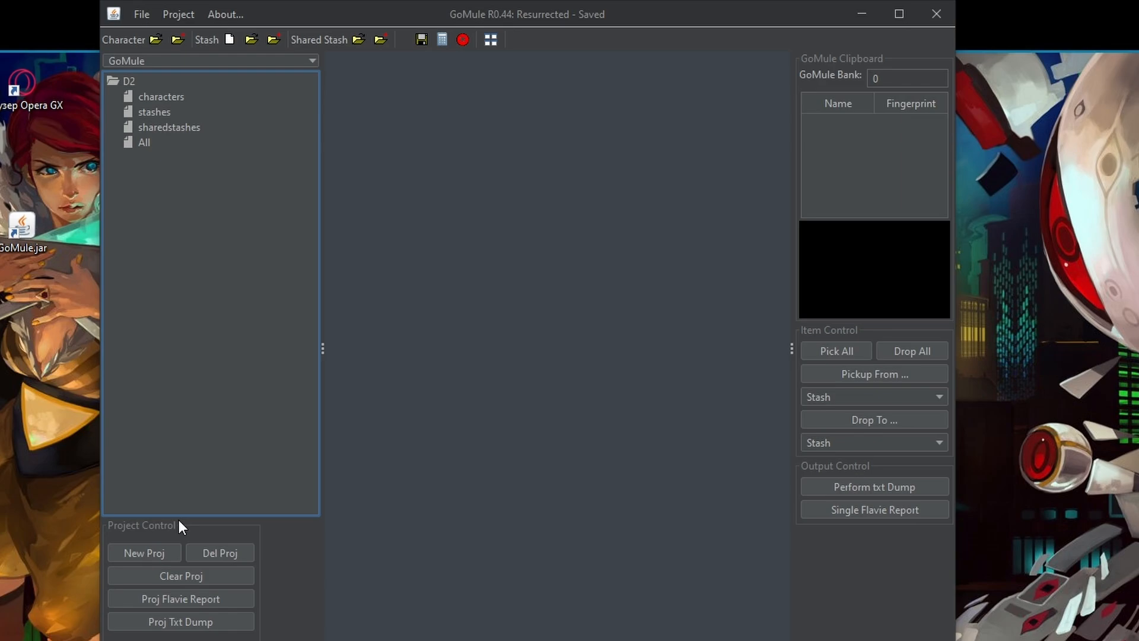
{"action": "mouse_move", "coordinate": [305, 69]}
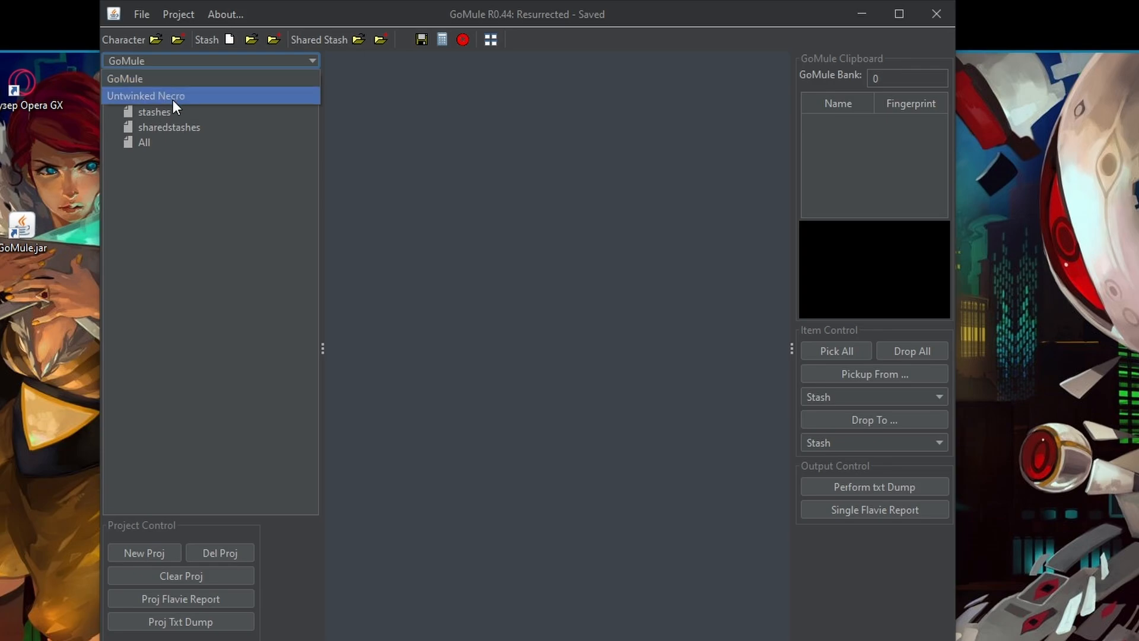
{"action": "mouse_move", "coordinate": [180, 104]}
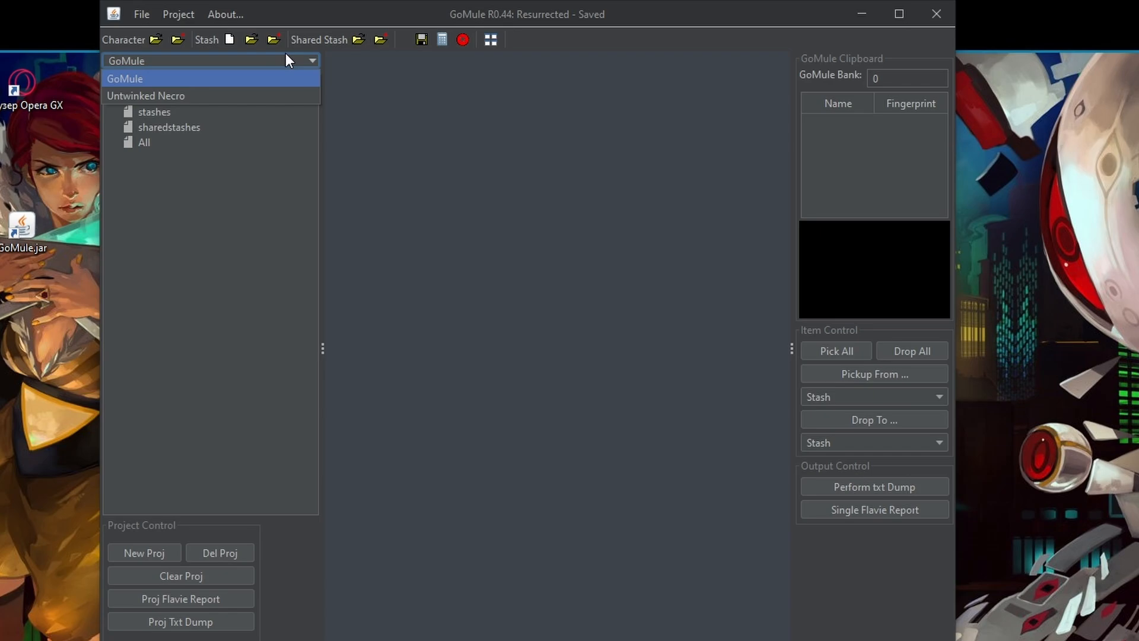
{"action": "left_click", "coordinate": [125, 78]}
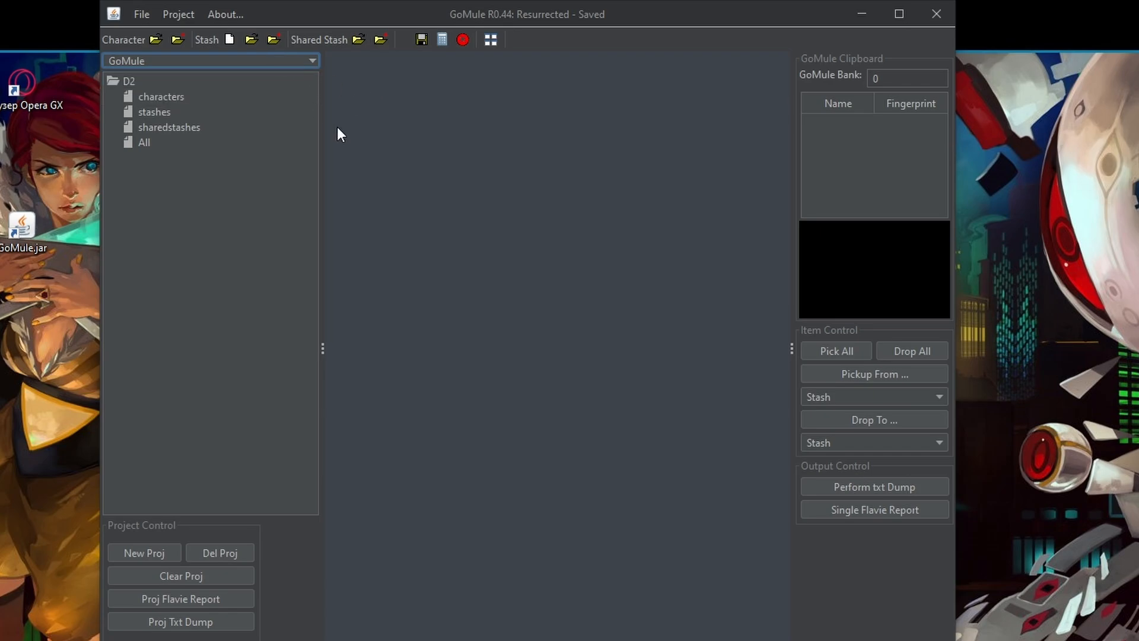
{"action": "mouse_move", "coordinate": [211, 98]}
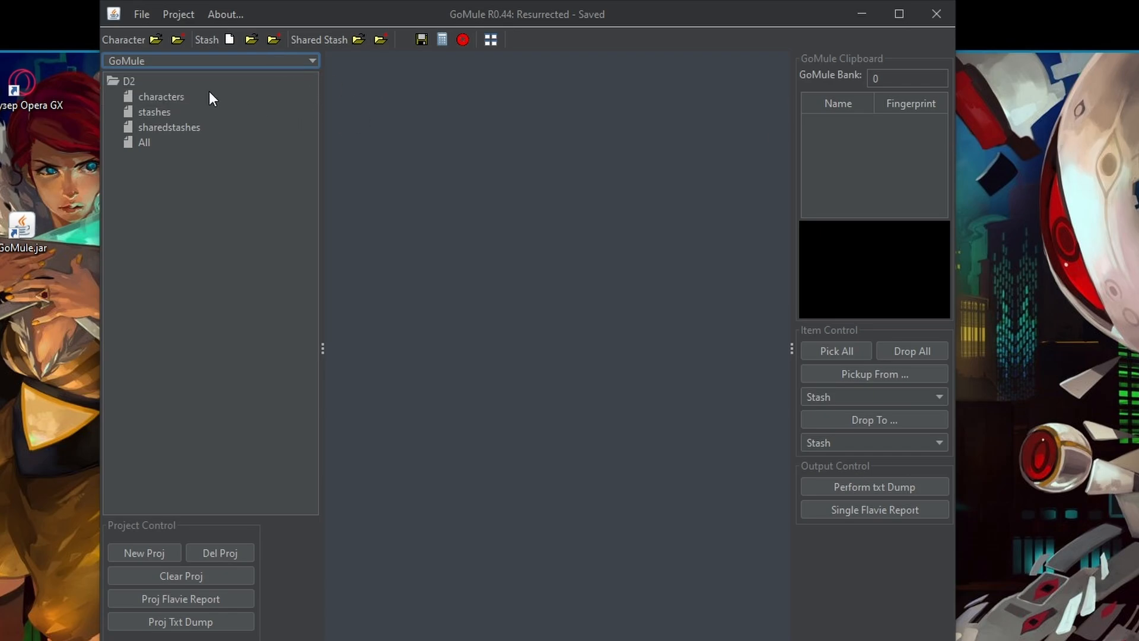
{"action": "mouse_move", "coordinate": [178, 40]}
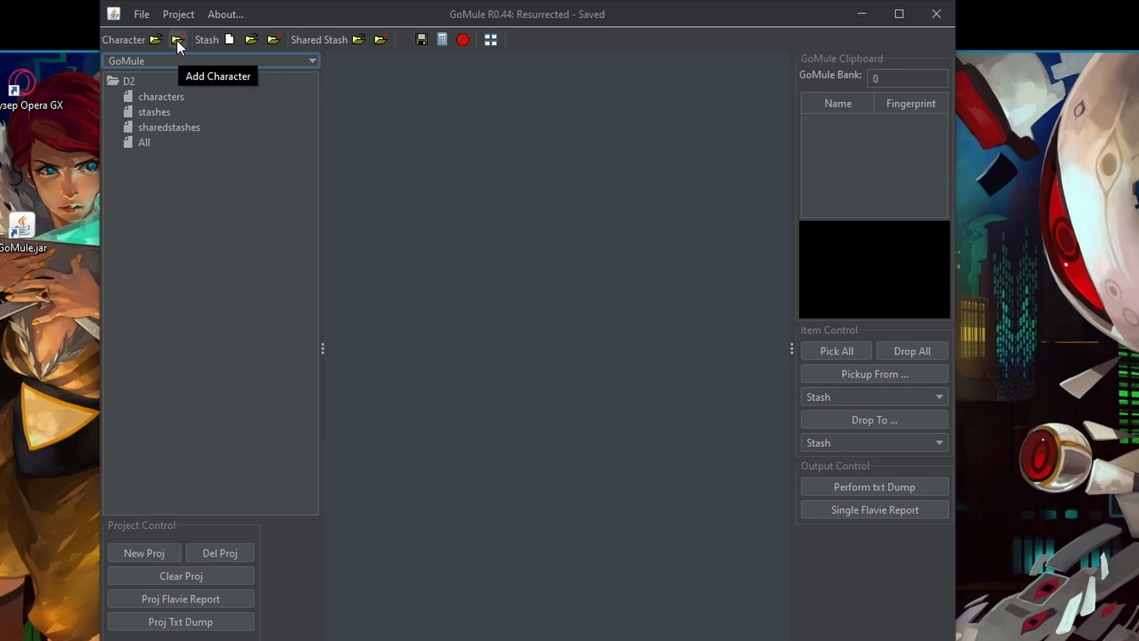
Add Summoner.d2s from the Diablo II Resurrected saves folder to the project
{"action": "left_click", "coordinate": [178, 41]}
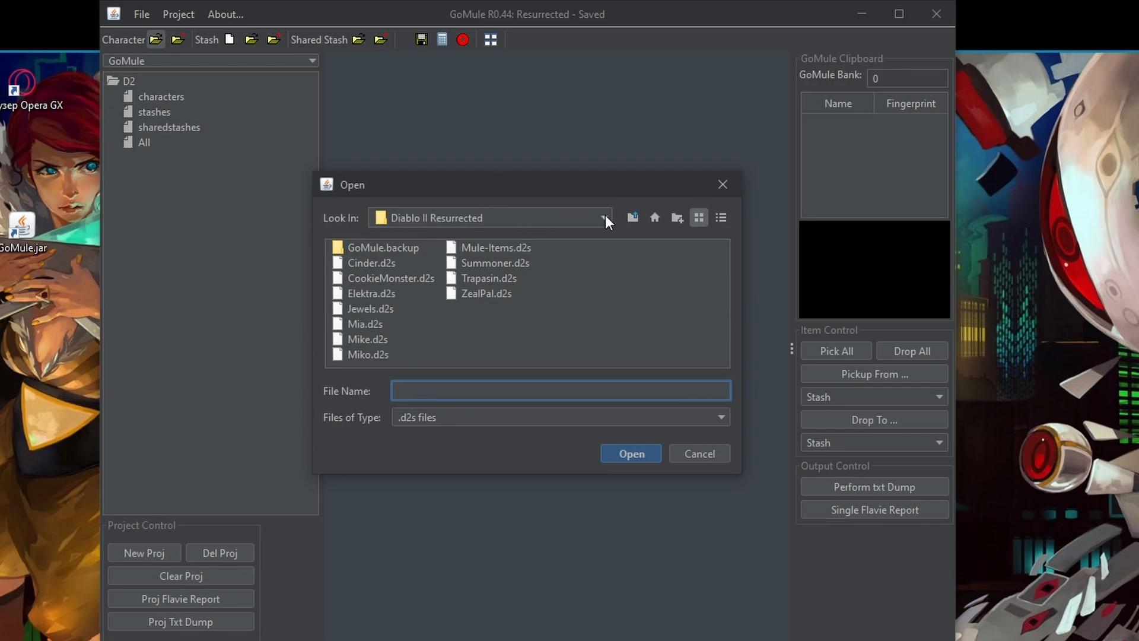
{"action": "left_click", "coordinate": [602, 217]}
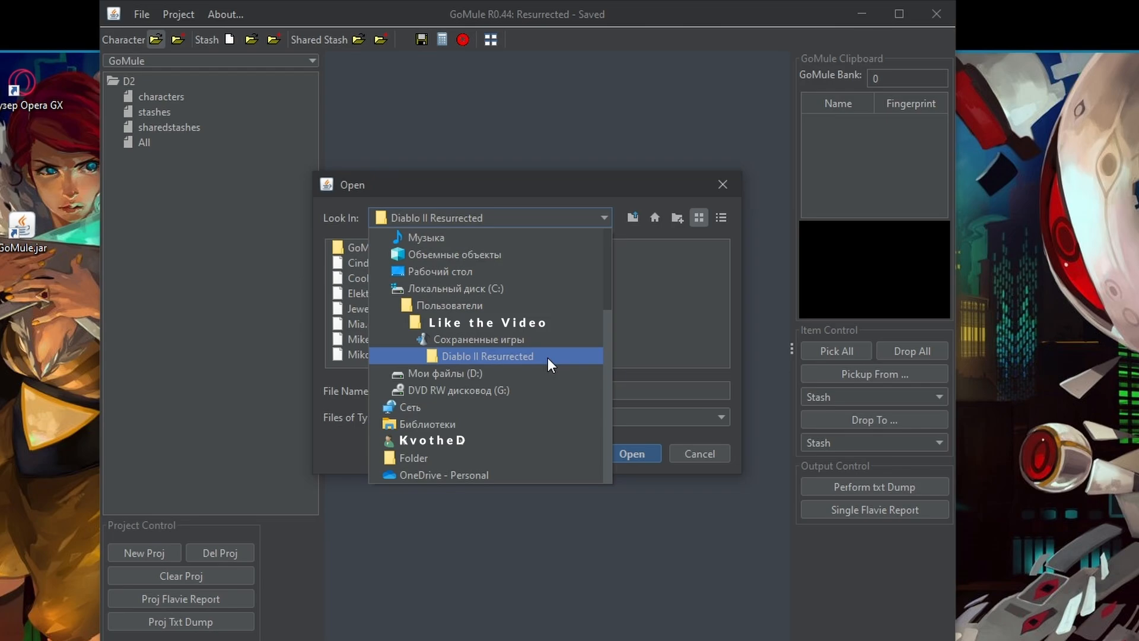
{"action": "left_click", "coordinate": [486, 356]}
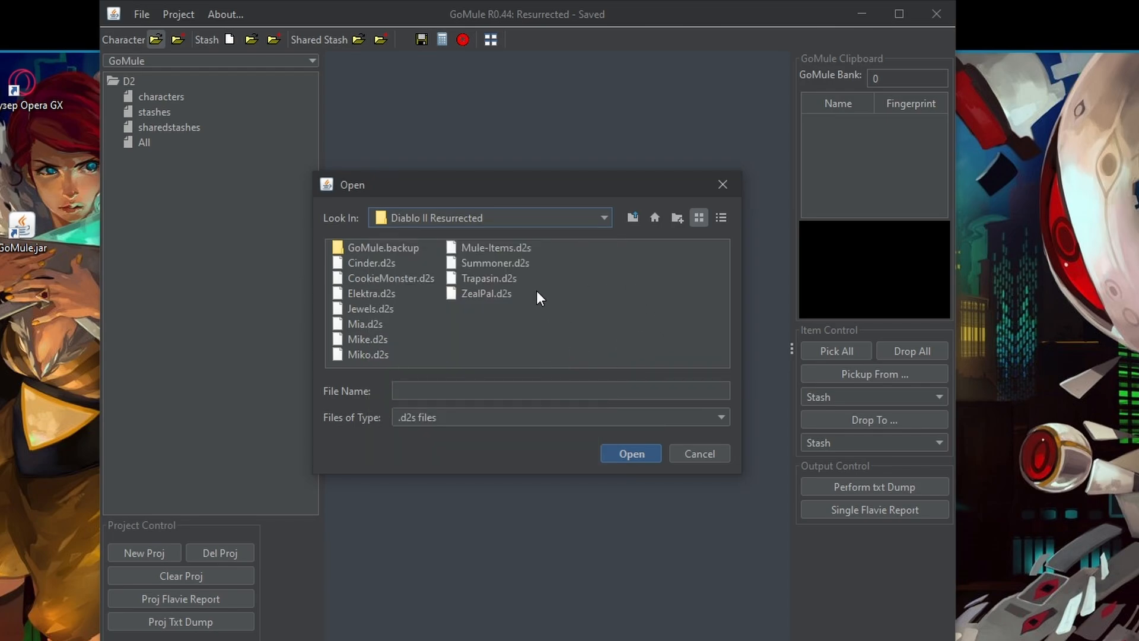
{"action": "mouse_move", "coordinate": [499, 294]}
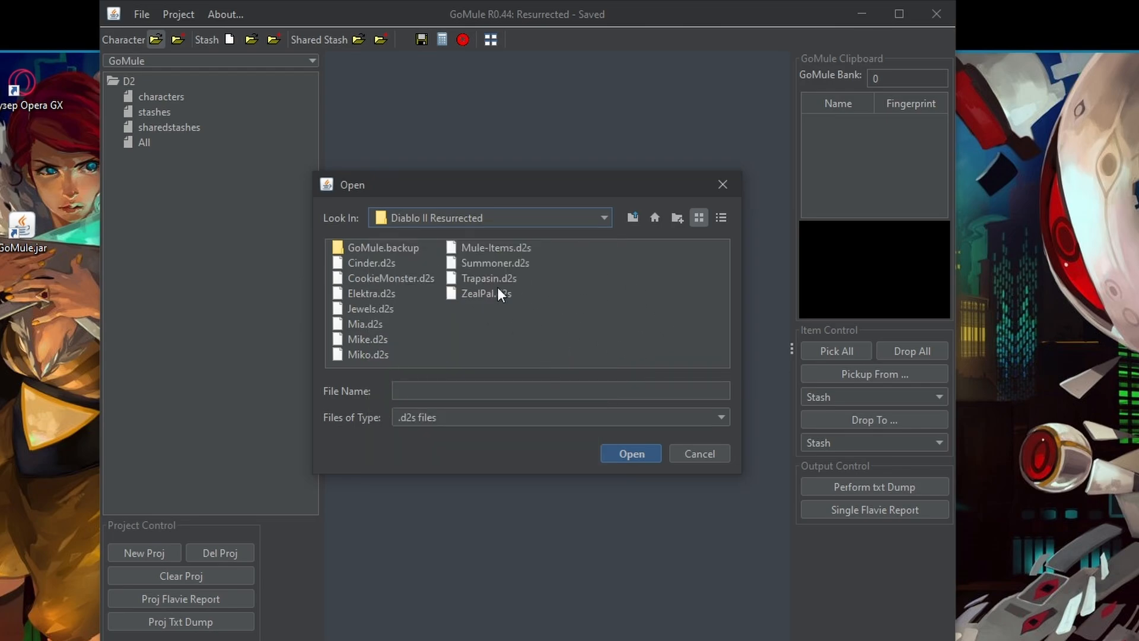
{"action": "left_click", "coordinate": [495, 262]}
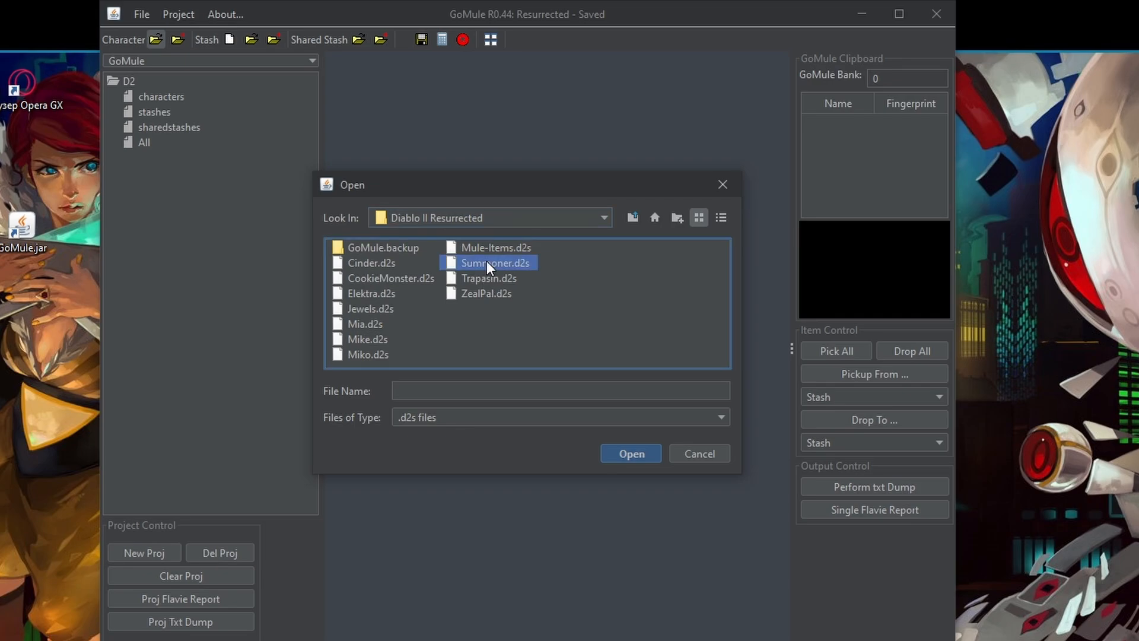
{"action": "left_click", "coordinate": [629, 453]}
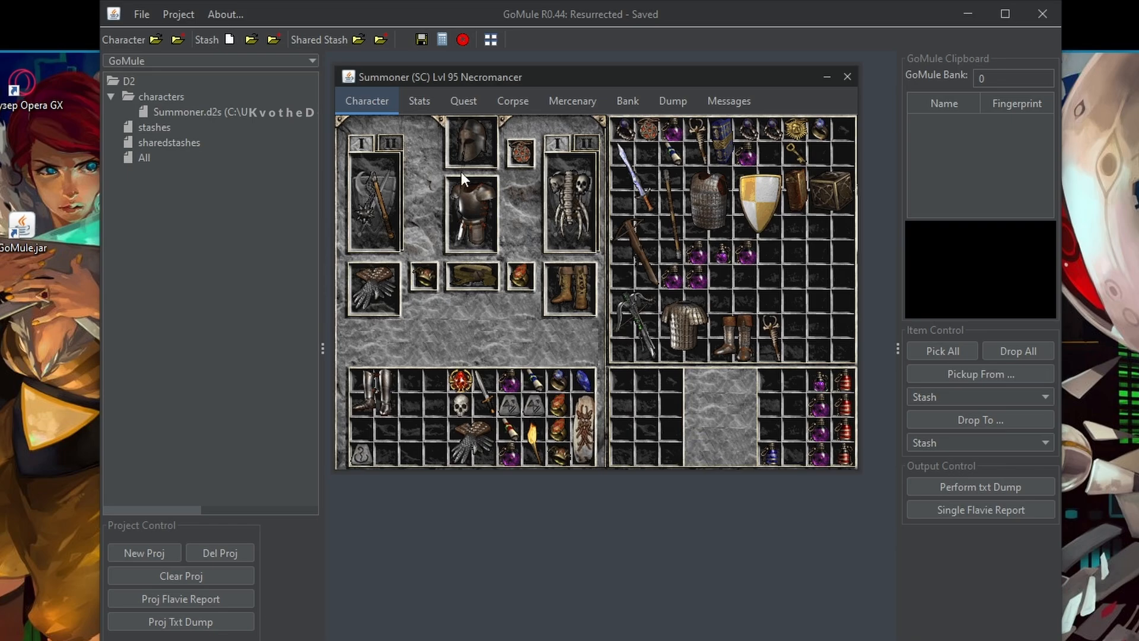
Review the Summoner's Stats, Corpse and Bank details, return to Character, then close the window
{"action": "left_click", "coordinate": [361, 144]}
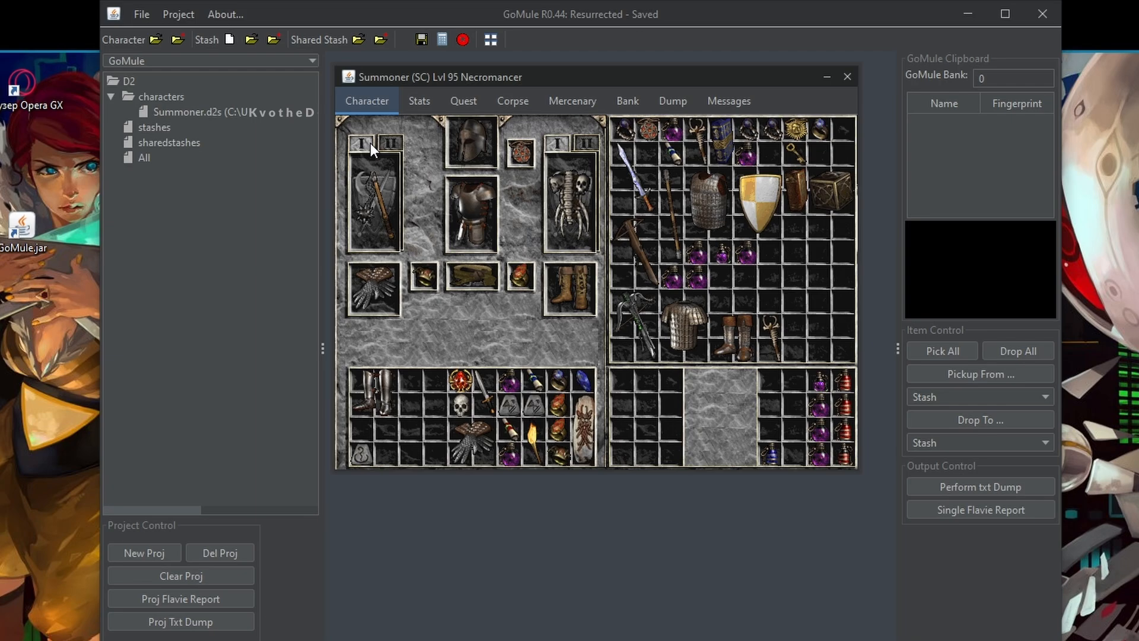
{"action": "left_click", "coordinate": [419, 100]}
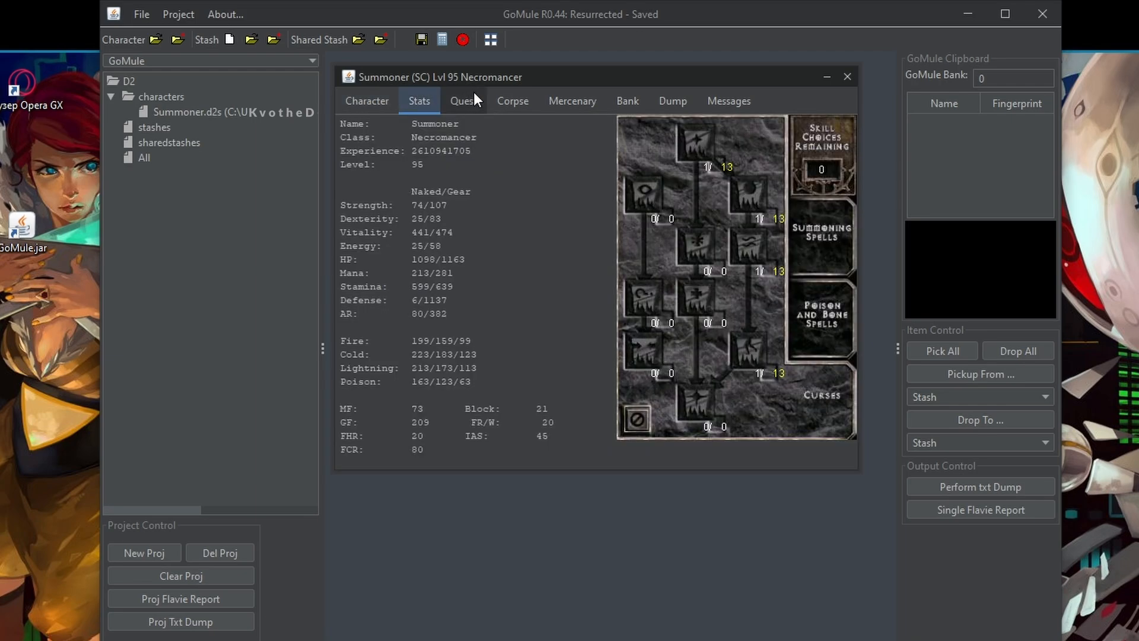
{"action": "left_click", "coordinate": [513, 101]}
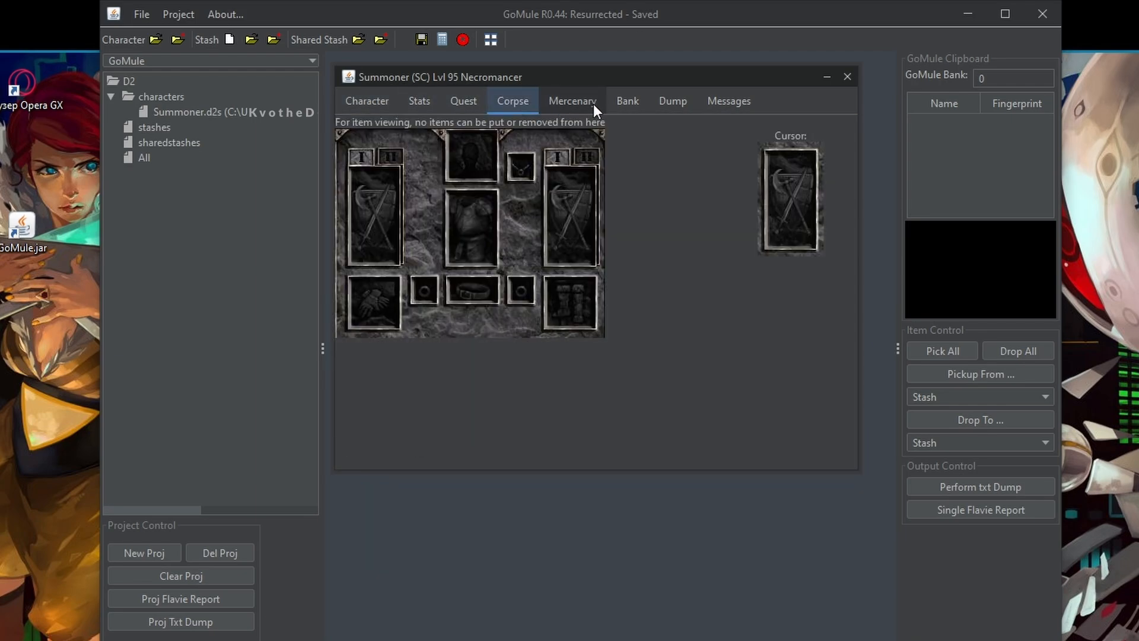
{"action": "left_click", "coordinate": [626, 100]}
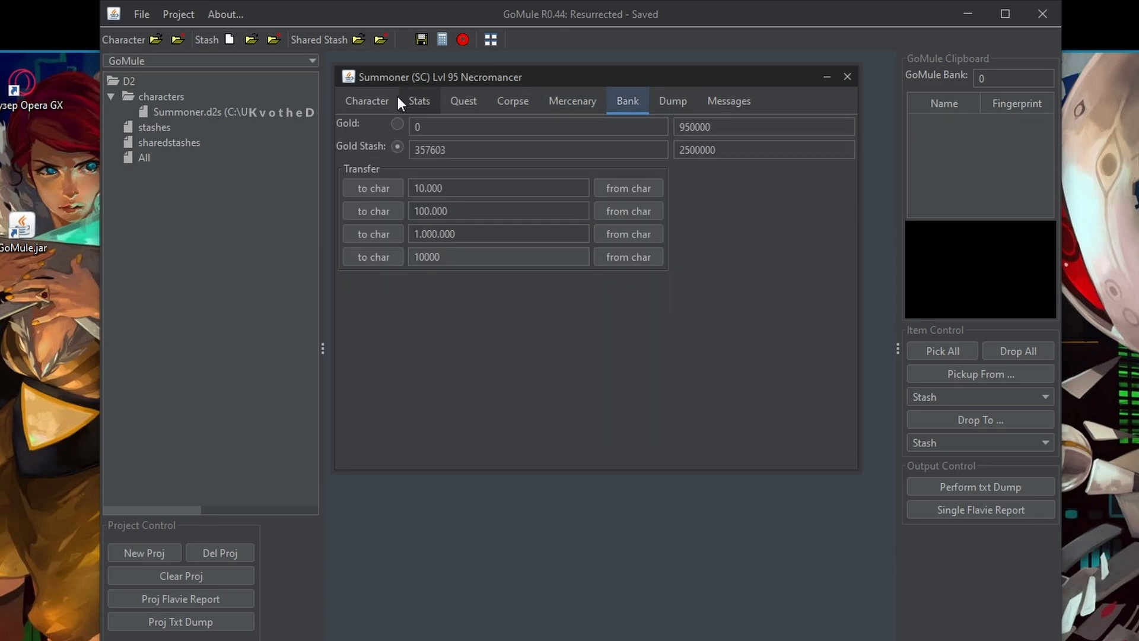
{"action": "left_click", "coordinate": [367, 101]}
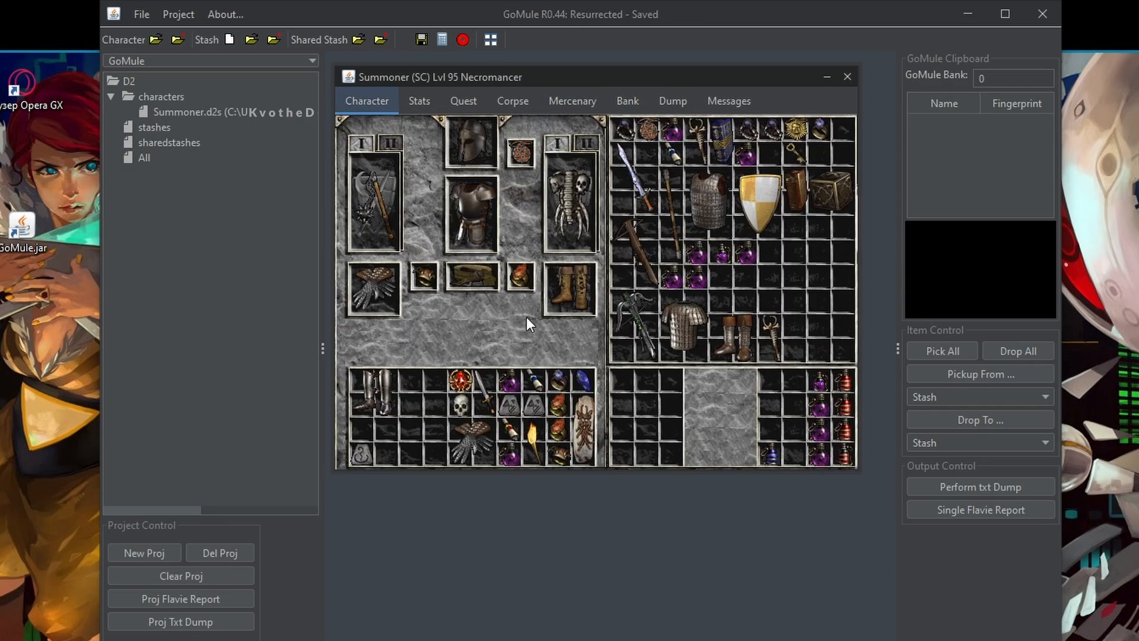
{"action": "left_click", "coordinate": [846, 76]}
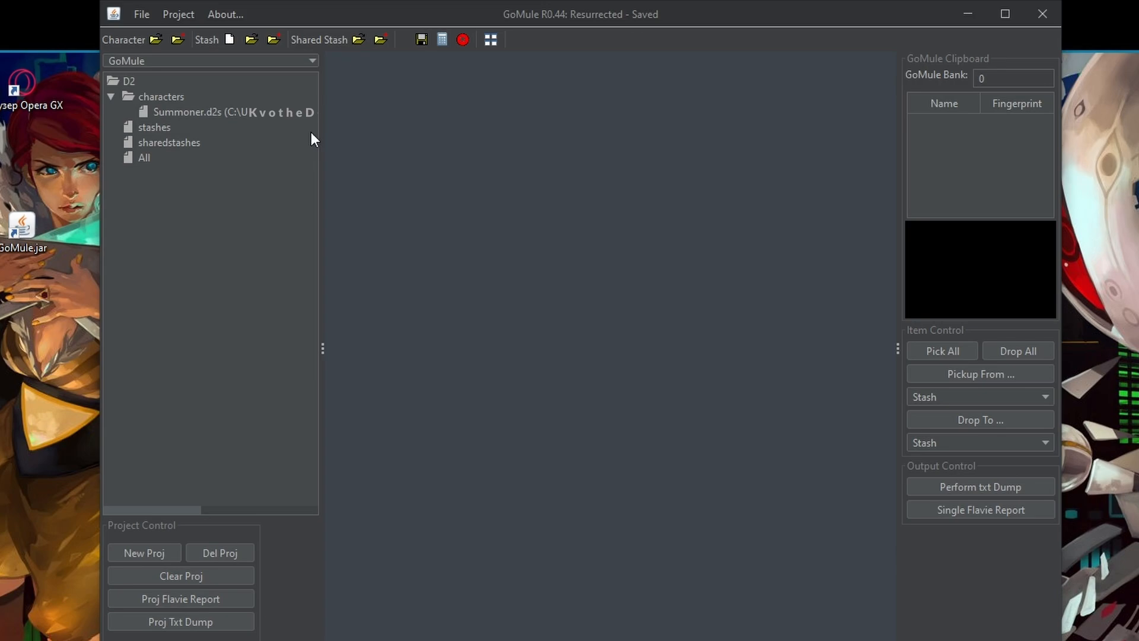
{"action": "mouse_move", "coordinate": [140, 138]}
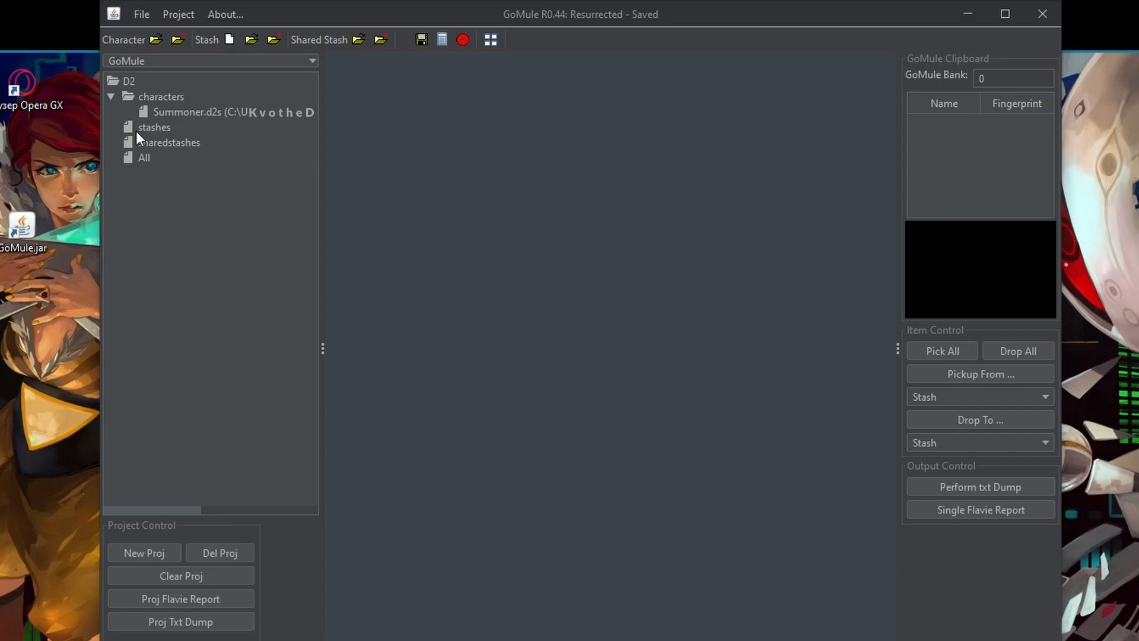
Create a new ATMA stash named 'Test stash' under the stashes group
{"action": "left_click", "coordinate": [155, 127]}
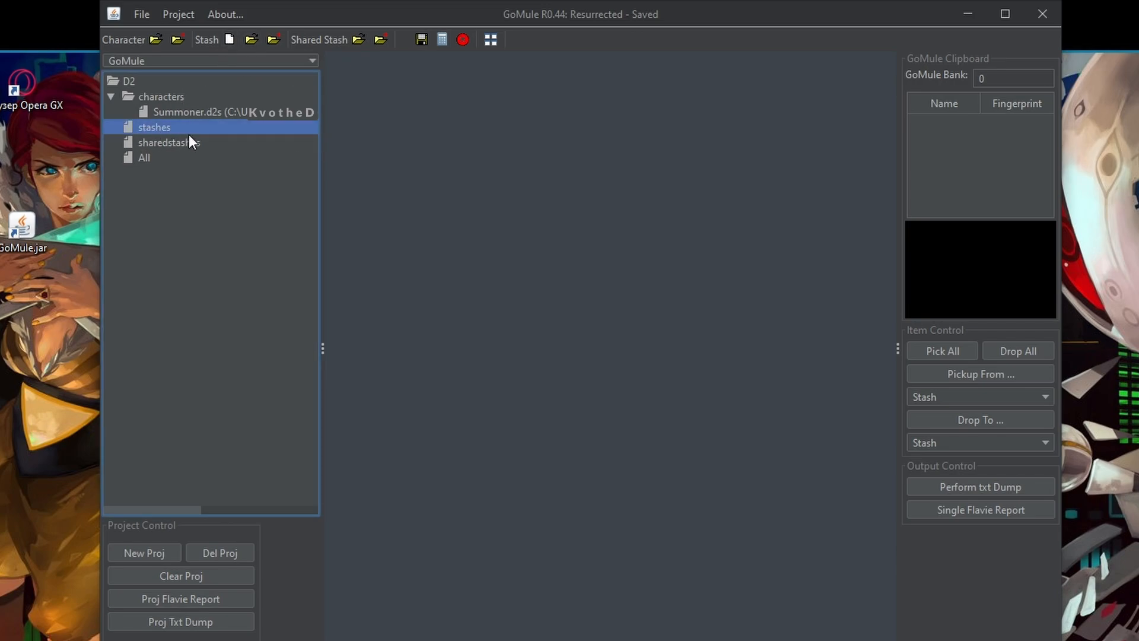
{"action": "mouse_move", "coordinate": [210, 137]}
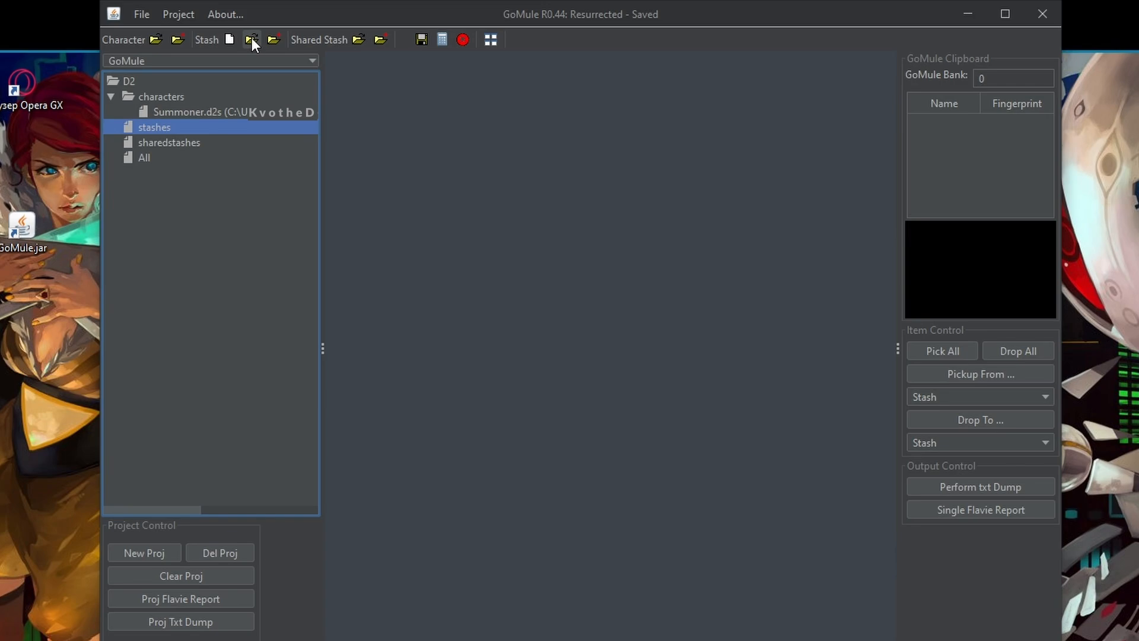
{"action": "mouse_move", "coordinate": [251, 40]}
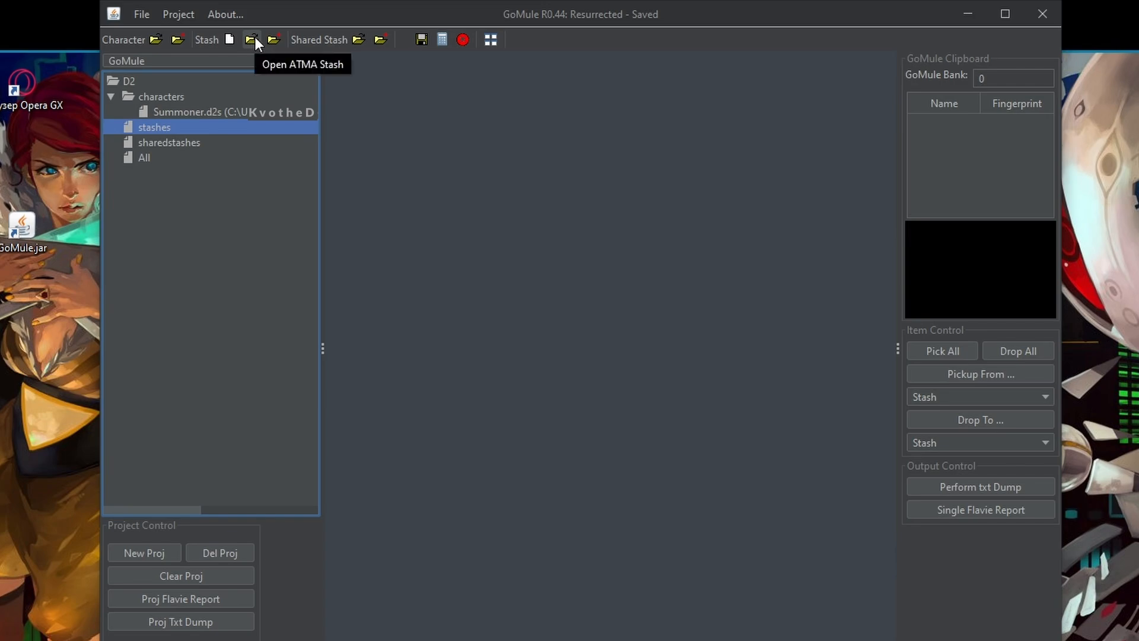
{"action": "mouse_move", "coordinate": [229, 40]}
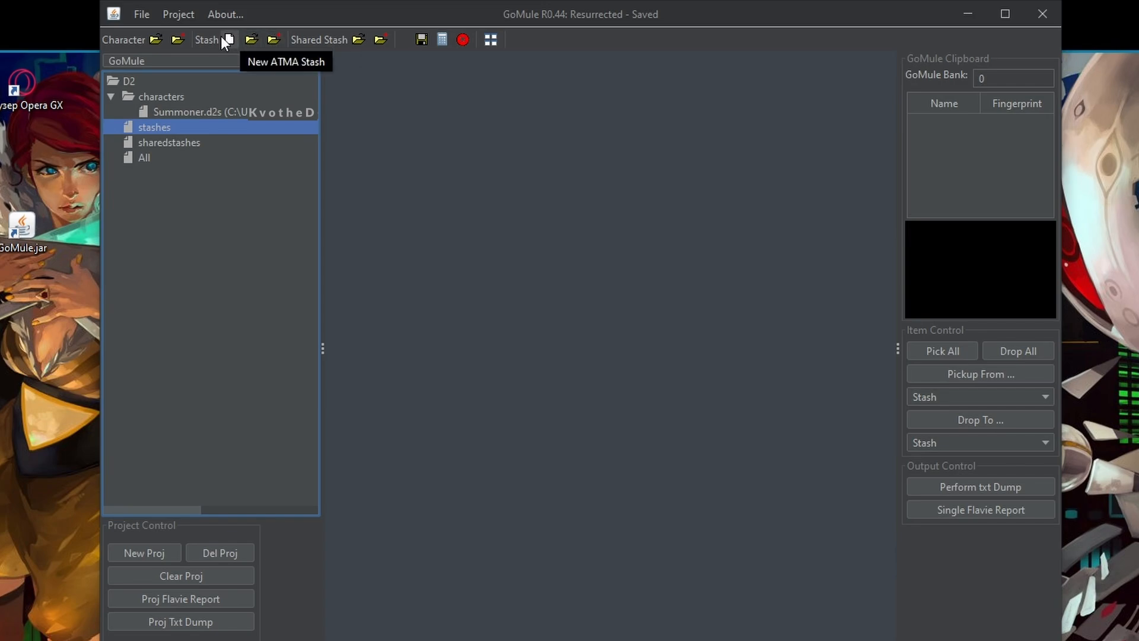
{"action": "left_click", "coordinate": [229, 39]}
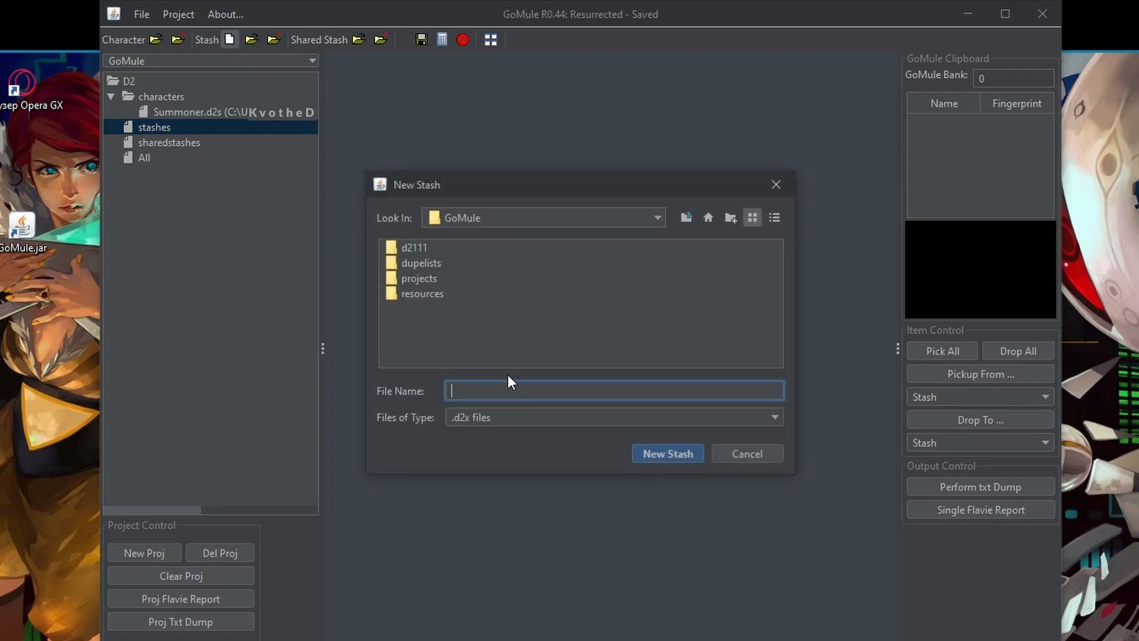
{"action": "mouse_move", "coordinate": [592, 443]}
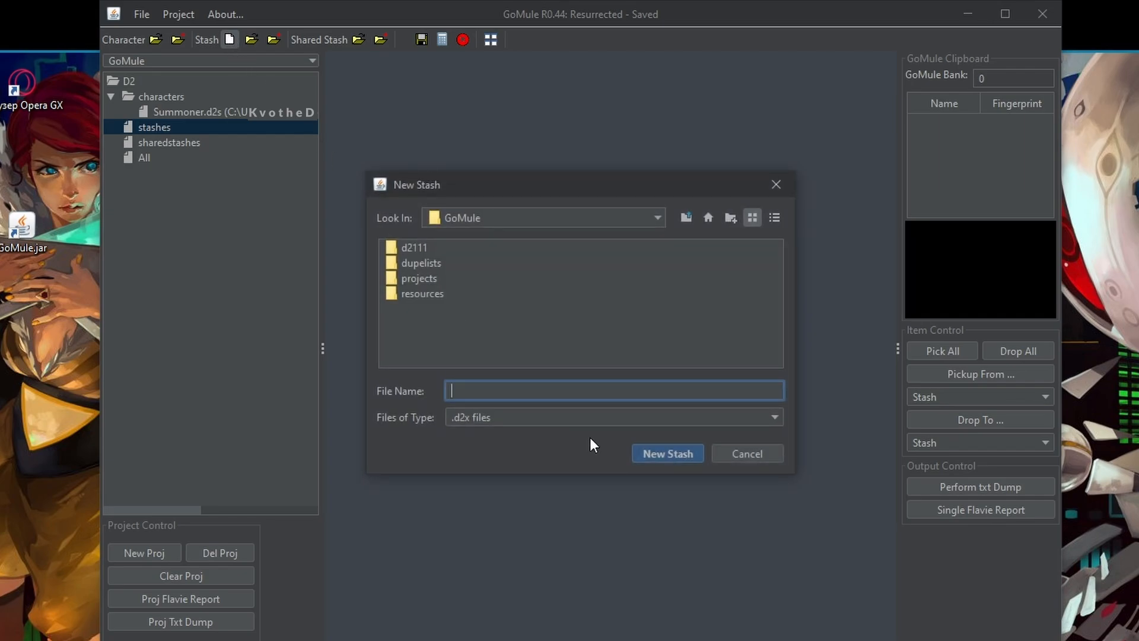
{"action": "type", "text": "Test stash"}
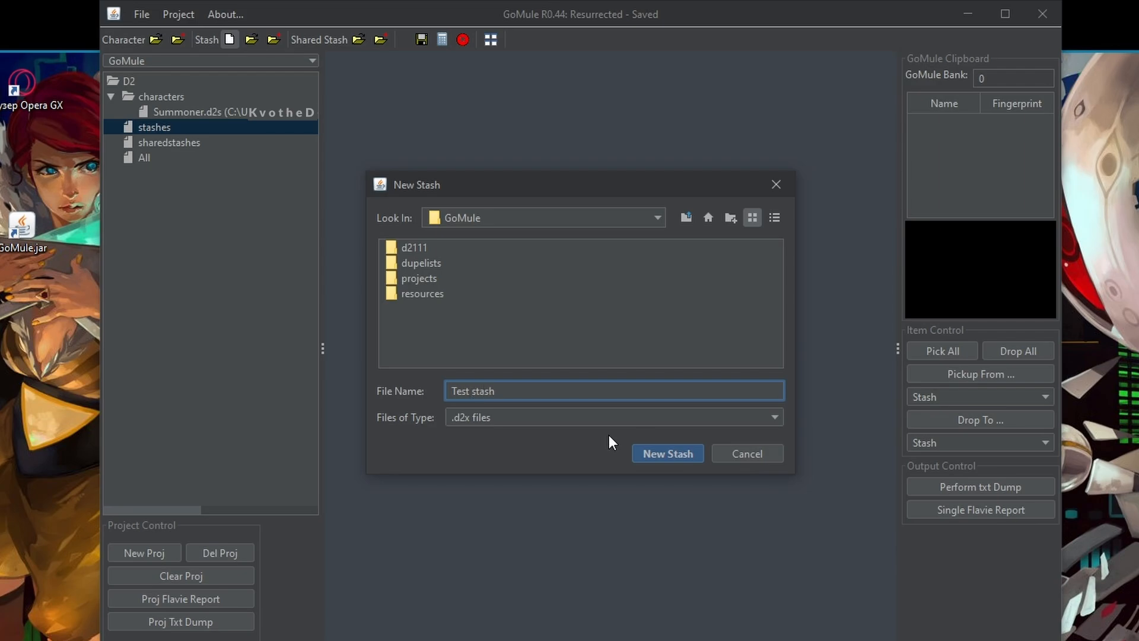
{"action": "left_click", "coordinate": [665, 453]}
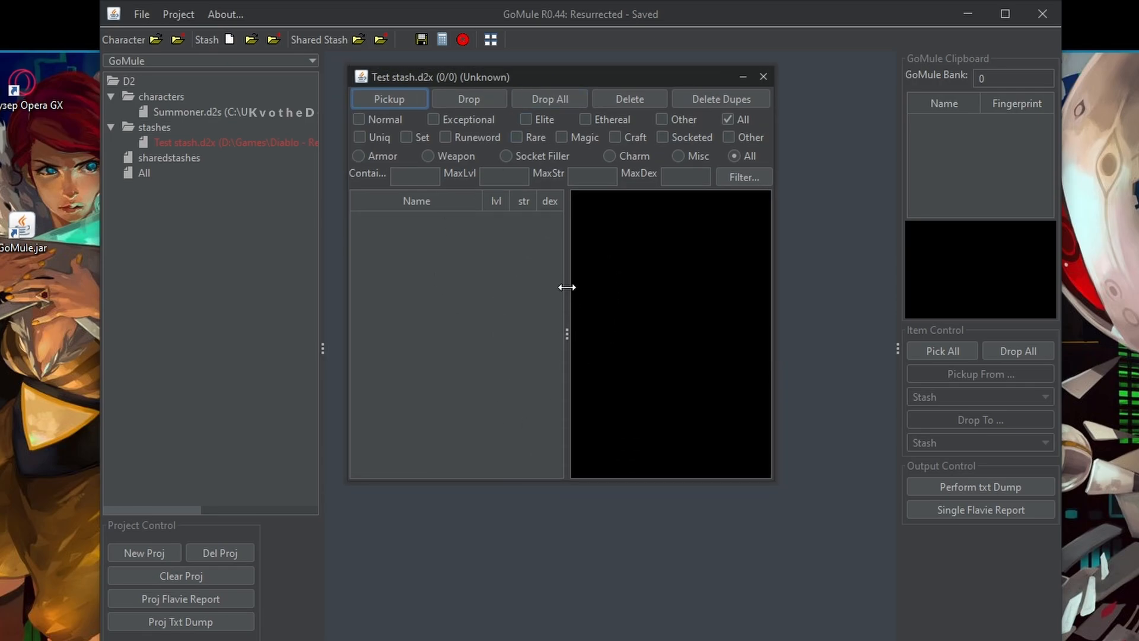
{"action": "mouse_move", "coordinate": [574, 289]}
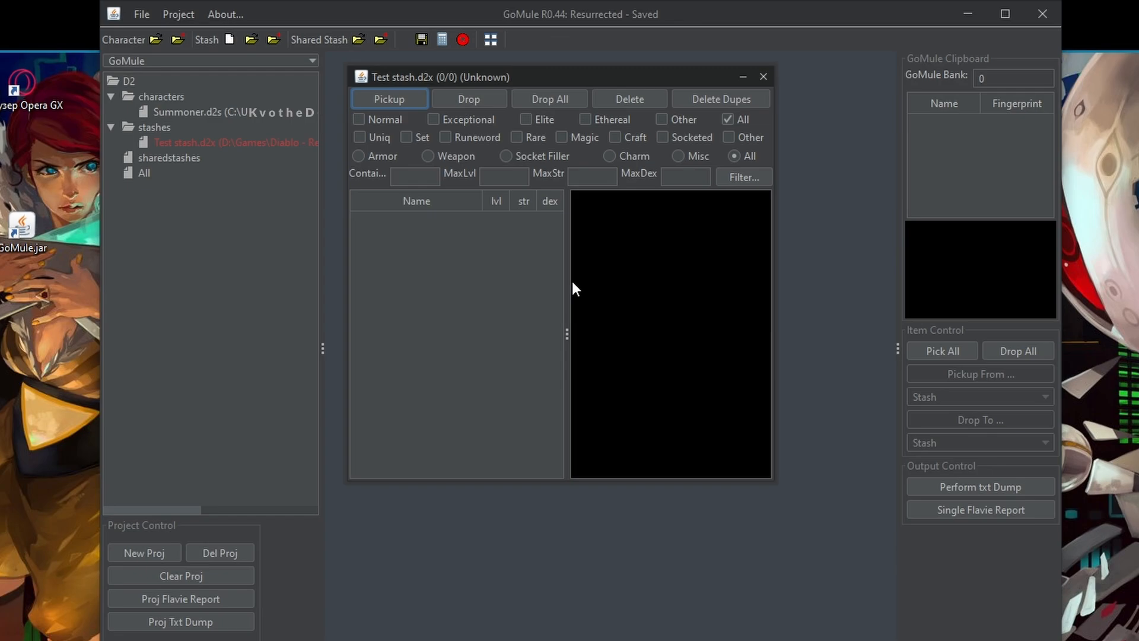
{"action": "mouse_move", "coordinate": [568, 203]}
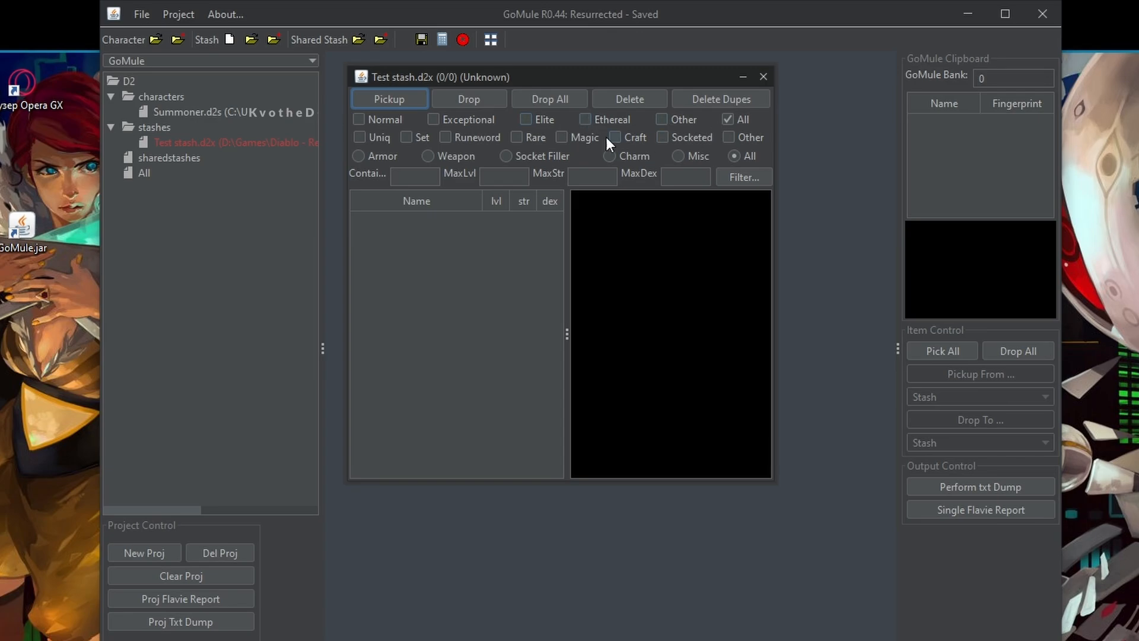
{"action": "mouse_move", "coordinate": [224, 123]}
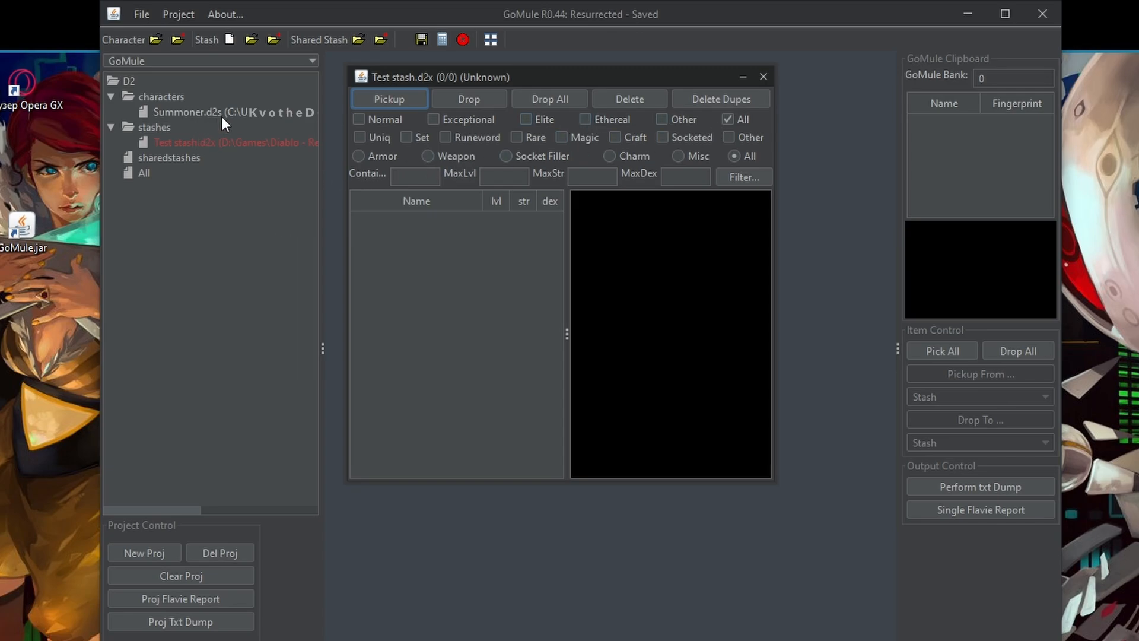
Reopen Summoner.d2s from the characters group to view its equipment and inventory
{"action": "double_click", "coordinate": [188, 111]}
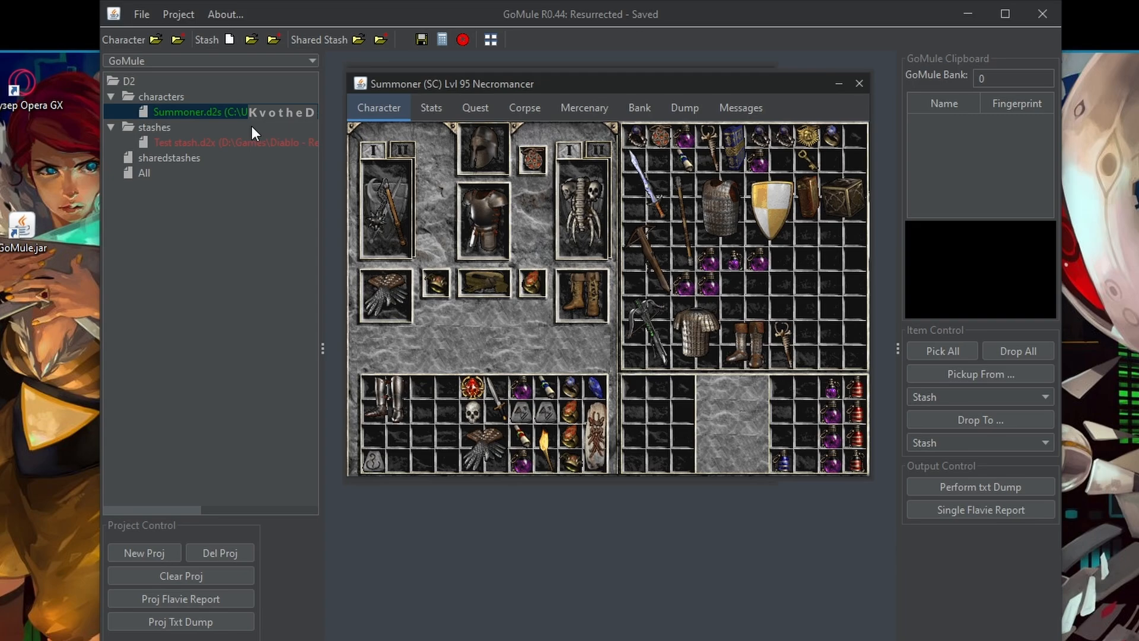
{"action": "mouse_move", "coordinate": [647, 174]}
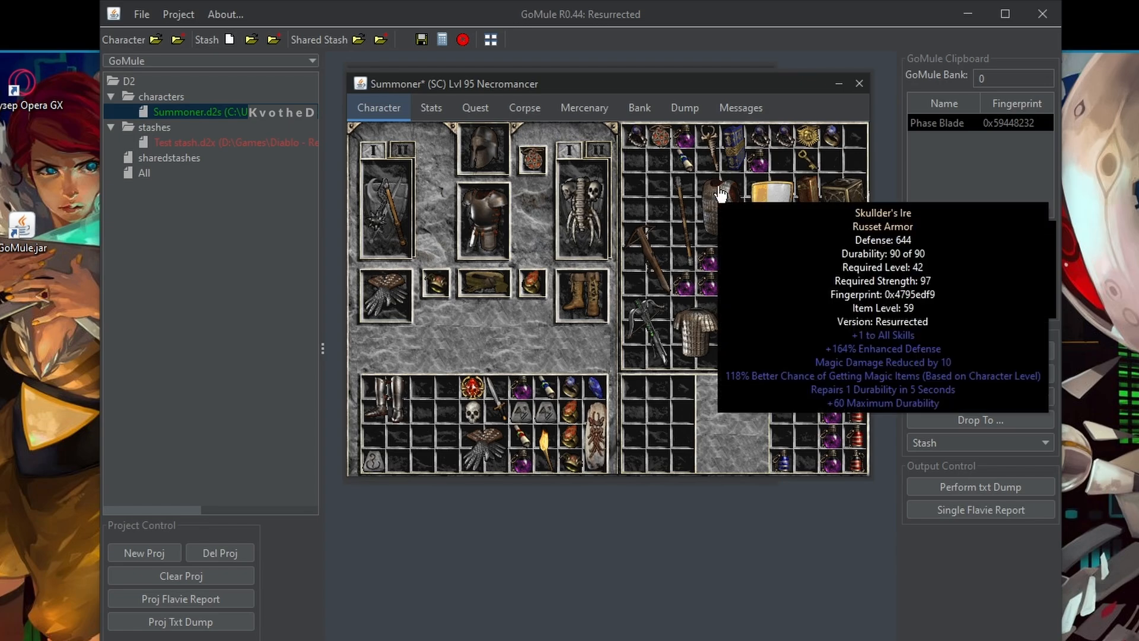
Pick up Skullder's Ire from the Summoner inventory onto the clipboard
{"action": "left_click", "coordinate": [719, 190]}
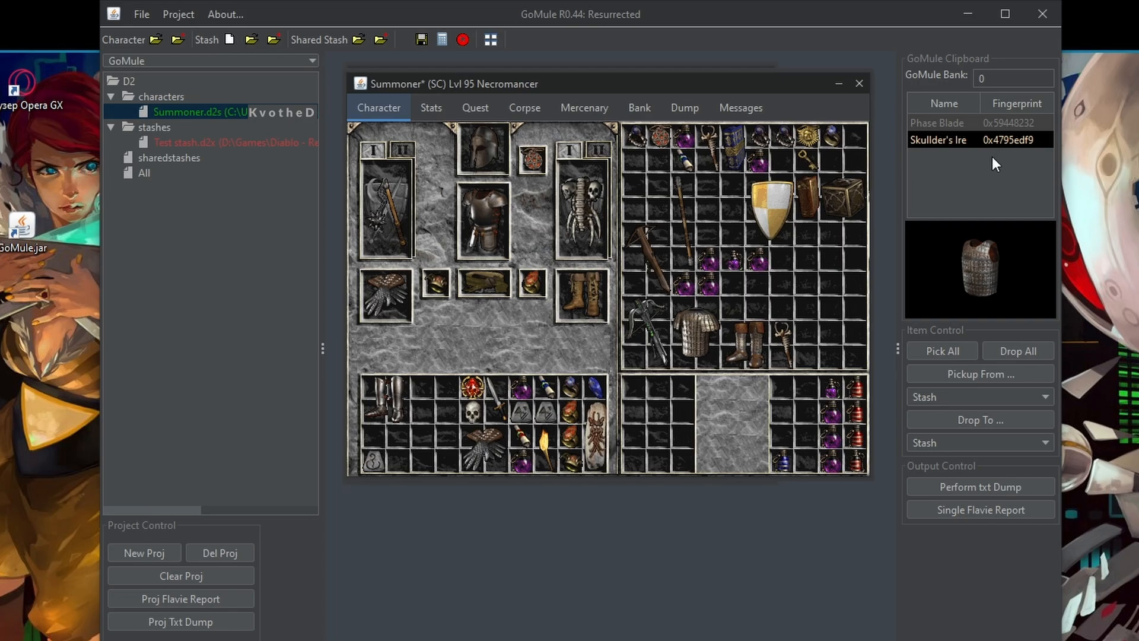
{"action": "mouse_move", "coordinate": [1031, 168]}
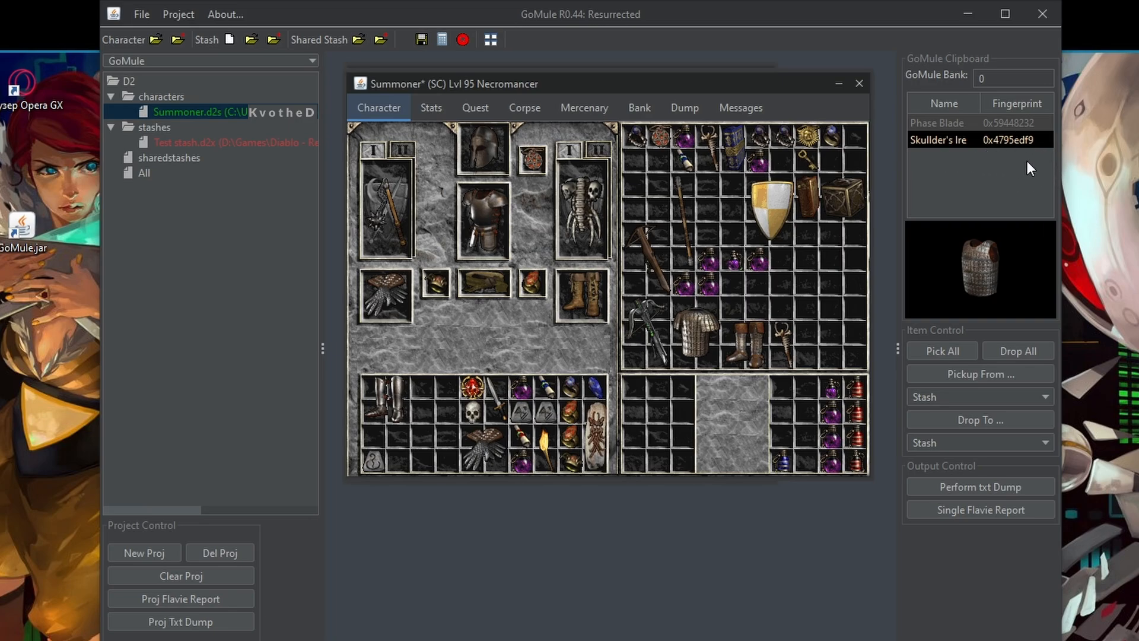
{"action": "mouse_move", "coordinate": [704, 181]}
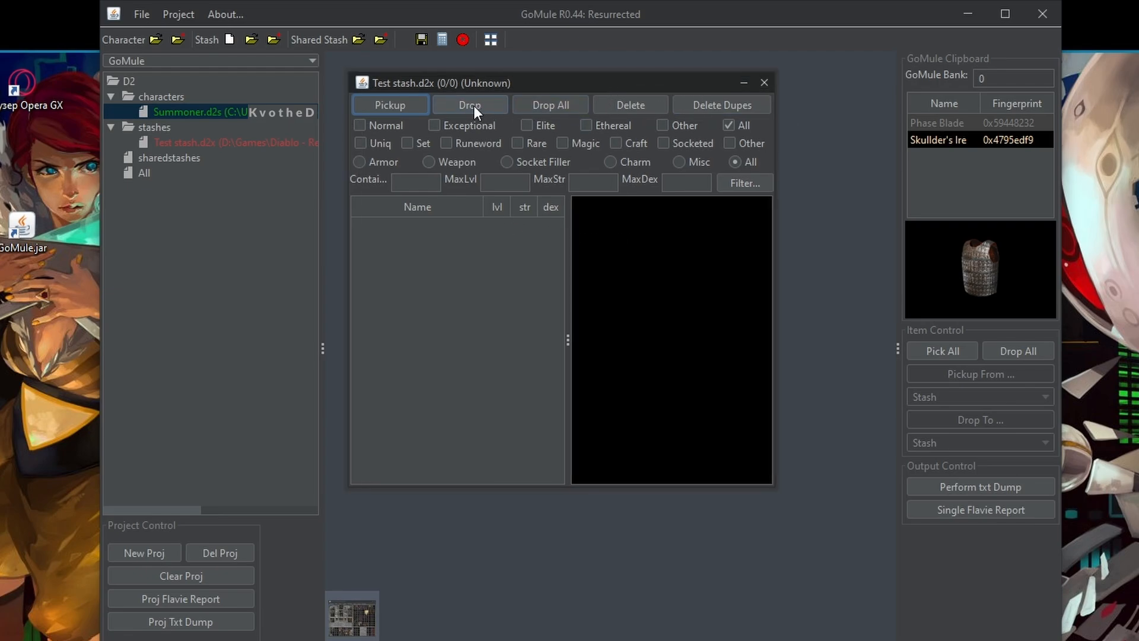
Drop the Phase Blade and Skullder's Ire into Test stash and inspect each item's stats
{"action": "left_click", "coordinate": [470, 105]}
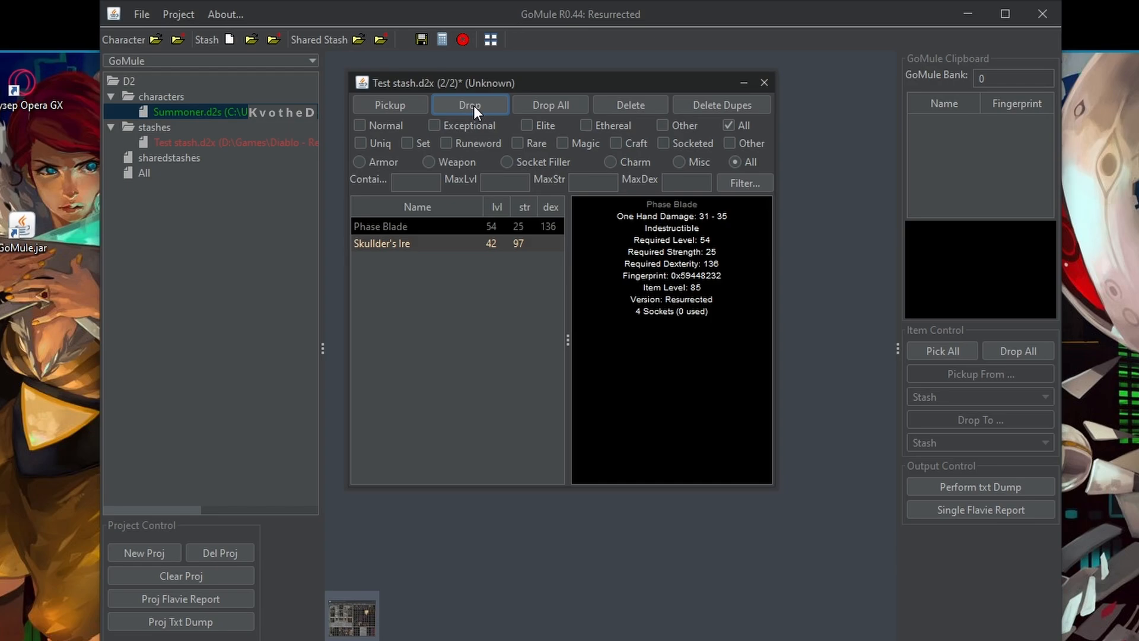
{"action": "left_click", "coordinate": [380, 243]}
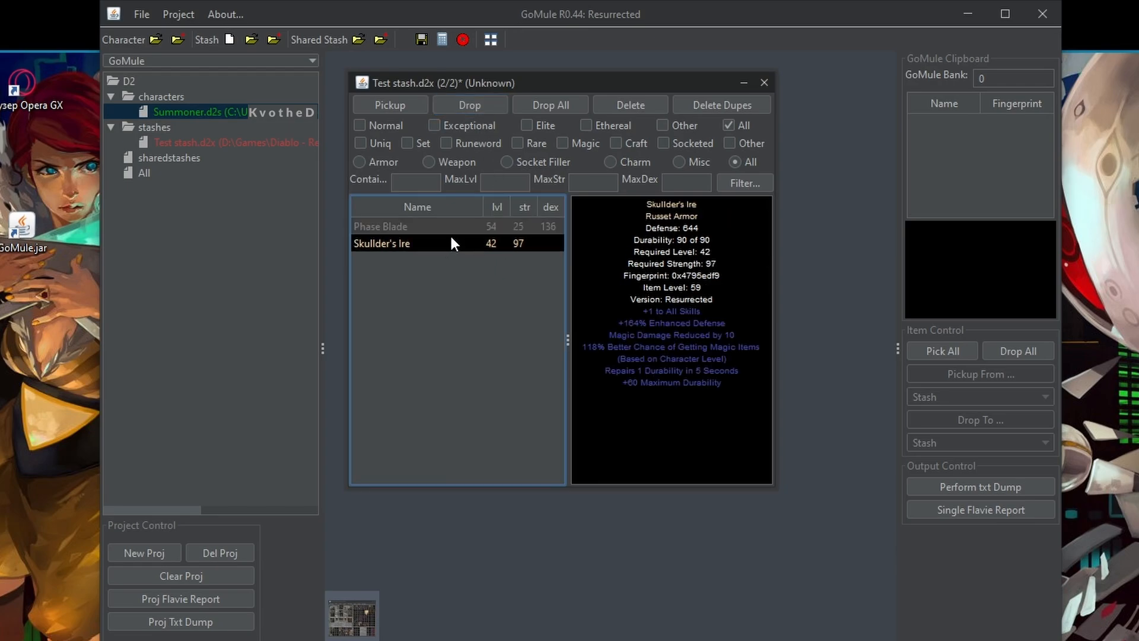
{"action": "mouse_move", "coordinate": [430, 239]}
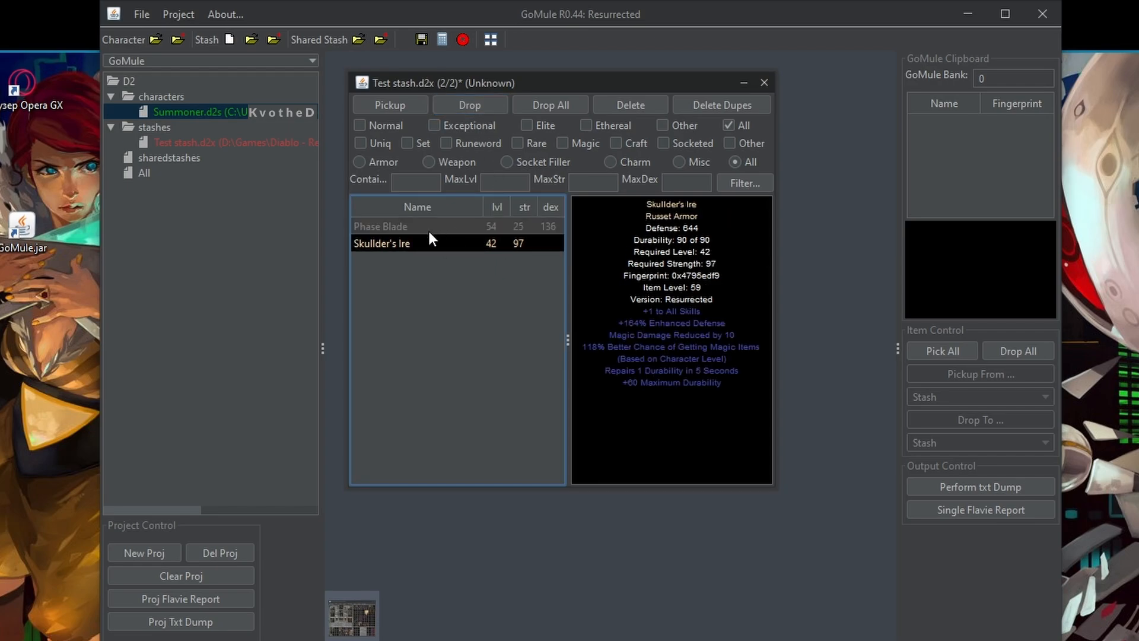
{"action": "left_click", "coordinate": [381, 226]}
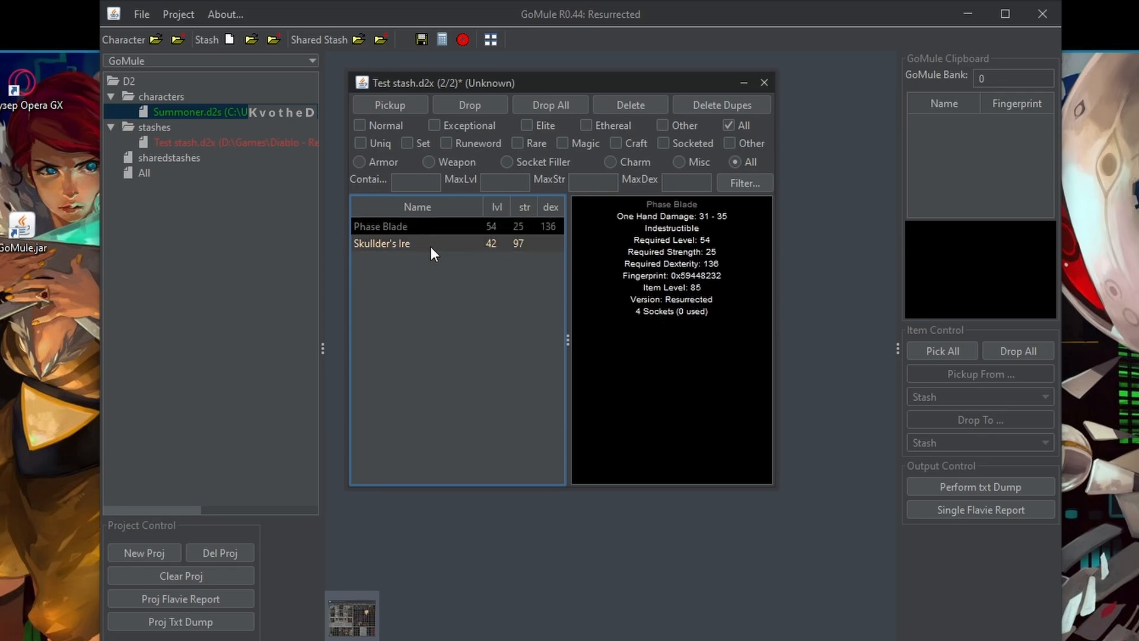
{"action": "mouse_move", "coordinate": [427, 253]}
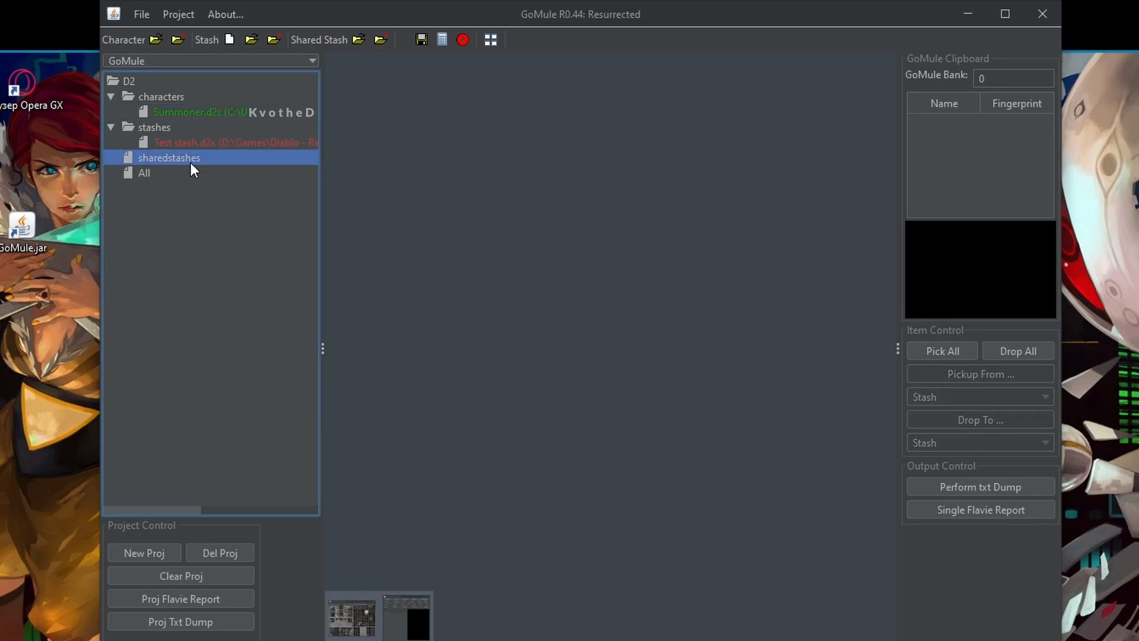
{"action": "mouse_move", "coordinate": [357, 39]}
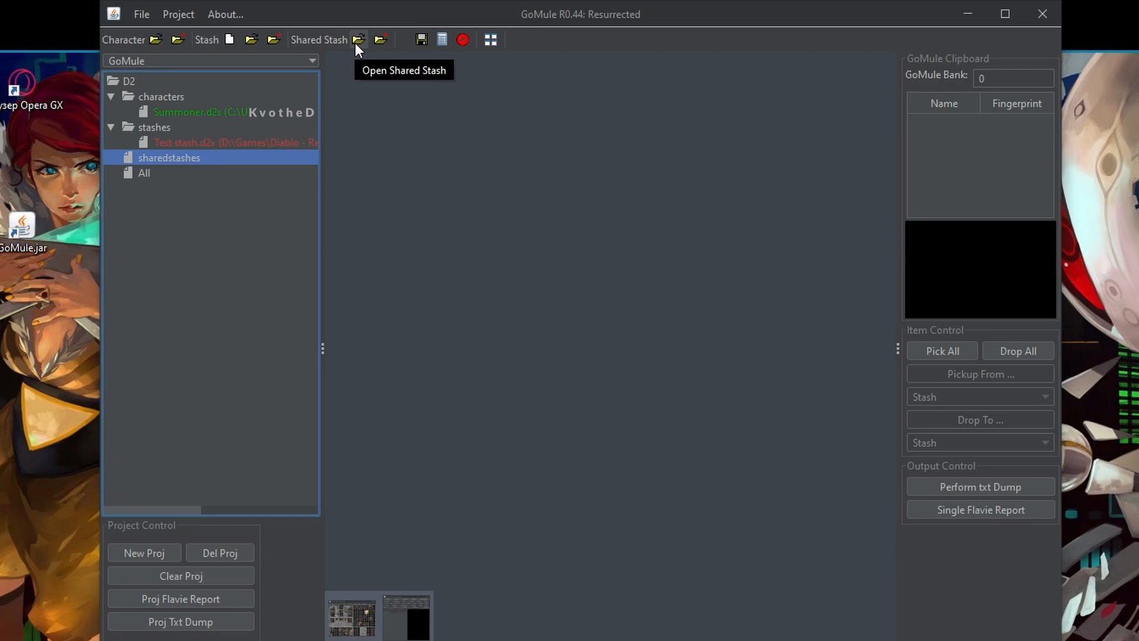
Load SharedStashSoftCoreV2.d2i via the Open Shared Stash file chooser
{"action": "left_click", "coordinate": [357, 39]}
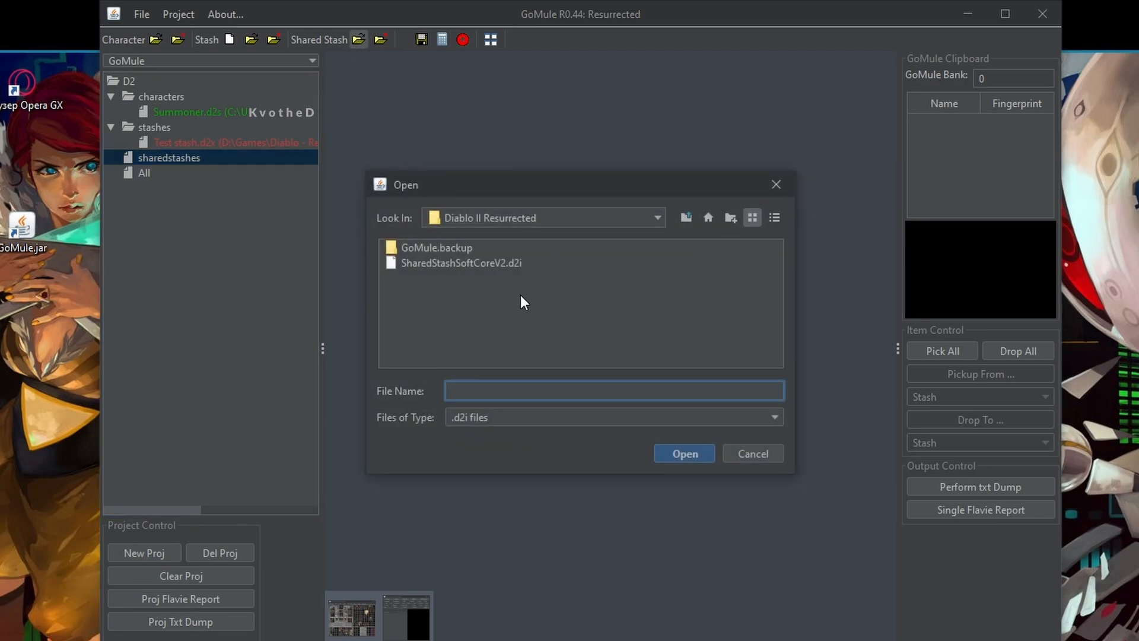
{"action": "left_click", "coordinate": [656, 217]}
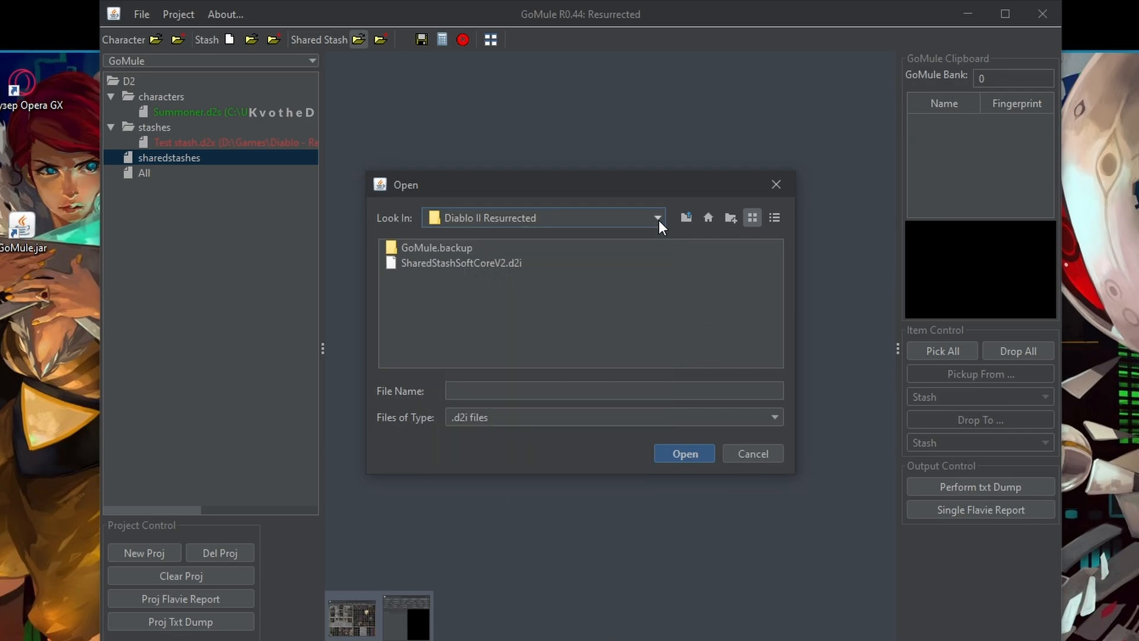
{"action": "left_click", "coordinate": [462, 263]}
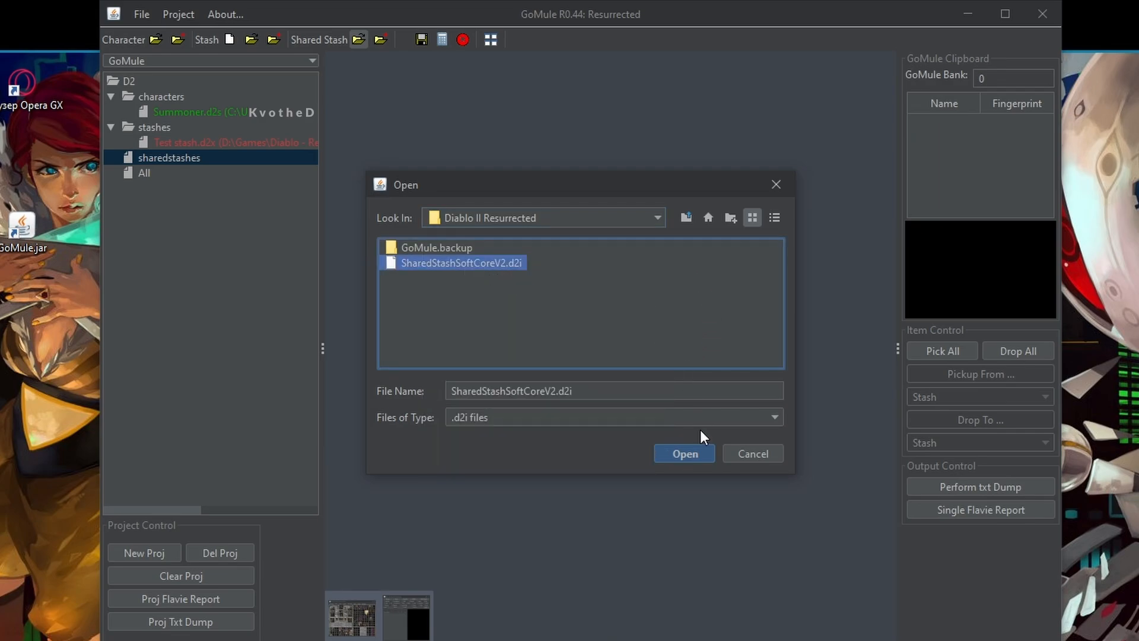
{"action": "left_click", "coordinate": [684, 453]}
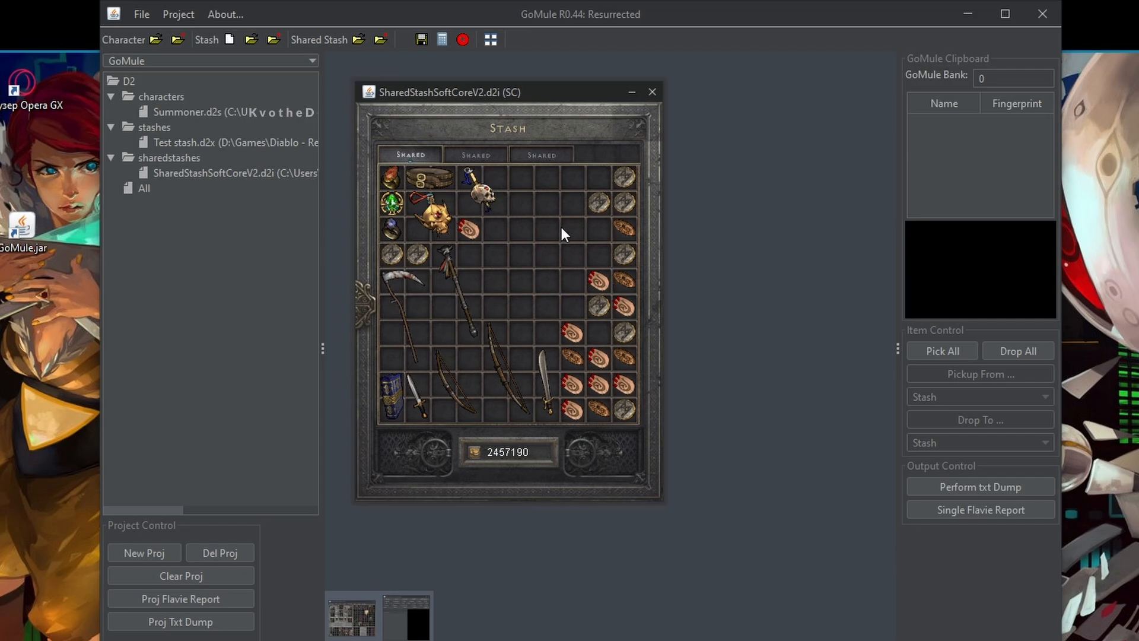
{"action": "mouse_move", "coordinate": [493, 149]}
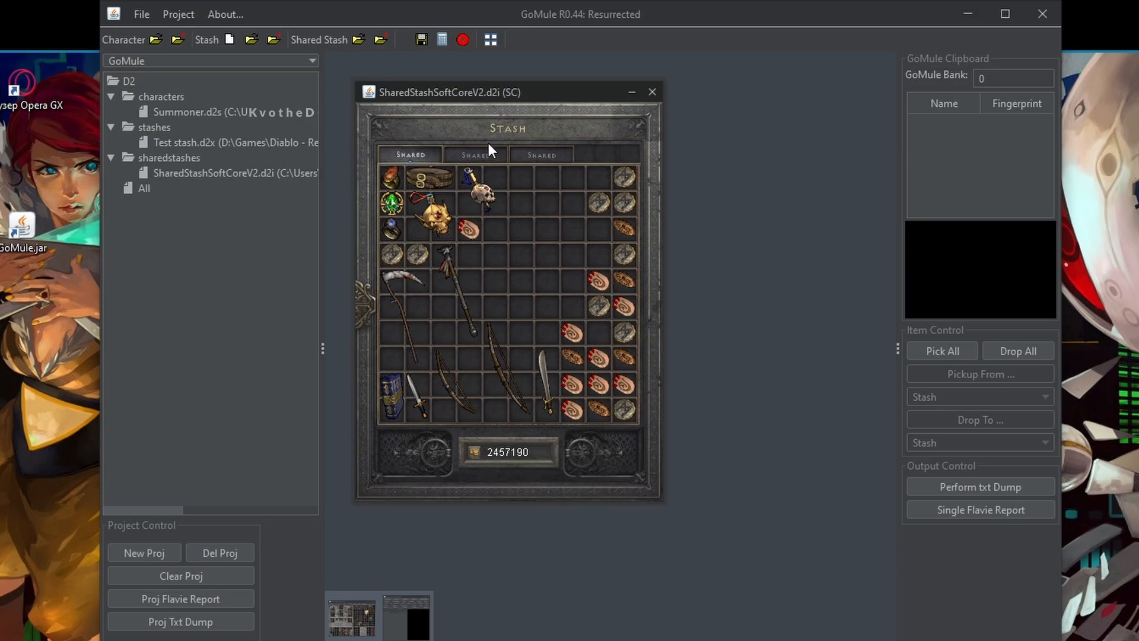
View the second and then the third Shared tab holding the gems and runes
{"action": "left_click", "coordinate": [475, 154]}
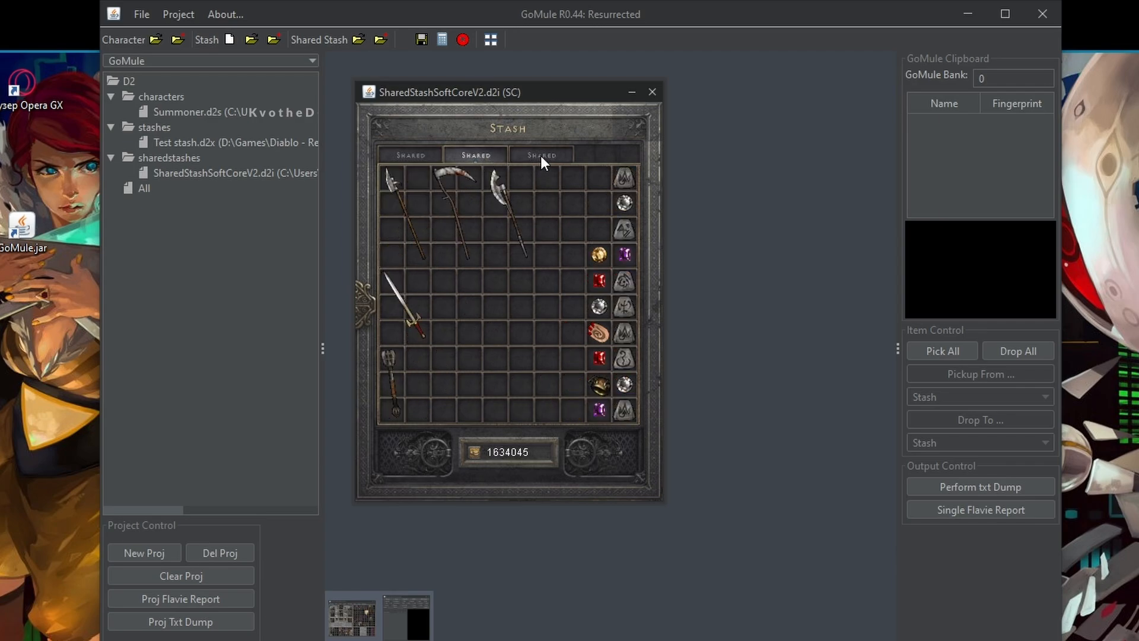
{"action": "left_click", "coordinate": [540, 154]}
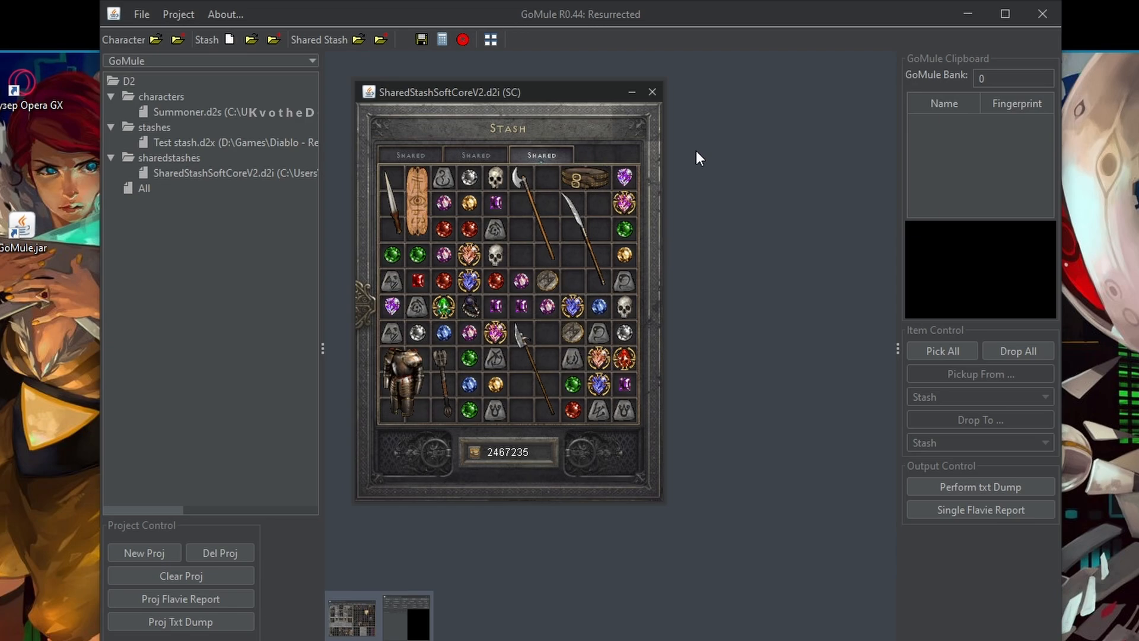
{"action": "mouse_move", "coordinate": [746, 205]}
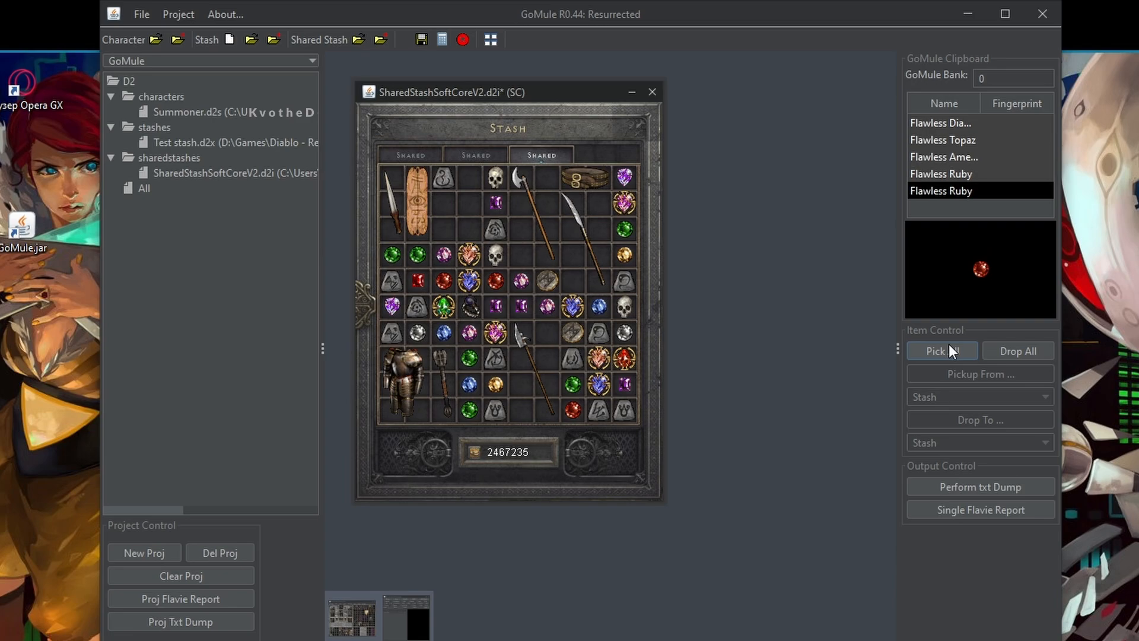
Pick All items from the third shared stash tab and Drop All back into it
{"action": "left_click", "coordinate": [941, 350]}
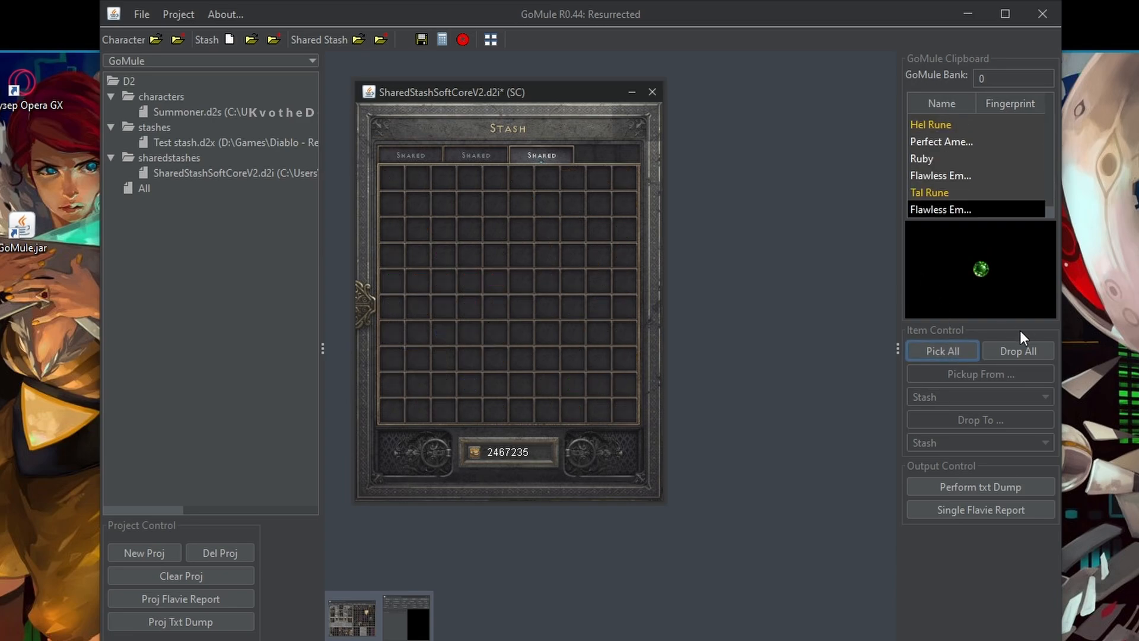
{"action": "left_click", "coordinate": [1018, 352]}
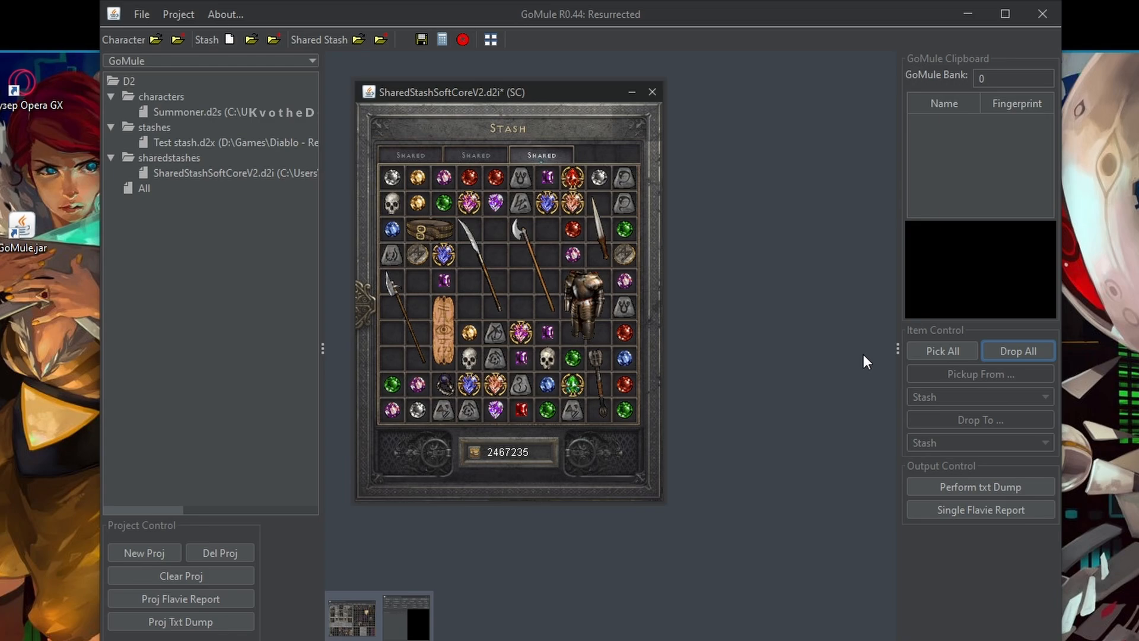
{"action": "mouse_move", "coordinate": [861, 333]}
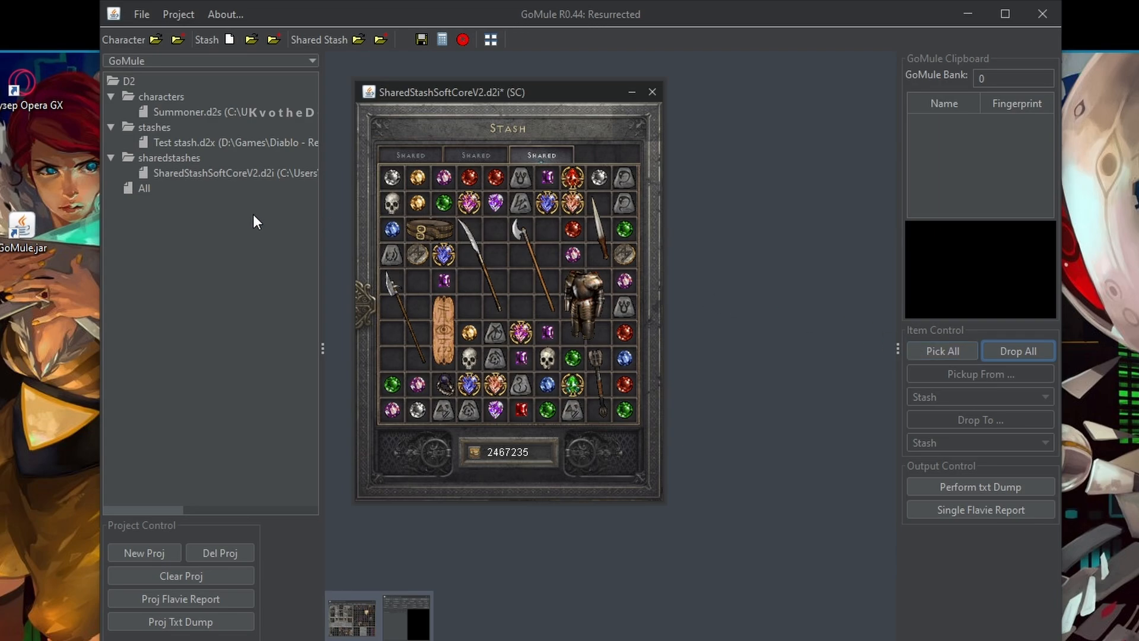
{"action": "mouse_move", "coordinate": [260, 245]}
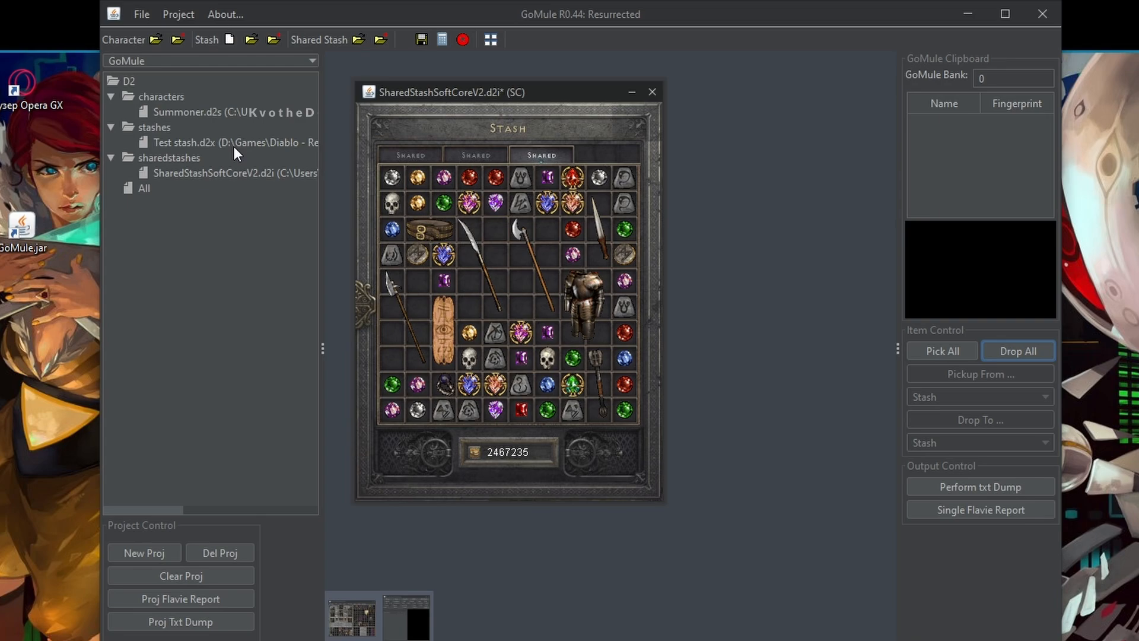
{"action": "mouse_move", "coordinate": [311, 85]}
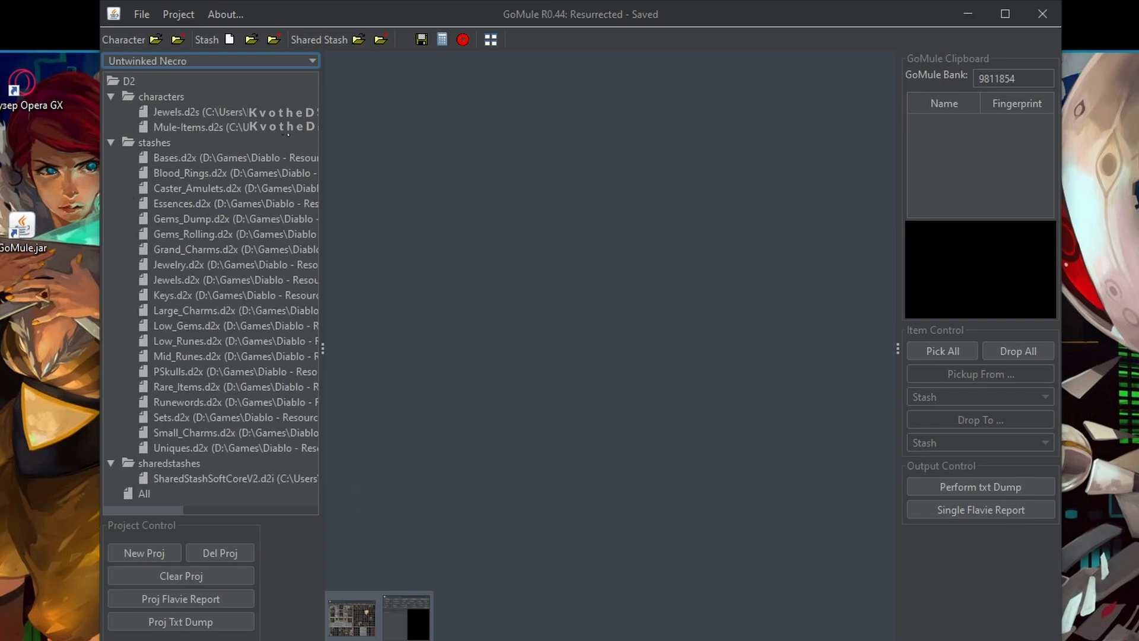
{"action": "mouse_move", "coordinate": [214, 102]}
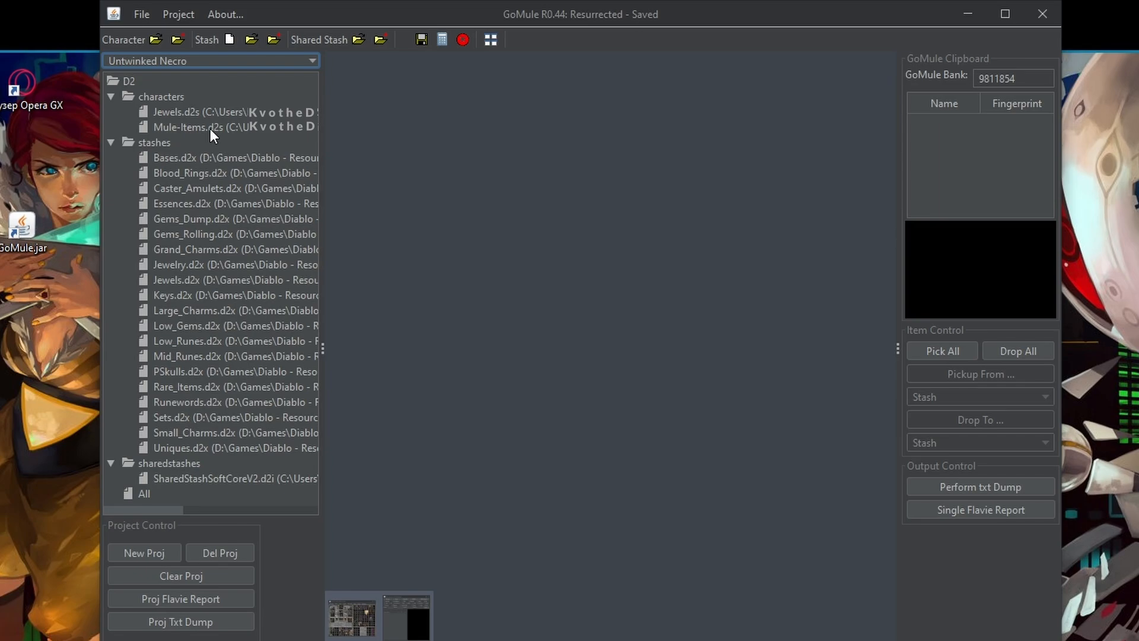
{"action": "mouse_move", "coordinate": [192, 169]}
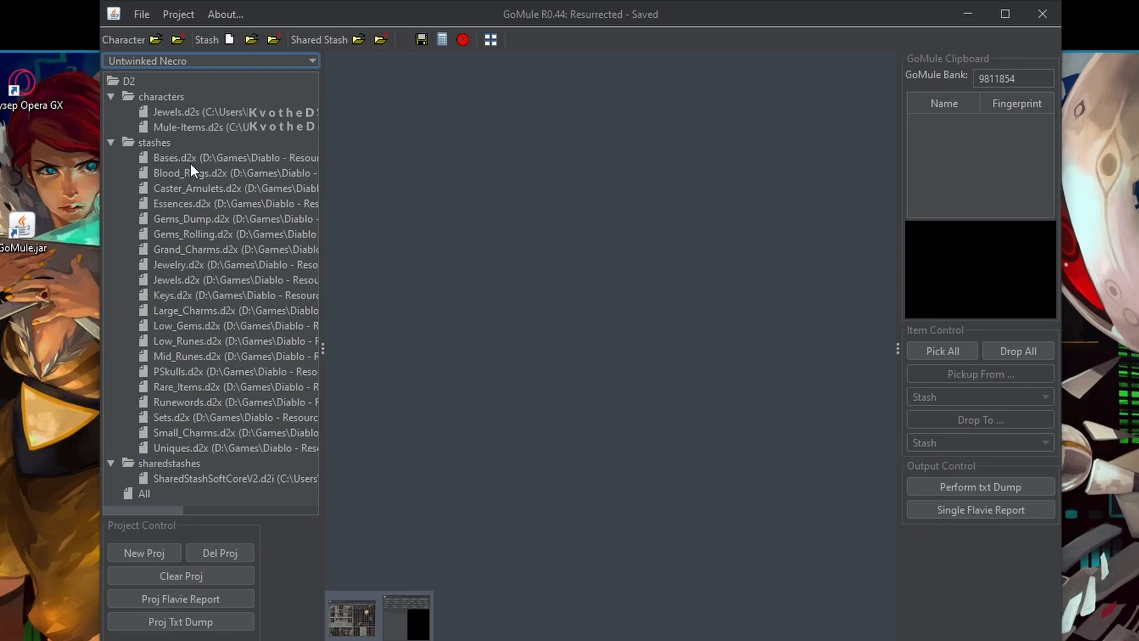
{"action": "mouse_move", "coordinate": [224, 180]}
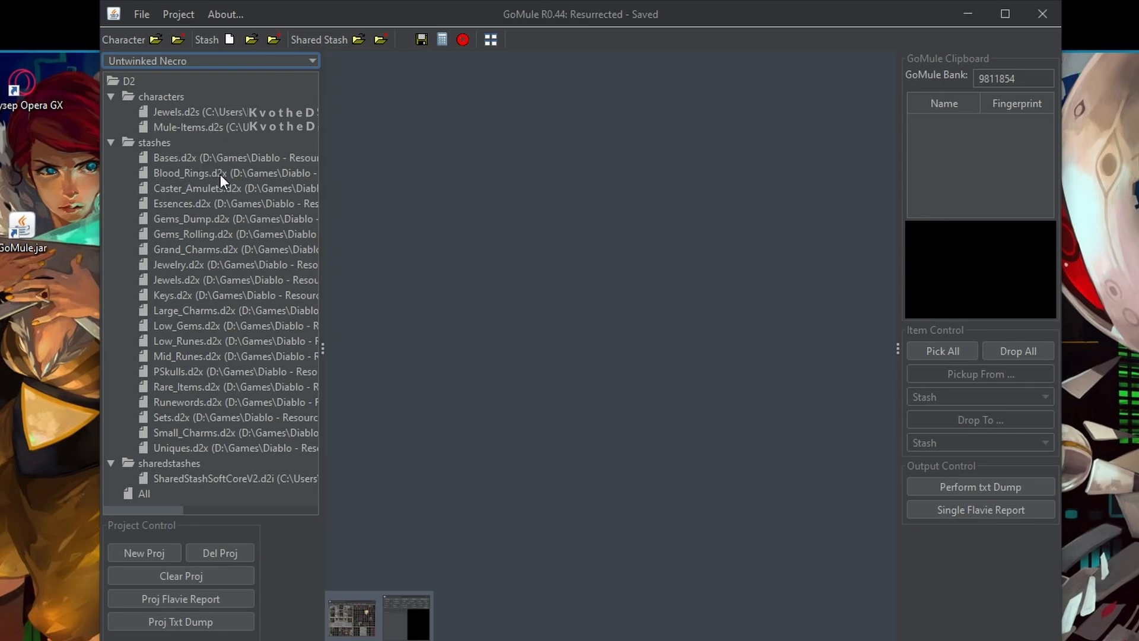
{"action": "mouse_move", "coordinate": [215, 211]}
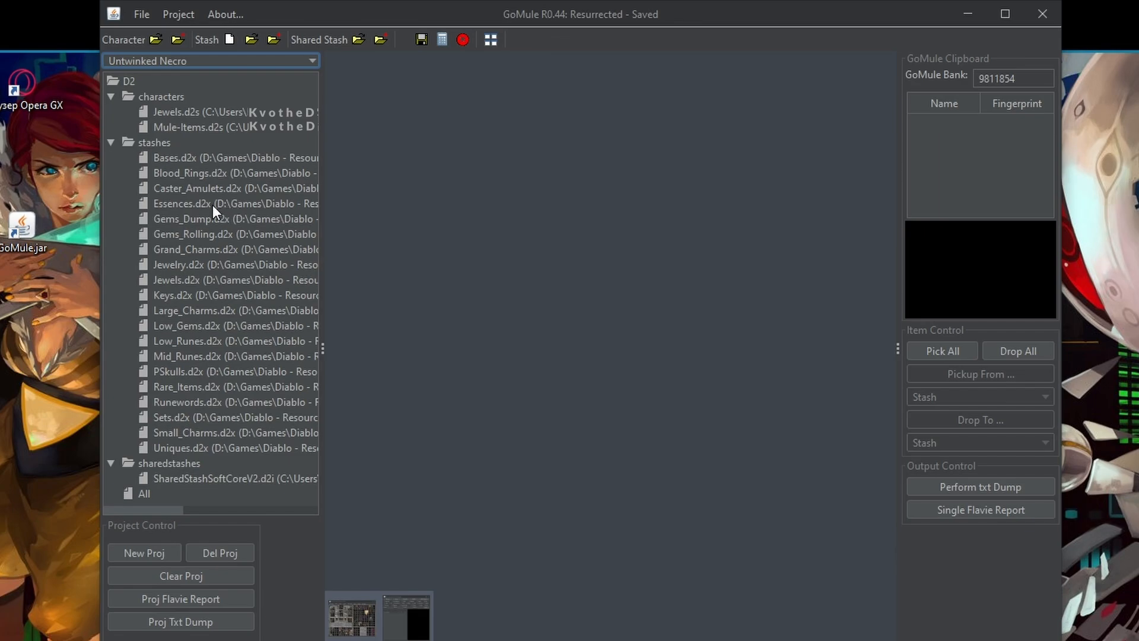
{"action": "mouse_move", "coordinate": [203, 229]}
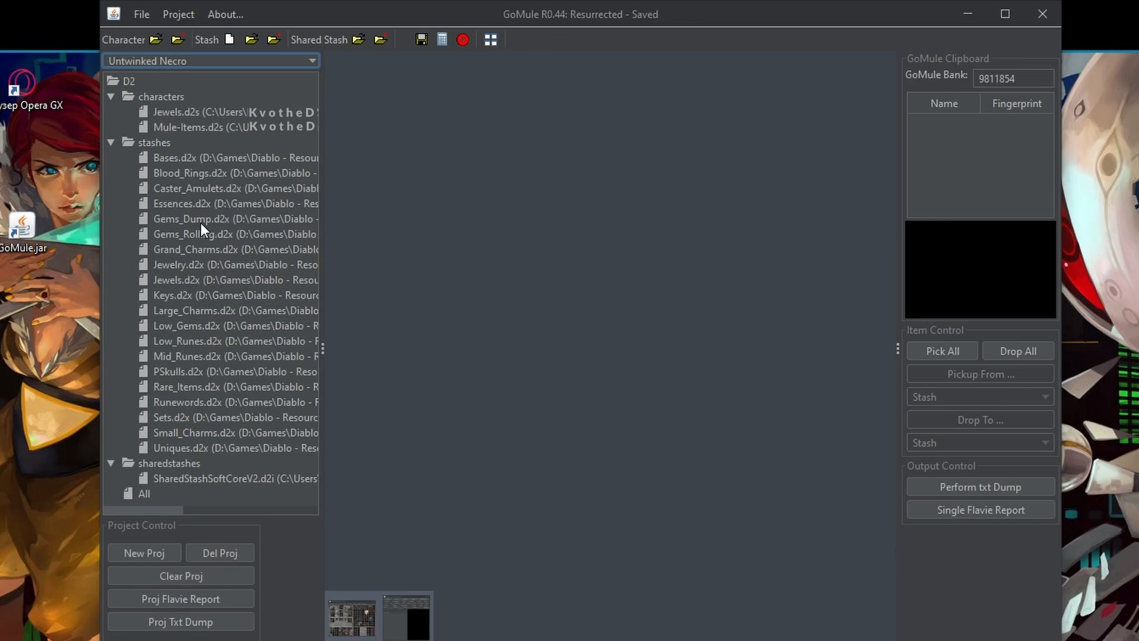
{"action": "mouse_move", "coordinate": [233, 237]}
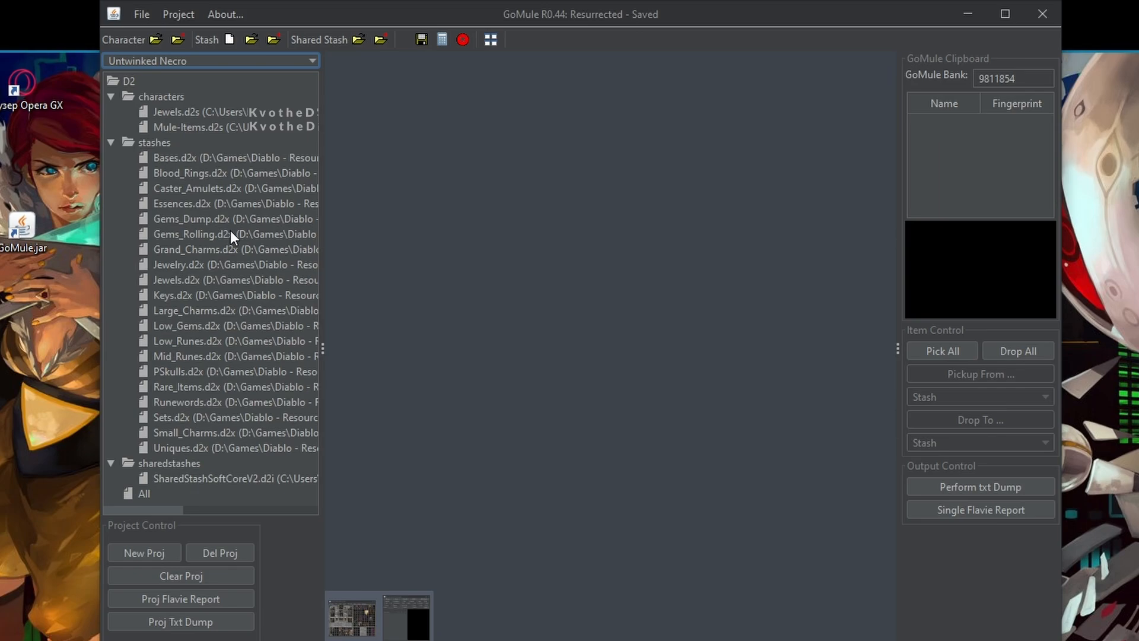
{"action": "mouse_move", "coordinate": [233, 244]}
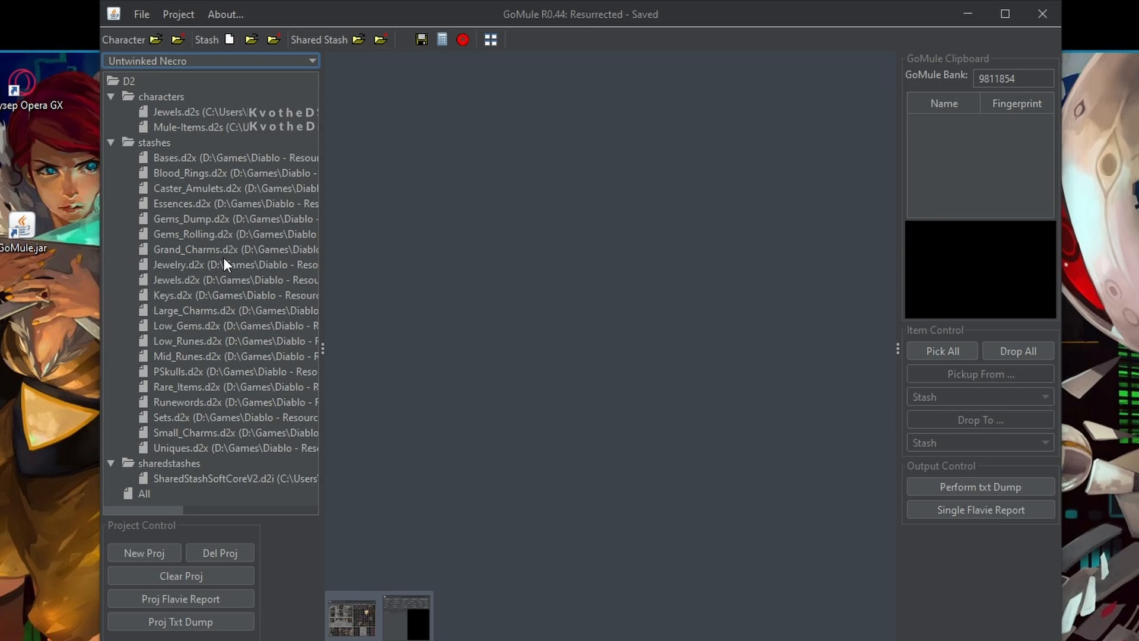
{"action": "mouse_move", "coordinate": [225, 273]}
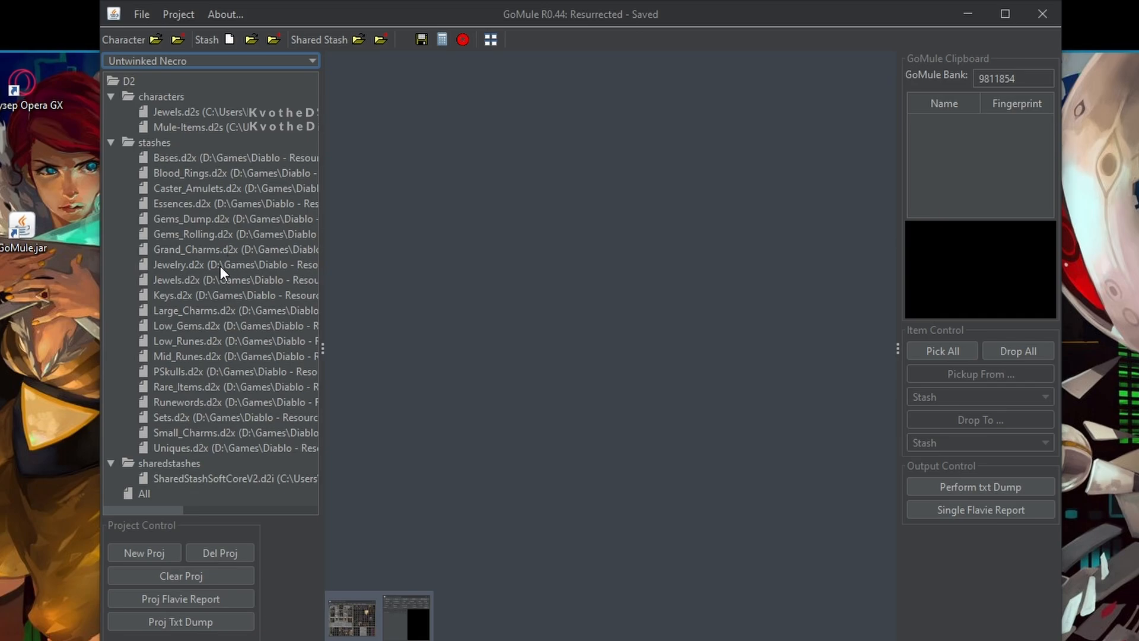
{"action": "mouse_move", "coordinate": [246, 319]}
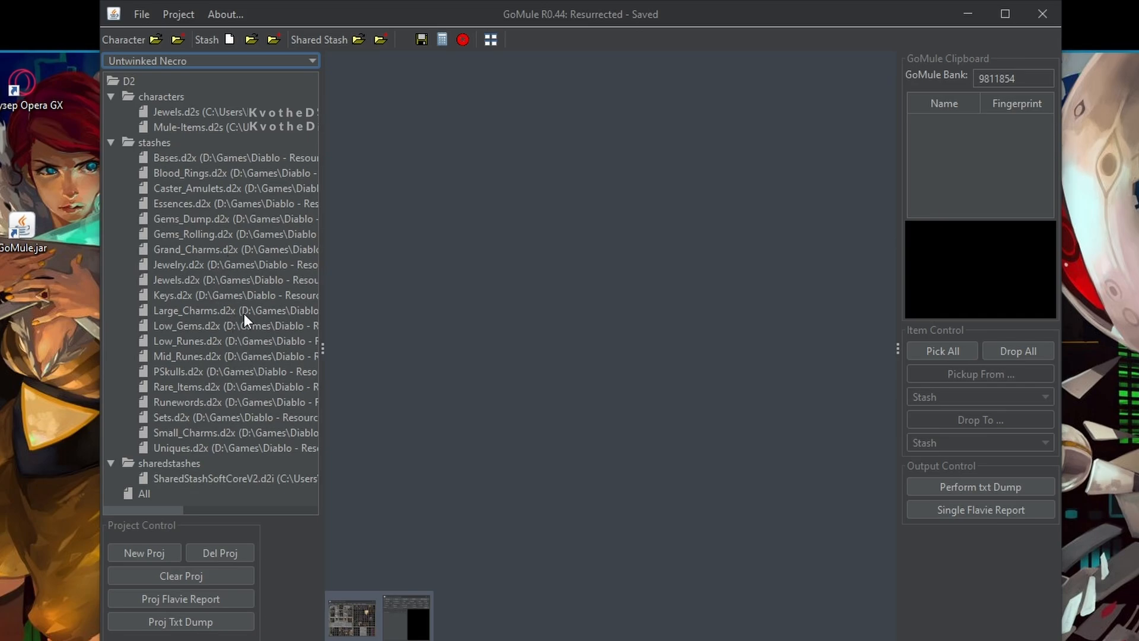
{"action": "mouse_move", "coordinate": [273, 263]}
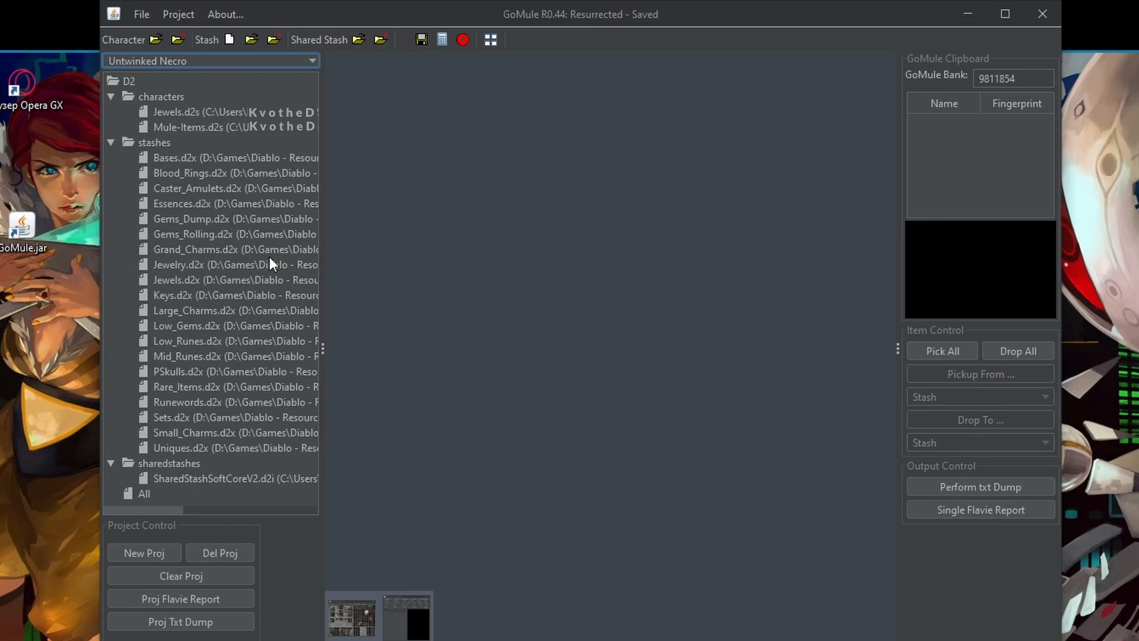
{"action": "mouse_move", "coordinate": [194, 432]}
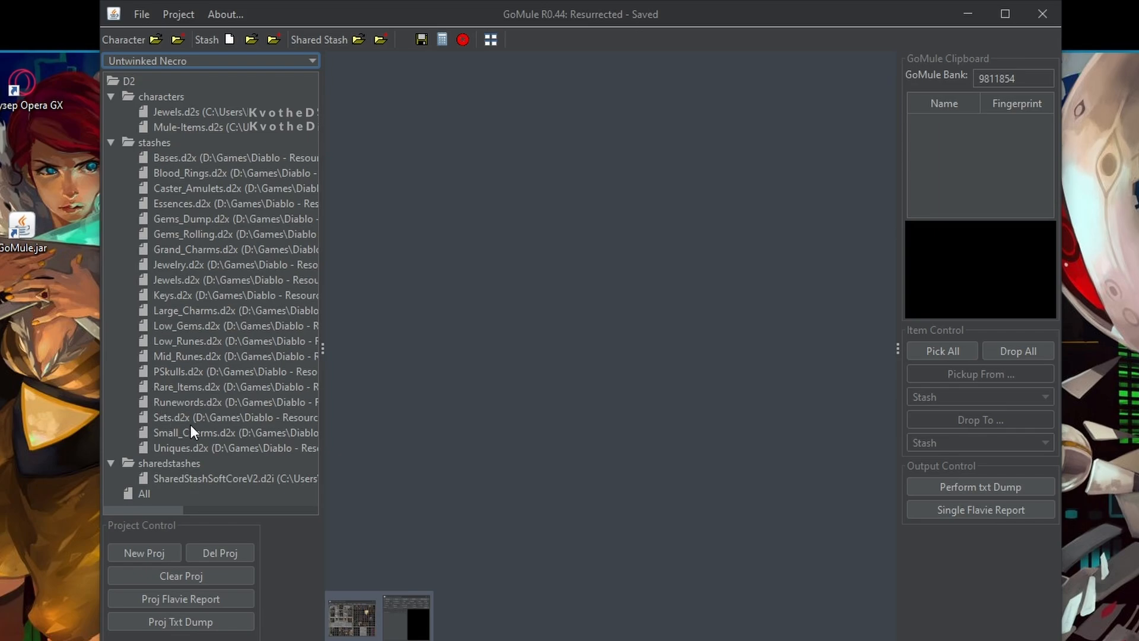
{"action": "mouse_move", "coordinate": [203, 415]}
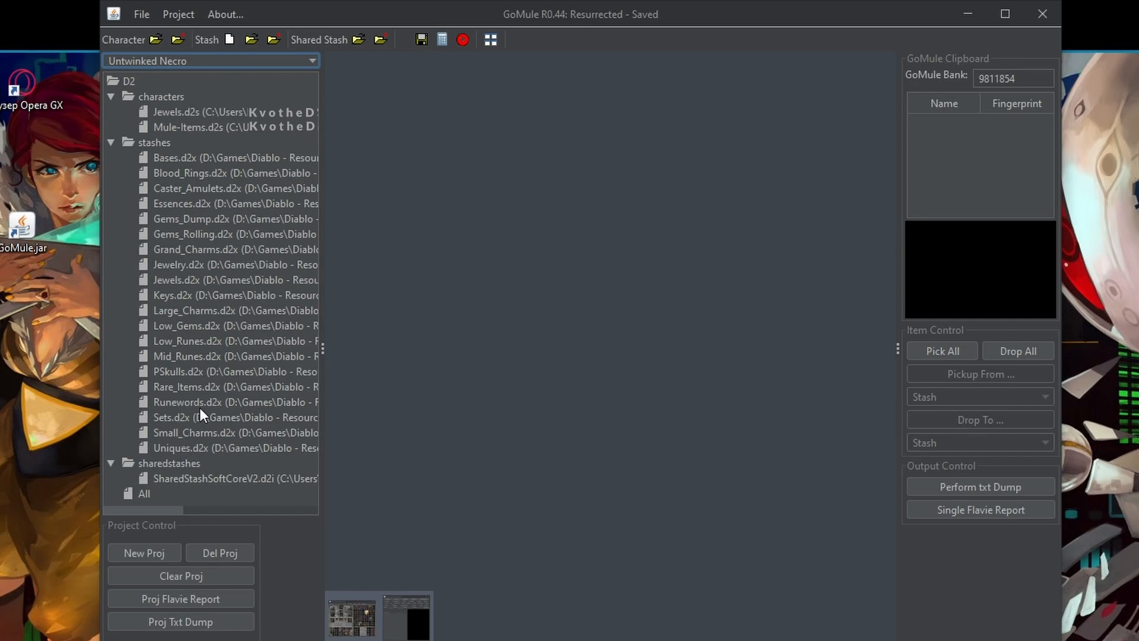
{"action": "mouse_move", "coordinate": [210, 417]}
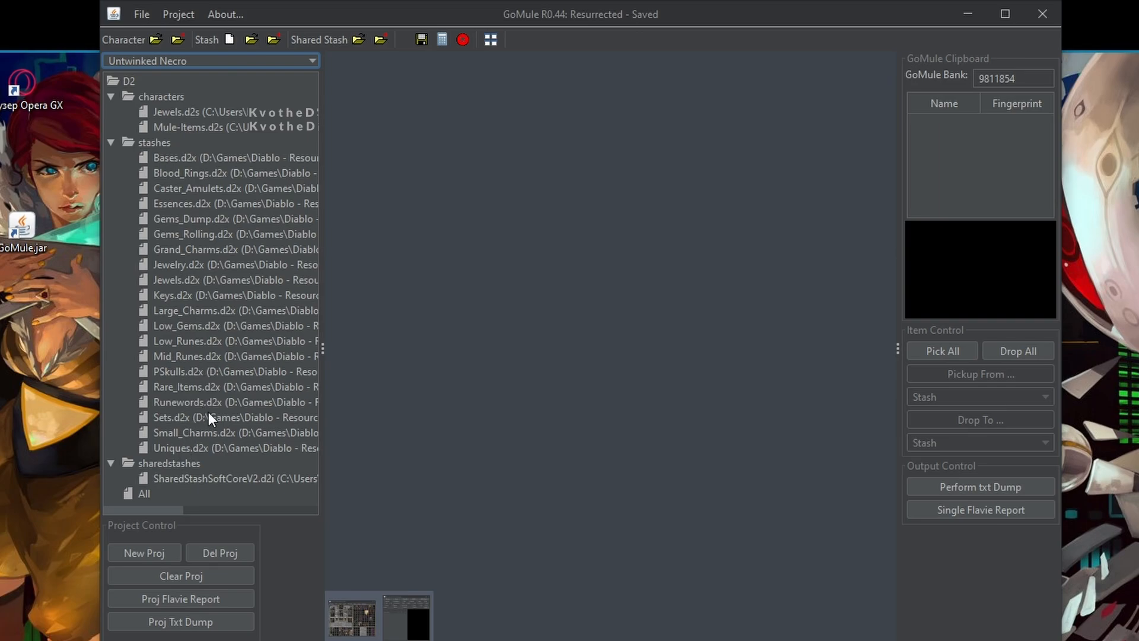
{"action": "mouse_move", "coordinate": [257, 424]}
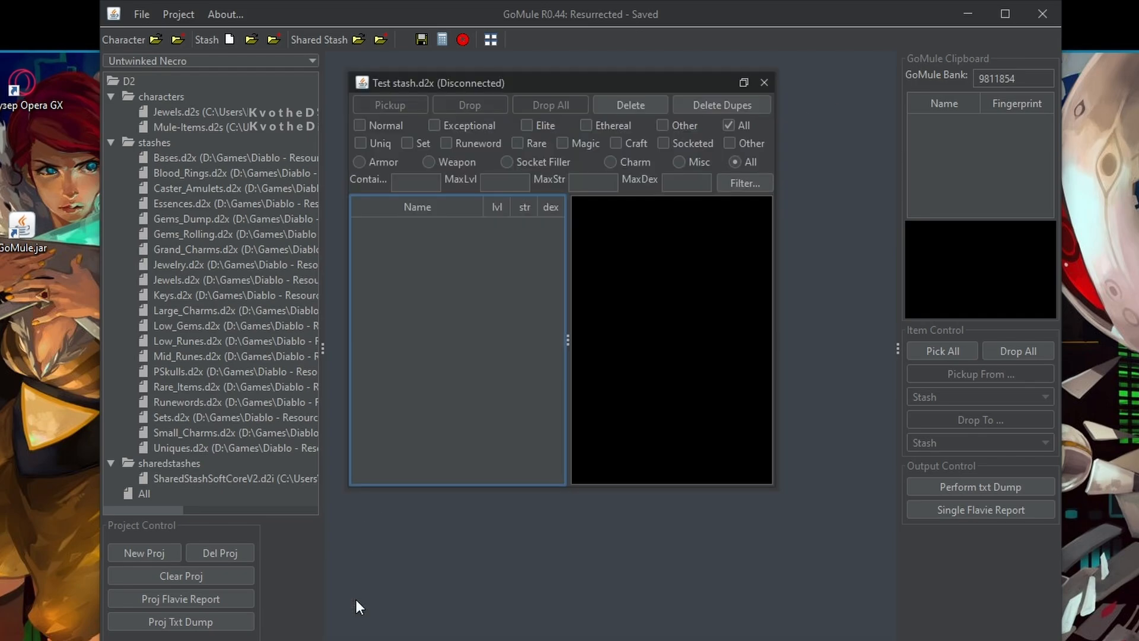
Close the empty Test stash.d2x window in the Untwinked Necro project
{"action": "left_click", "coordinate": [762, 82]}
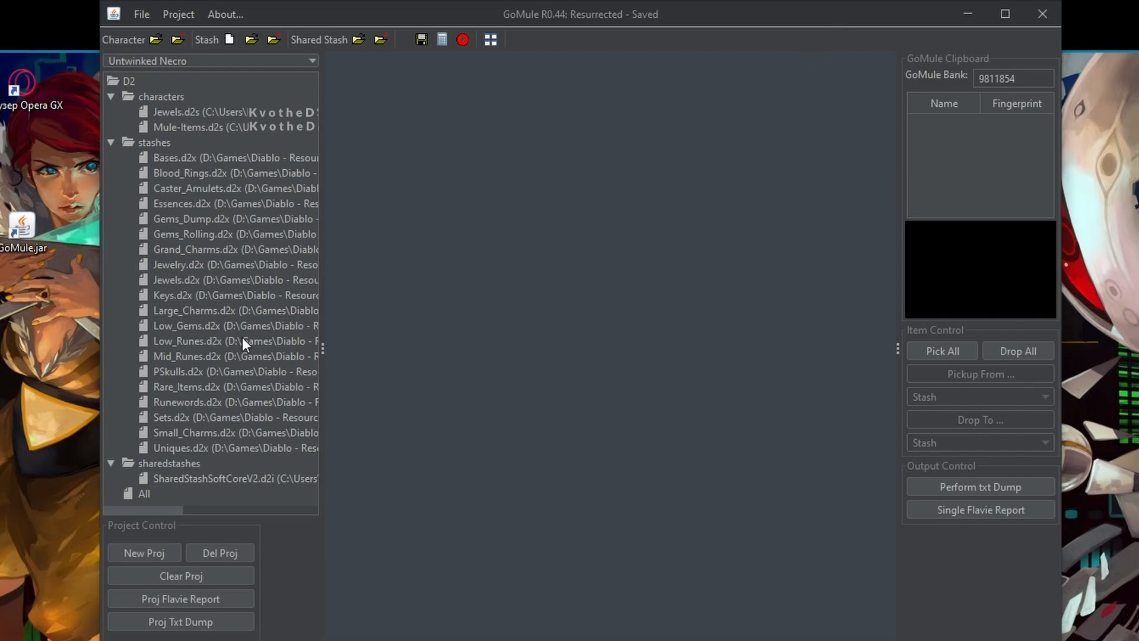
{"action": "mouse_move", "coordinate": [247, 322]}
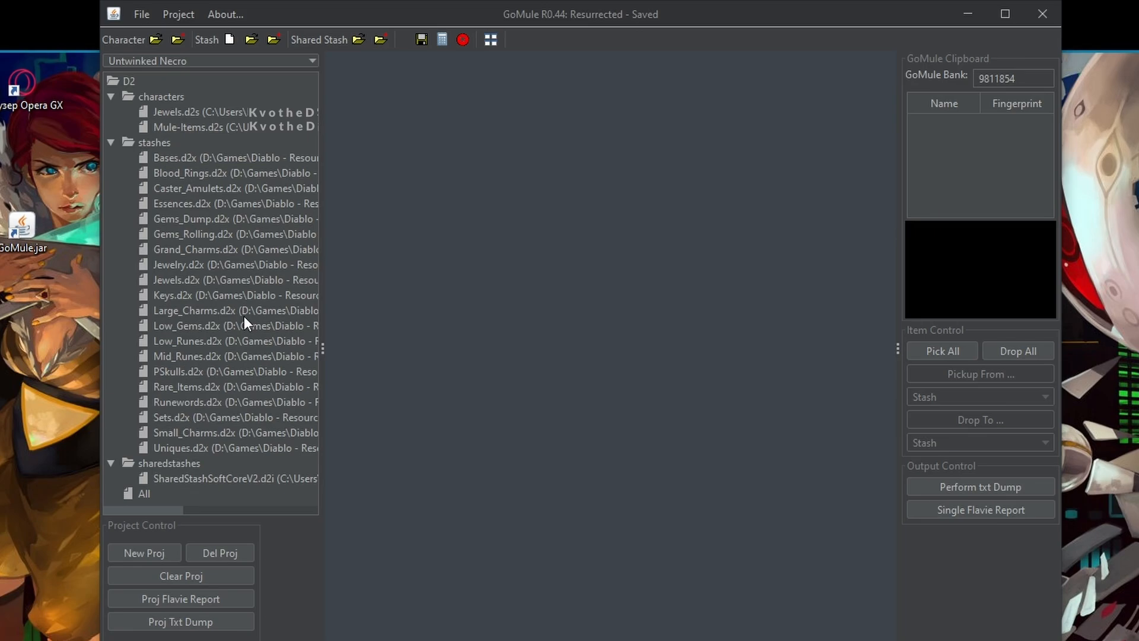
{"action": "mouse_move", "coordinate": [203, 231]}
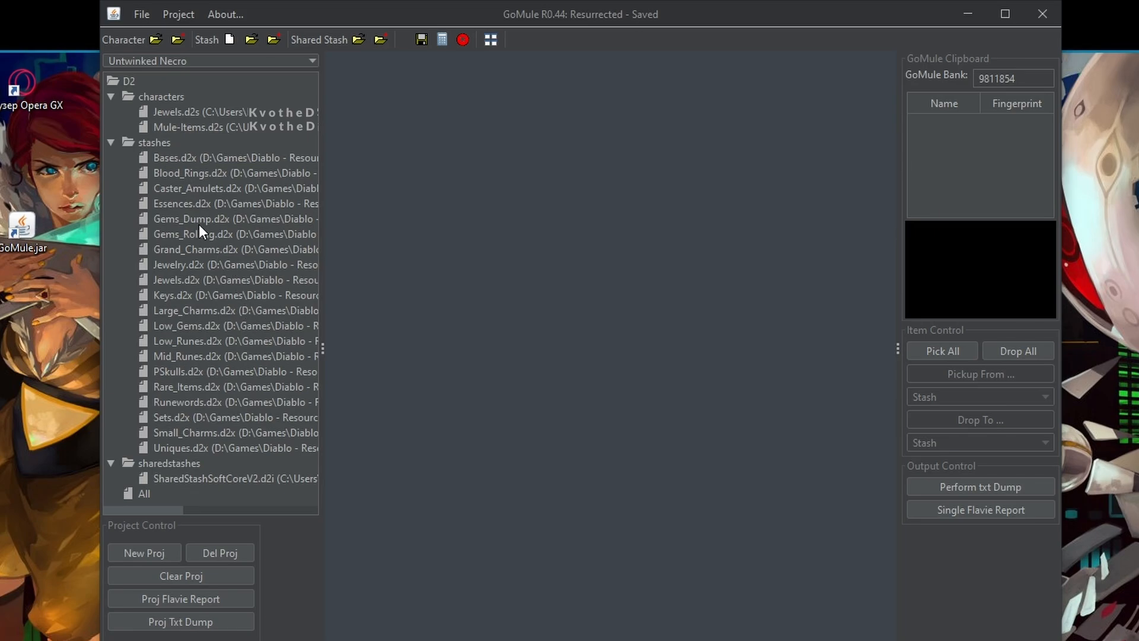
Review the Gems_Dump.d2x stash contents and close it again
{"action": "double_click", "coordinate": [192, 218]}
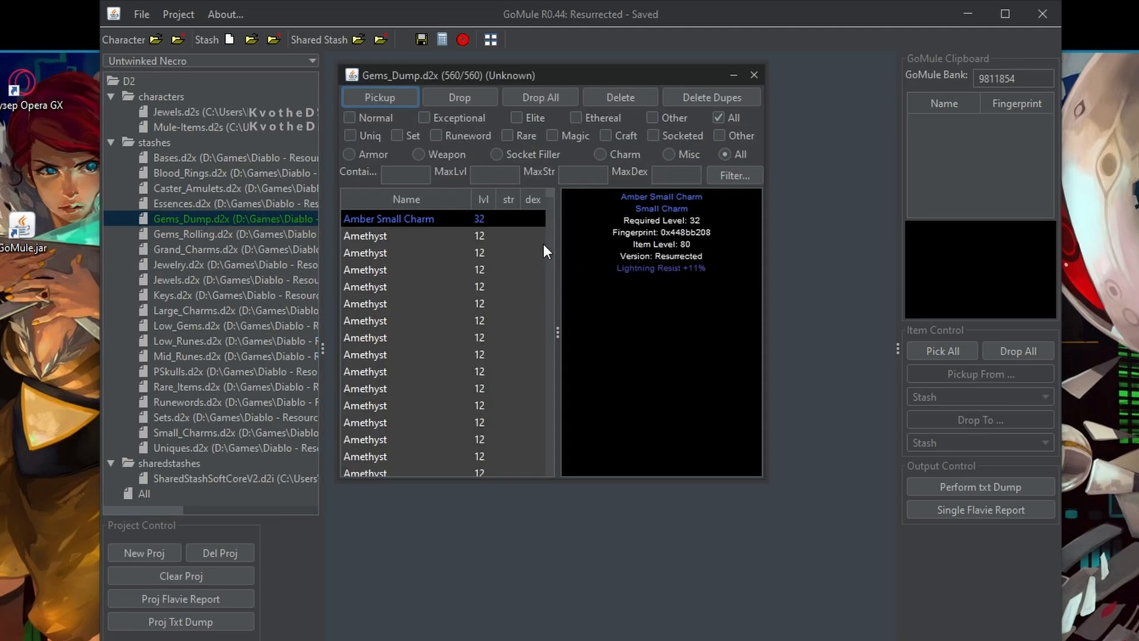
{"action": "scroll", "scroll_direction": "down", "scroll_amount": 3}
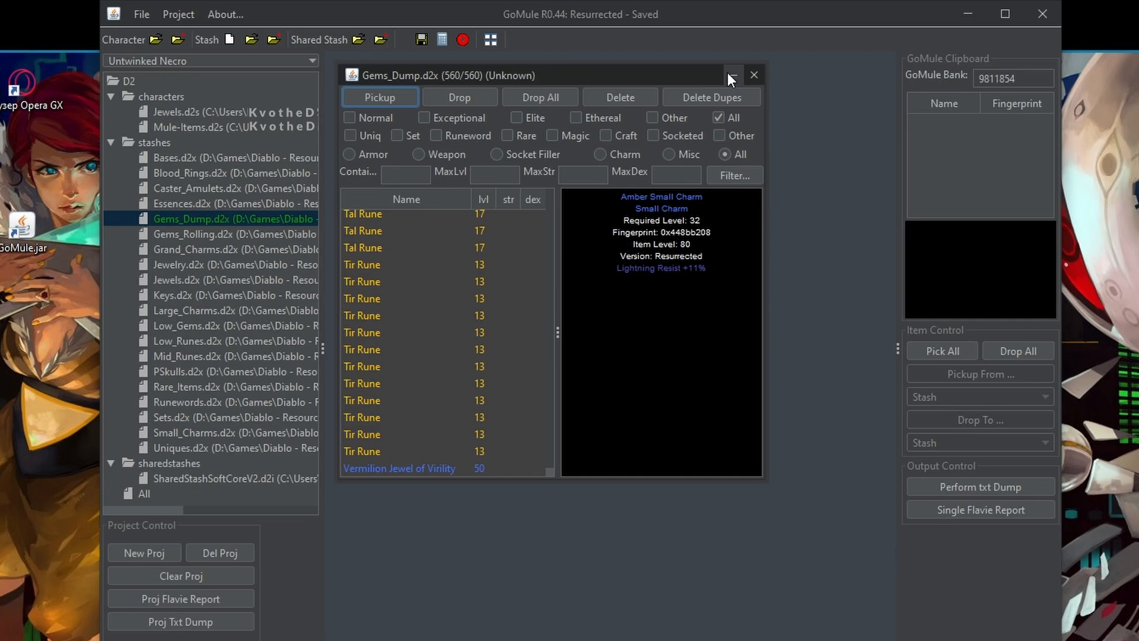
{"action": "left_click", "coordinate": [732, 75]}
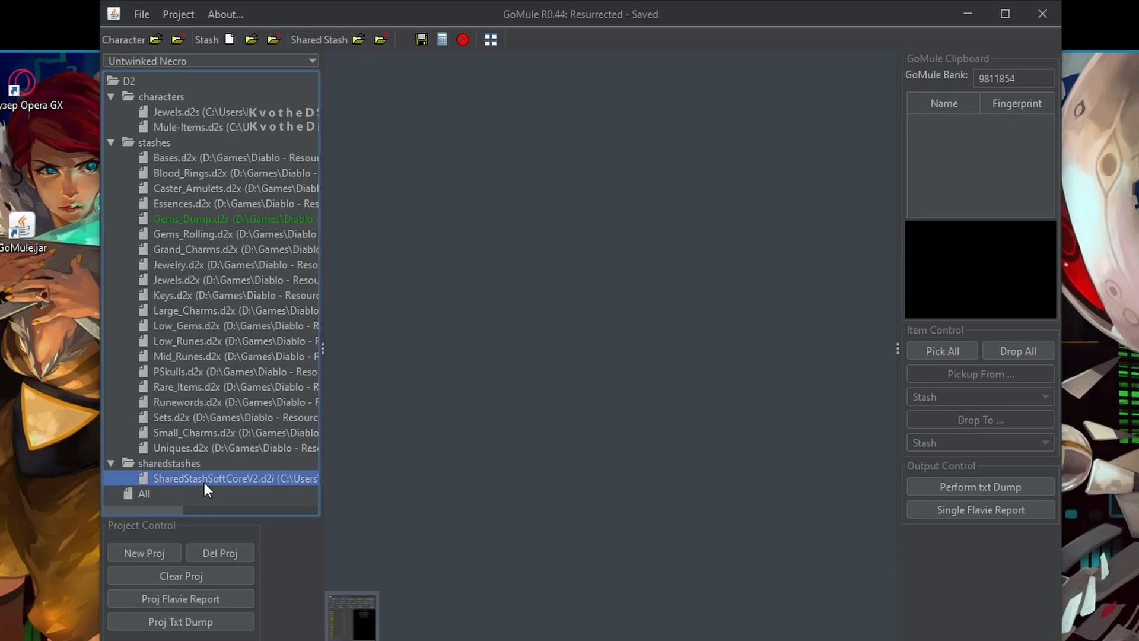
Check the shared stash tabs, then reopen Gems_Dump to receive the clipboard items
{"action": "double_click", "coordinate": [233, 479]}
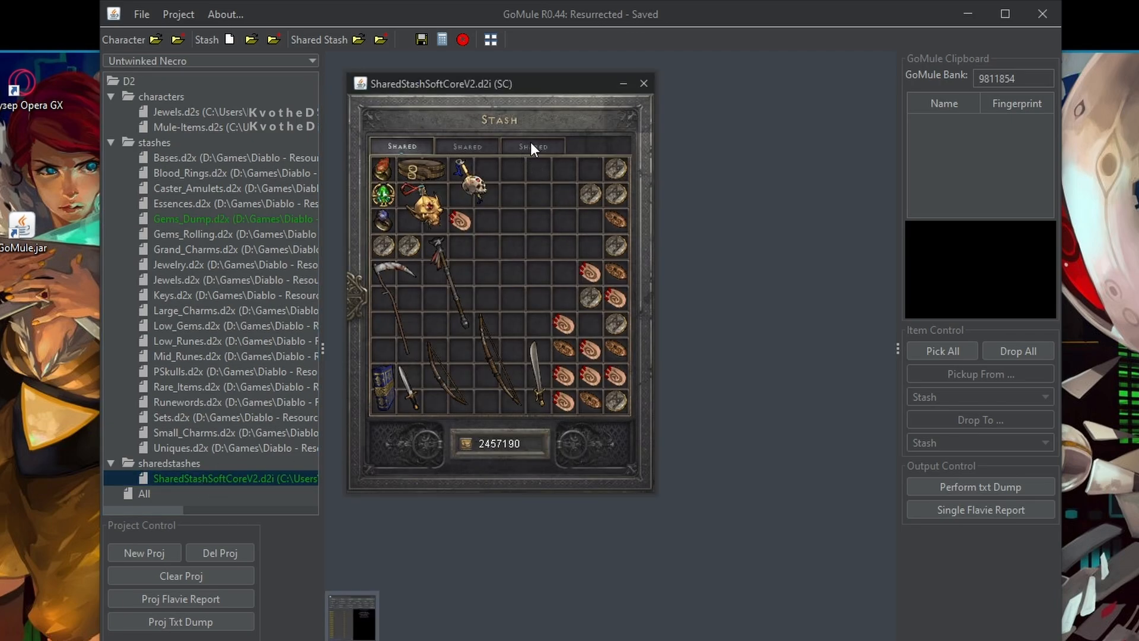
{"action": "left_click", "coordinate": [532, 146]}
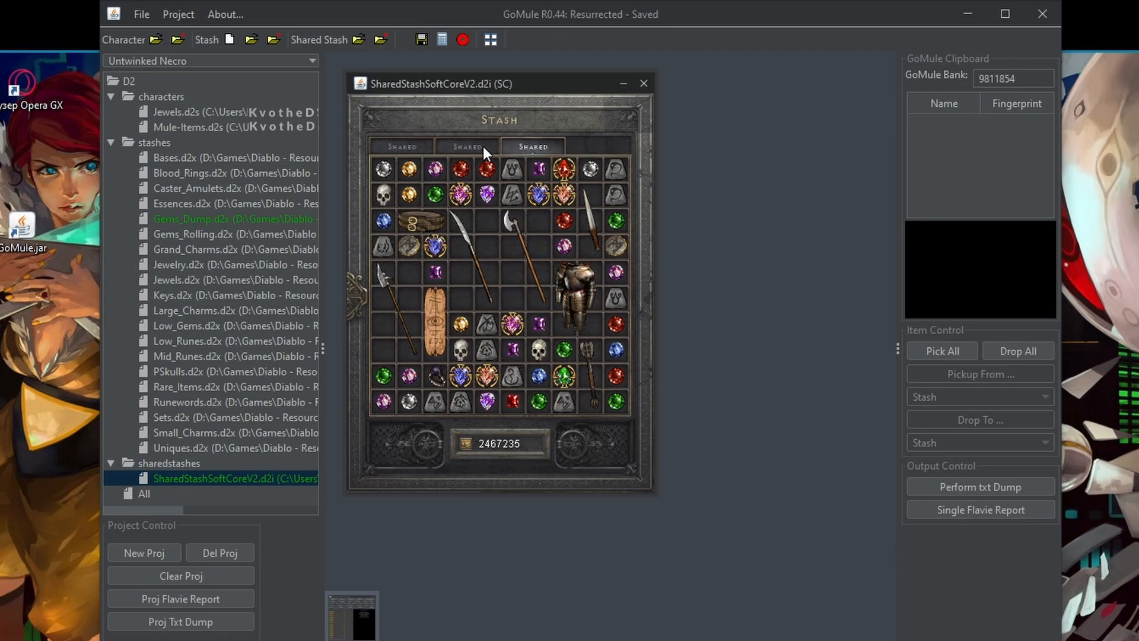
{"action": "left_click", "coordinate": [588, 171]}
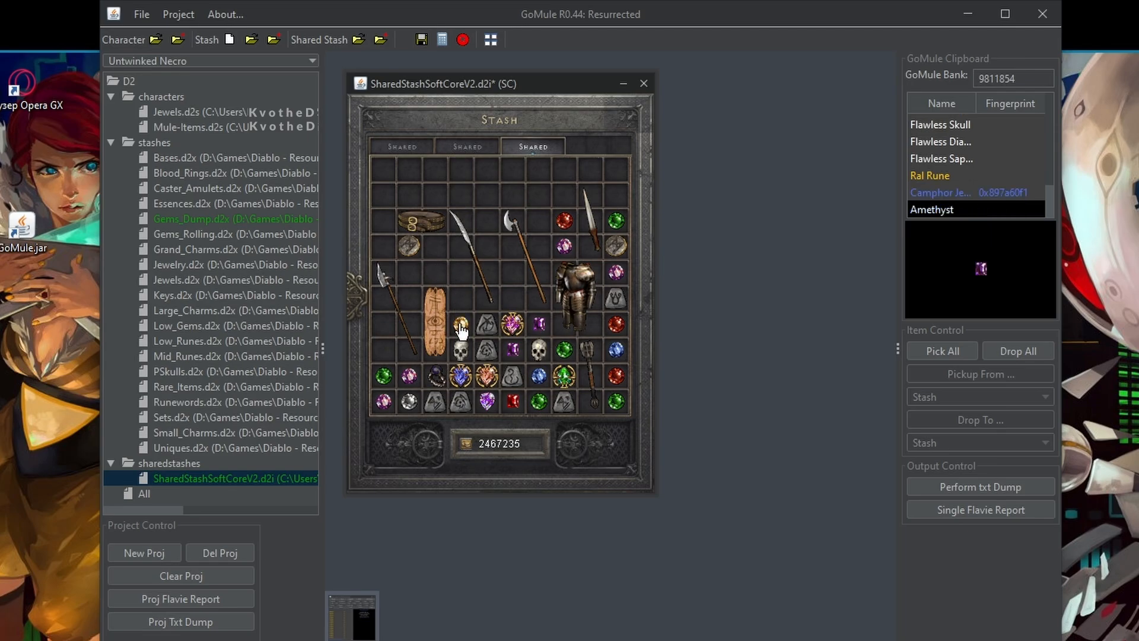
{"action": "left_click", "coordinate": [488, 325]}
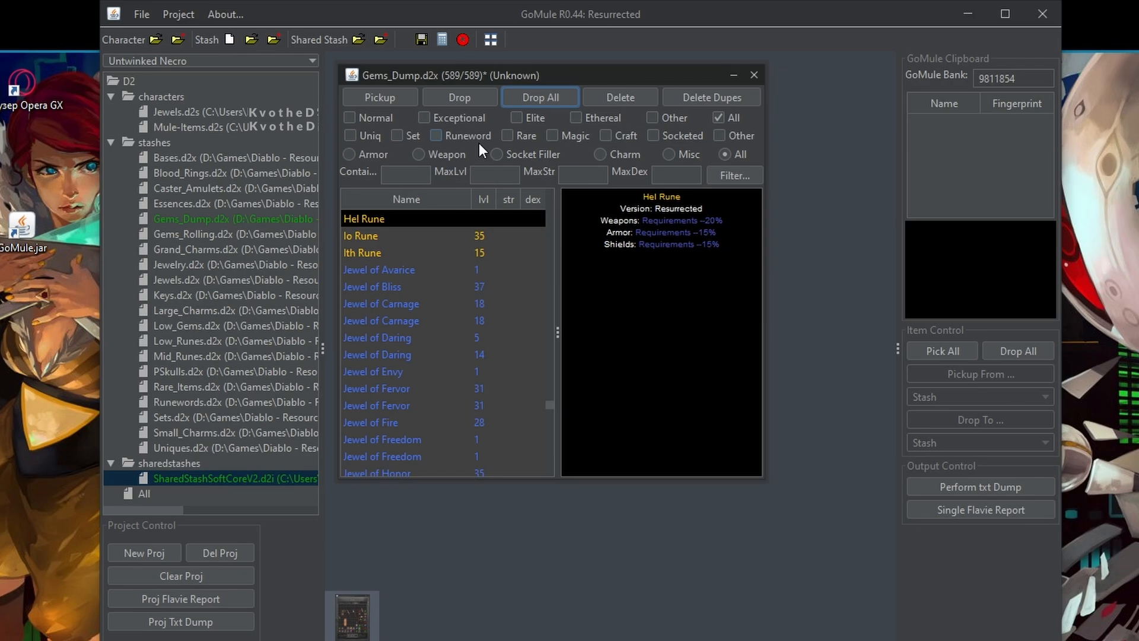
{"action": "mouse_move", "coordinate": [492, 172]}
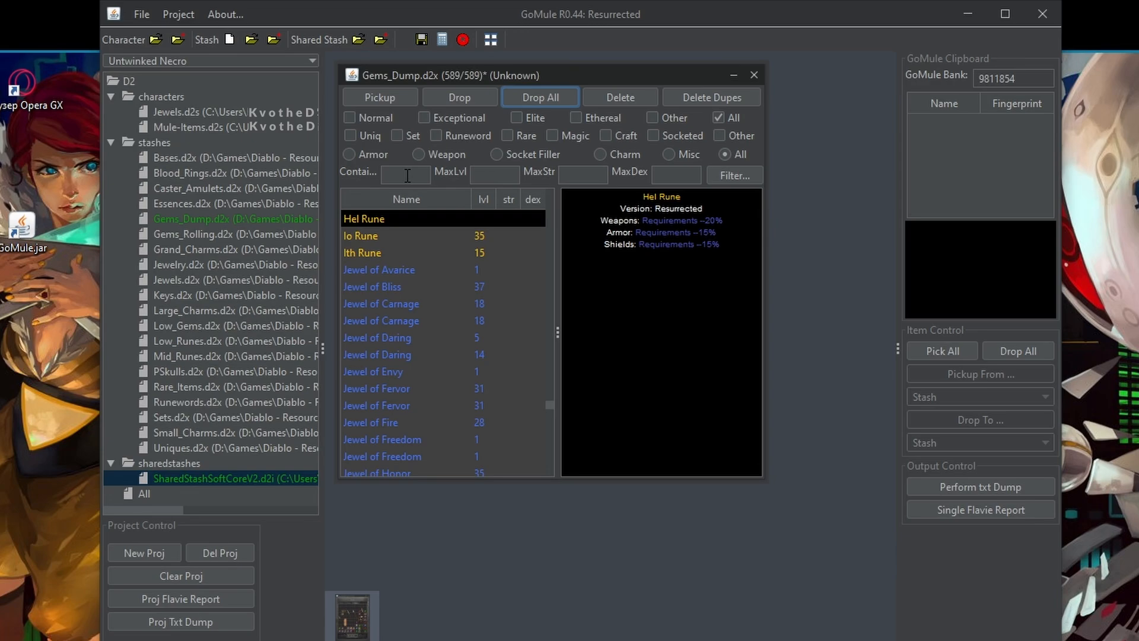
Filter Gems_Dump by 'amy' and pick up all 87 listed amethysts
{"action": "left_click", "coordinate": [406, 176]}
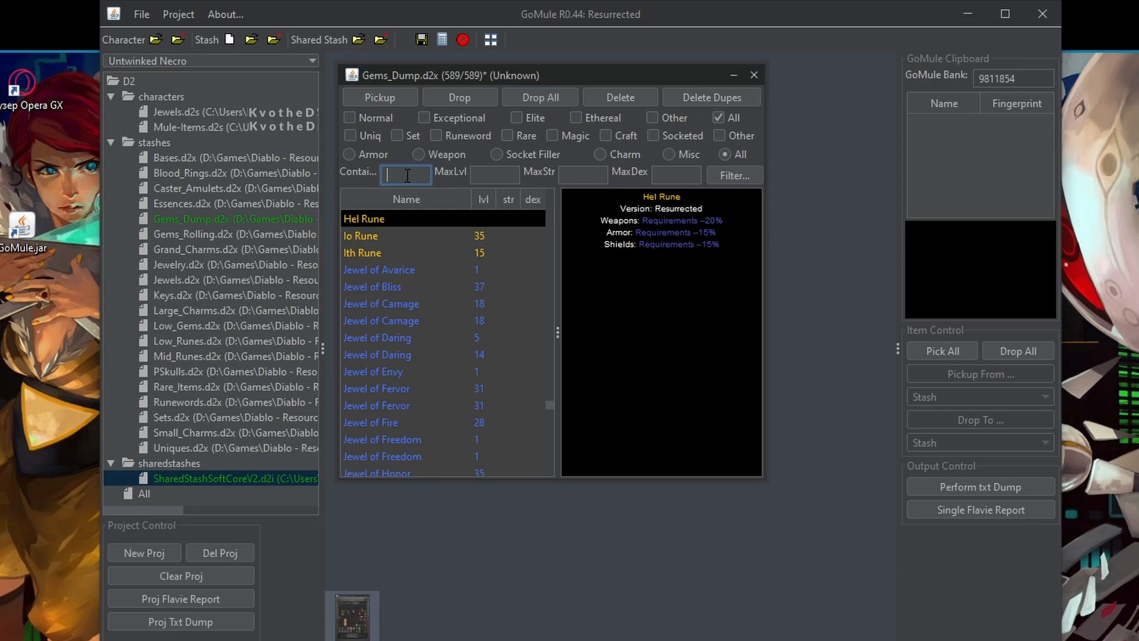
{"action": "type", "text": "amy"}
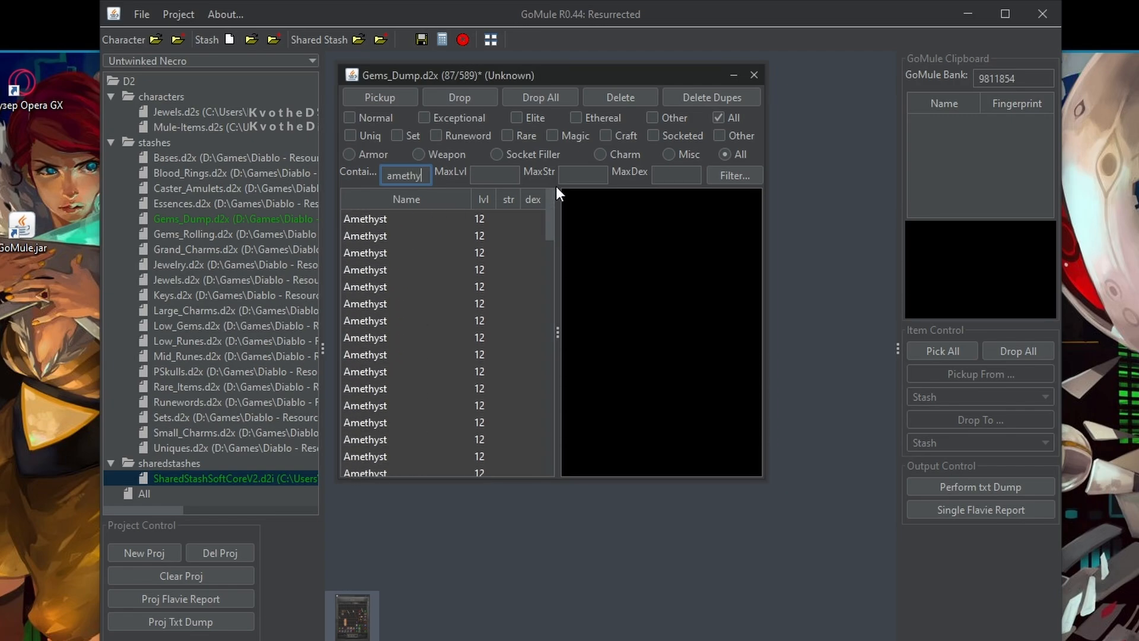
{"action": "scroll", "scroll_direction": "down", "scroll_amount": 3}
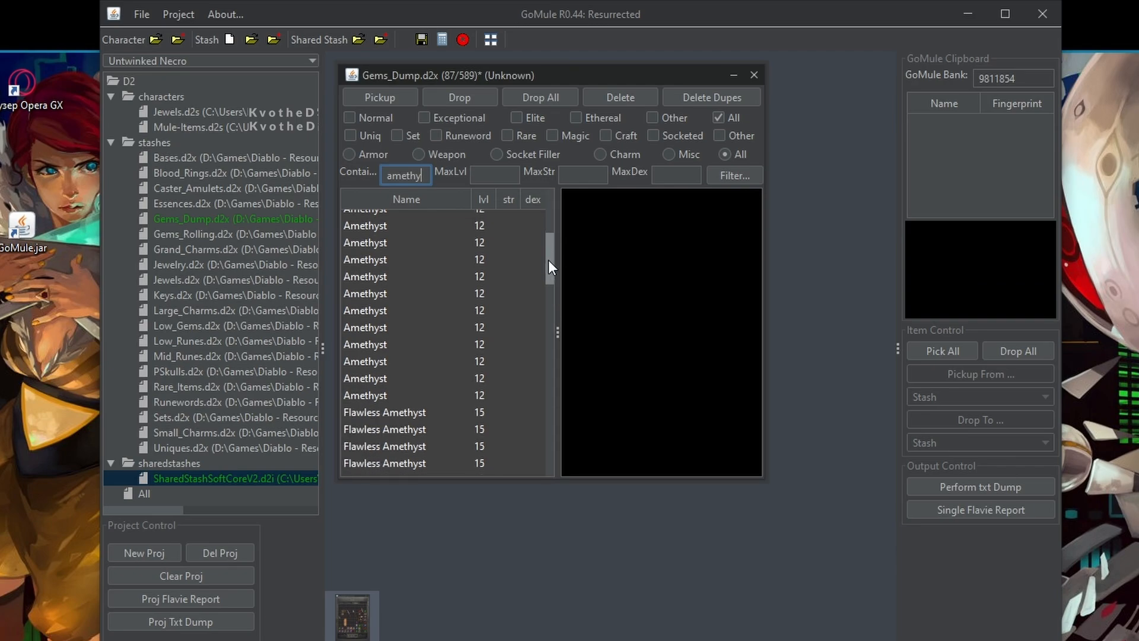
{"action": "scroll", "scroll_direction": "down", "scroll_amount": 3}
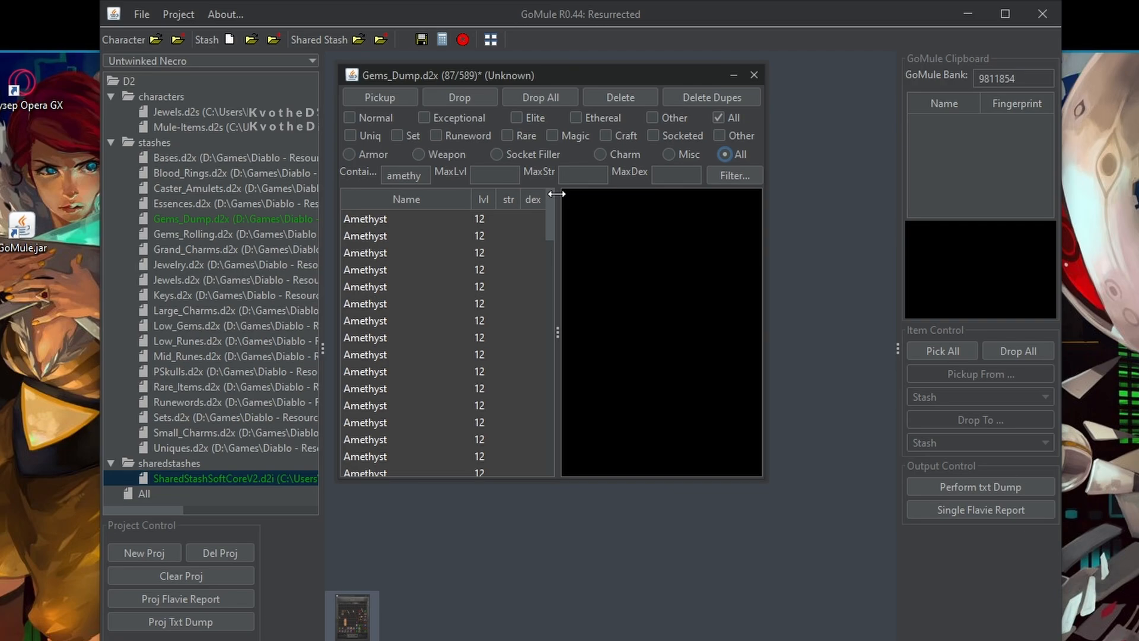
{"action": "mouse_move", "coordinate": [410, 225]}
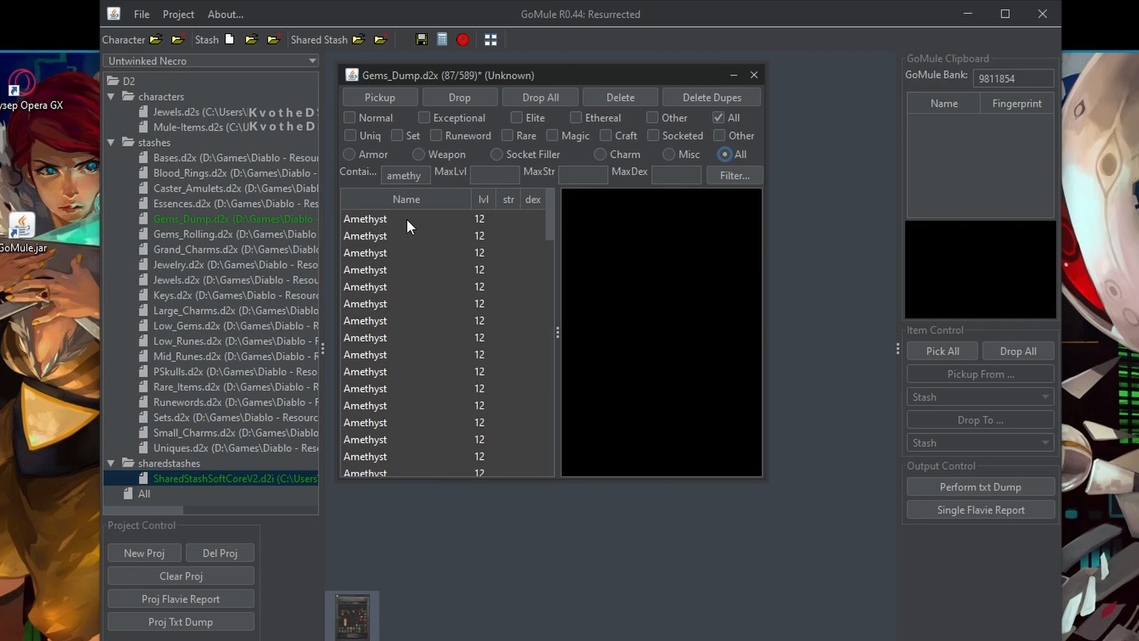
{"action": "left_click", "coordinate": [366, 218]}
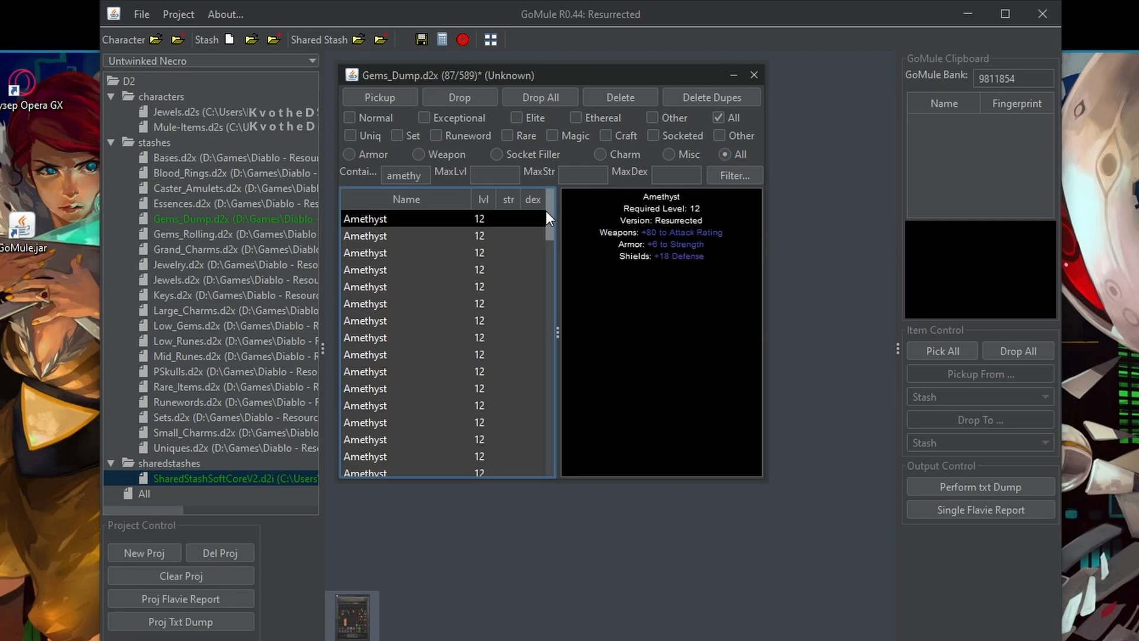
{"action": "scroll", "scroll_direction": "down", "scroll_amount": 3}
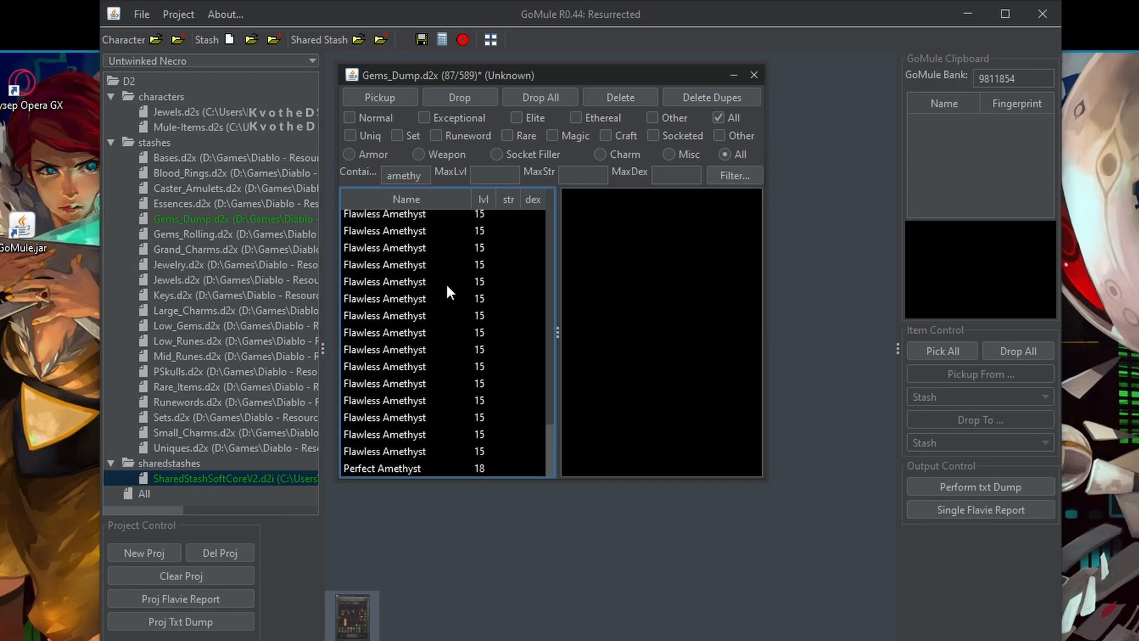
{"action": "left_click", "coordinate": [379, 96]}
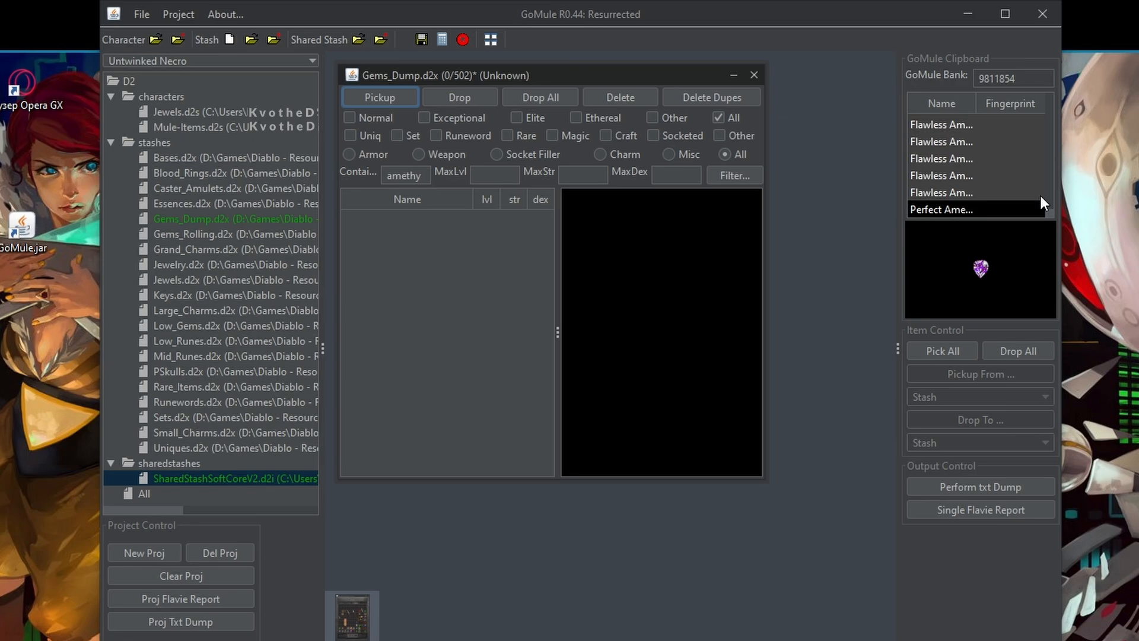
{"action": "mouse_move", "coordinate": [952, 183]}
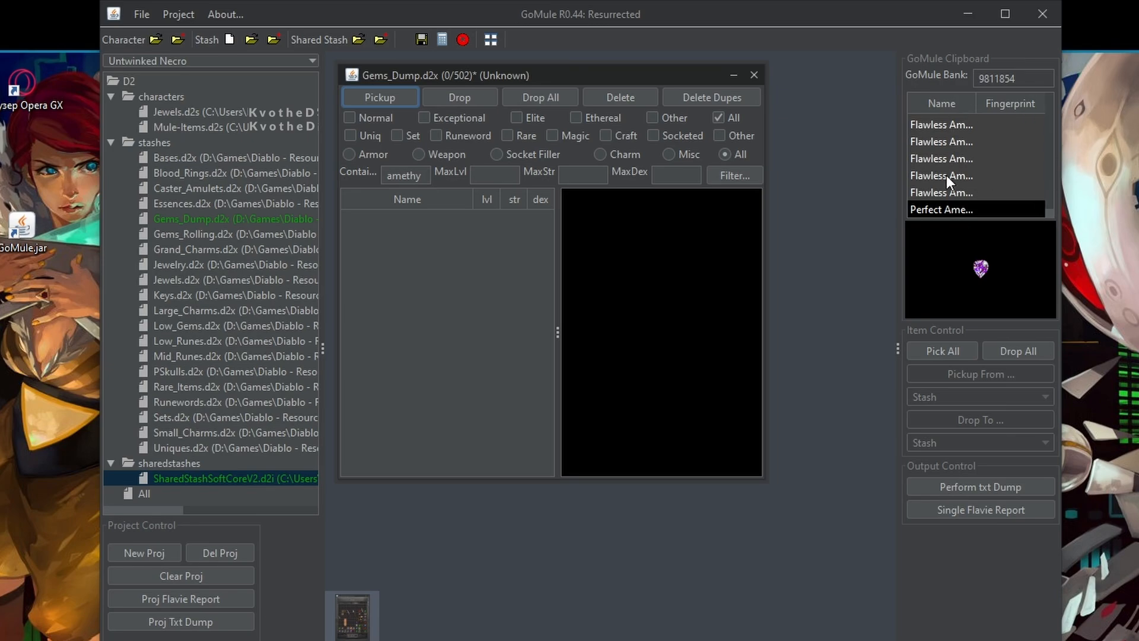
{"action": "mouse_move", "coordinate": [948, 147]}
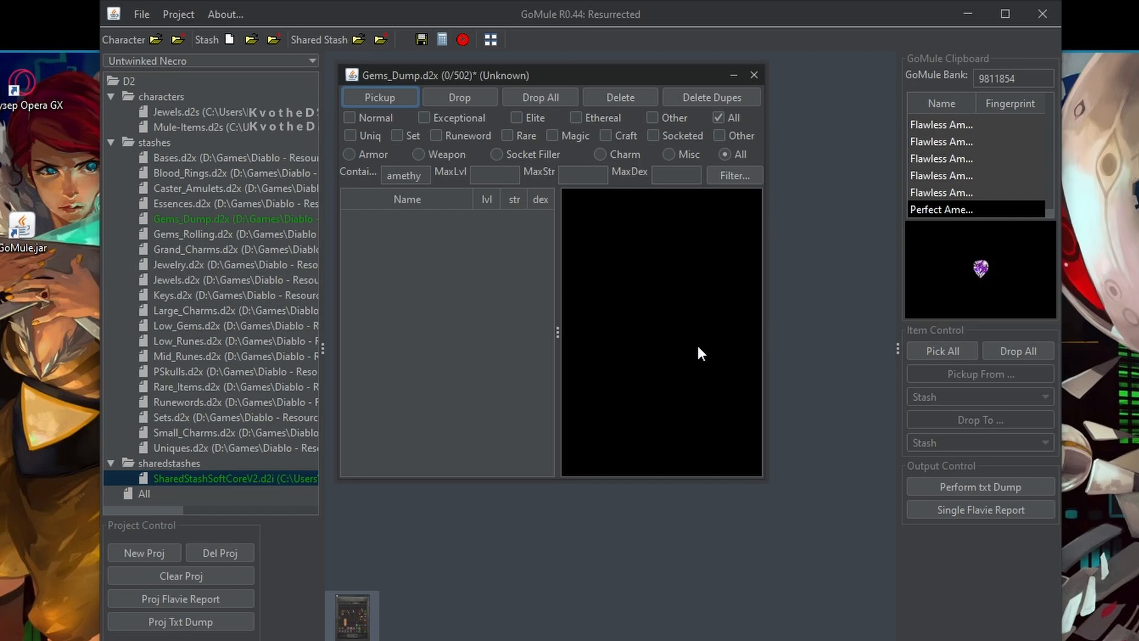
{"action": "mouse_move", "coordinate": [631, 300]}
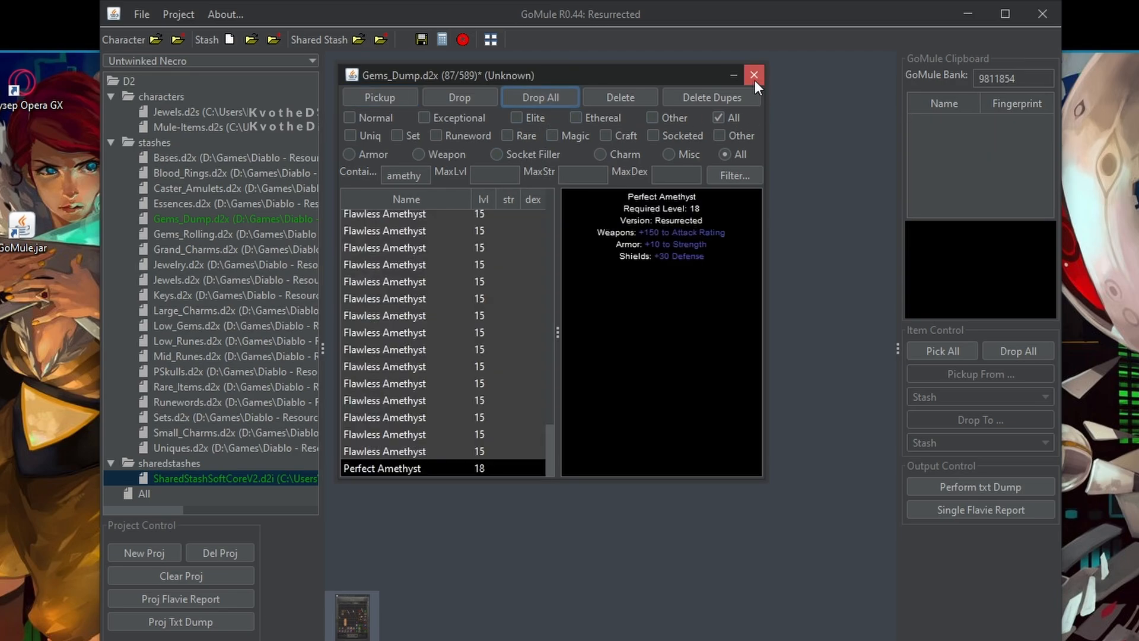
Close the Gems_Dump window saving its 589 items, then close the shared stash view
{"action": "left_click", "coordinate": [753, 75]}
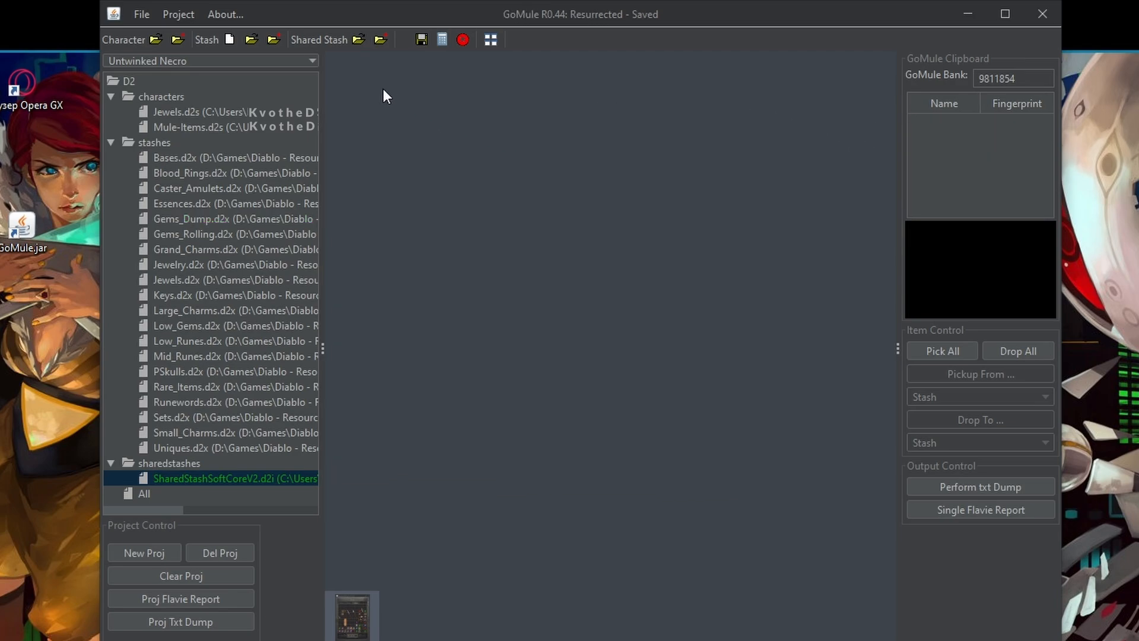
{"action": "mouse_move", "coordinate": [371, 613]}
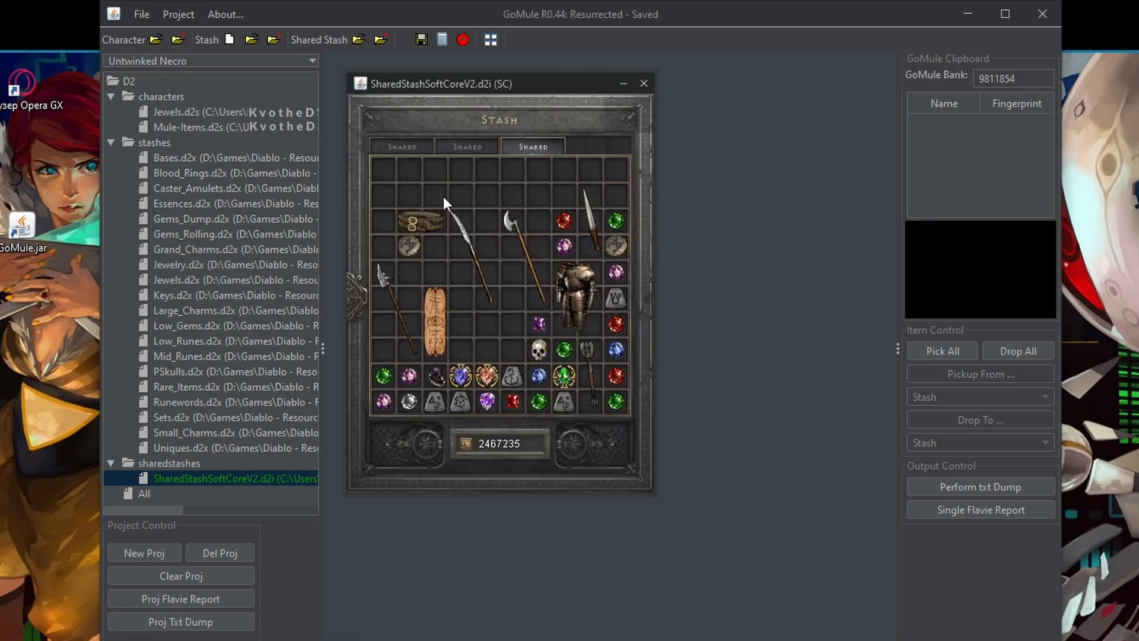
{"action": "left_click", "coordinate": [643, 83]}
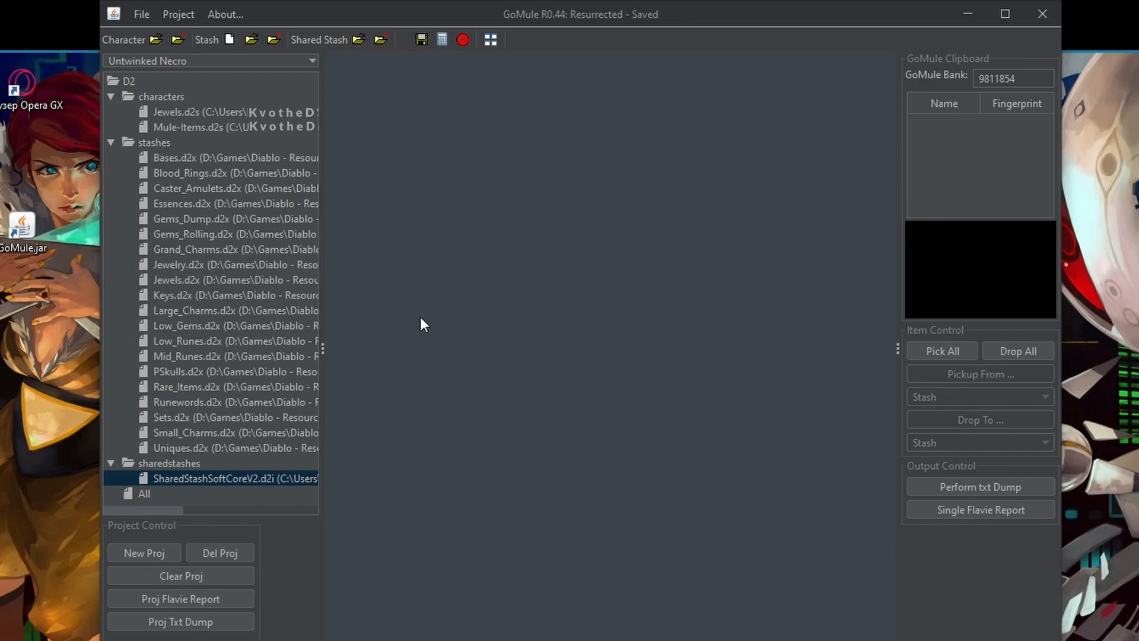
{"action": "mouse_move", "coordinate": [420, 40]}
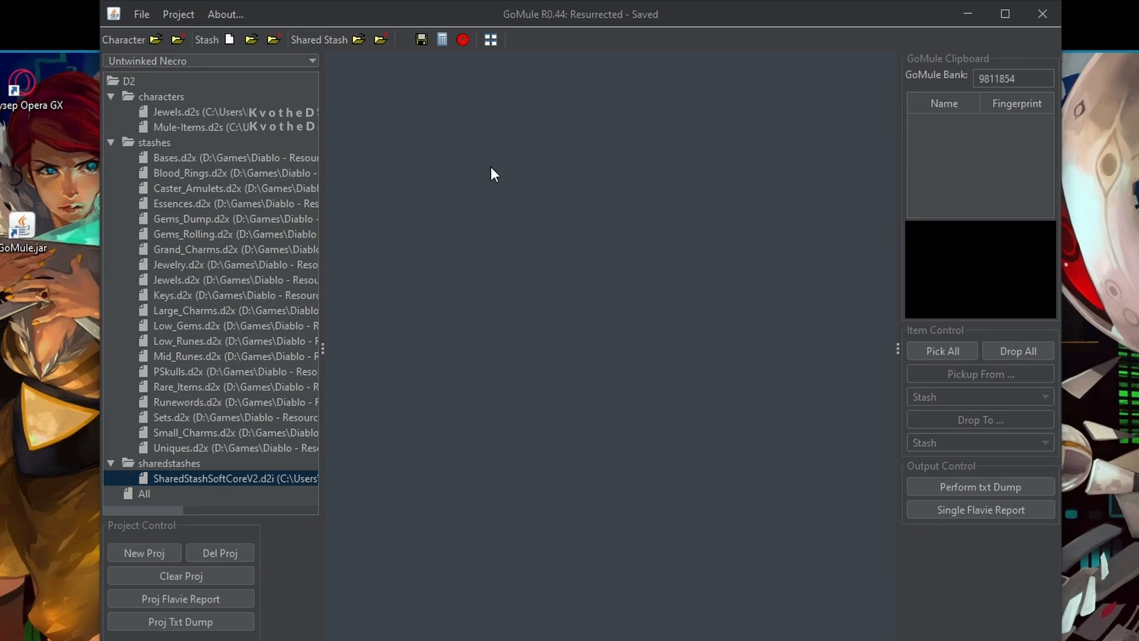
{"action": "mouse_move", "coordinate": [340, 82]}
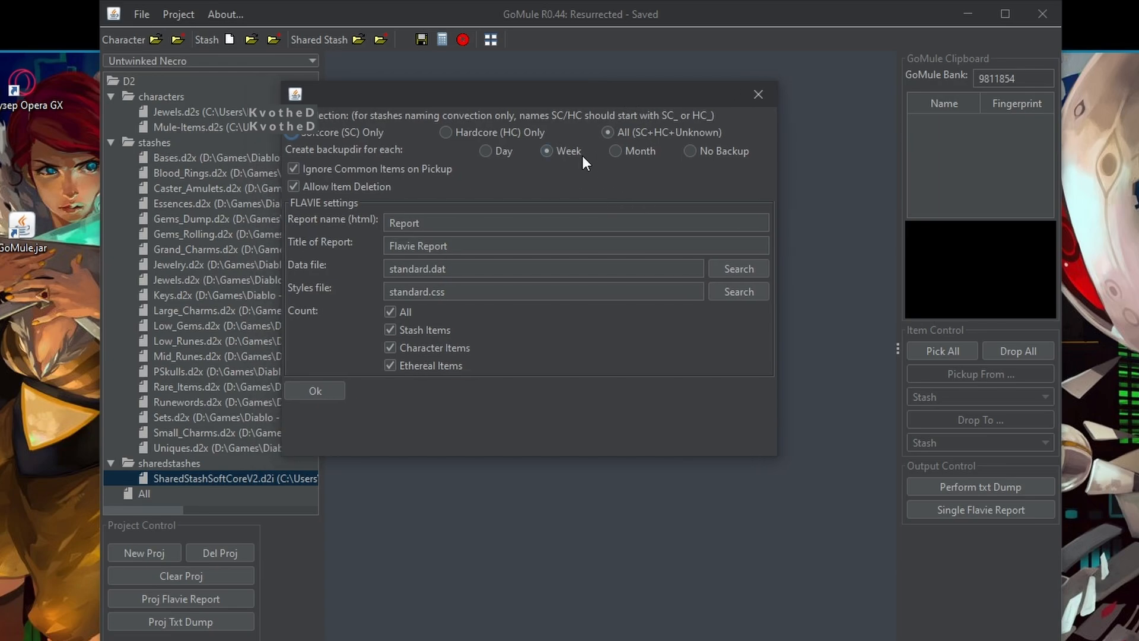
{"action": "mouse_move", "coordinate": [567, 157]}
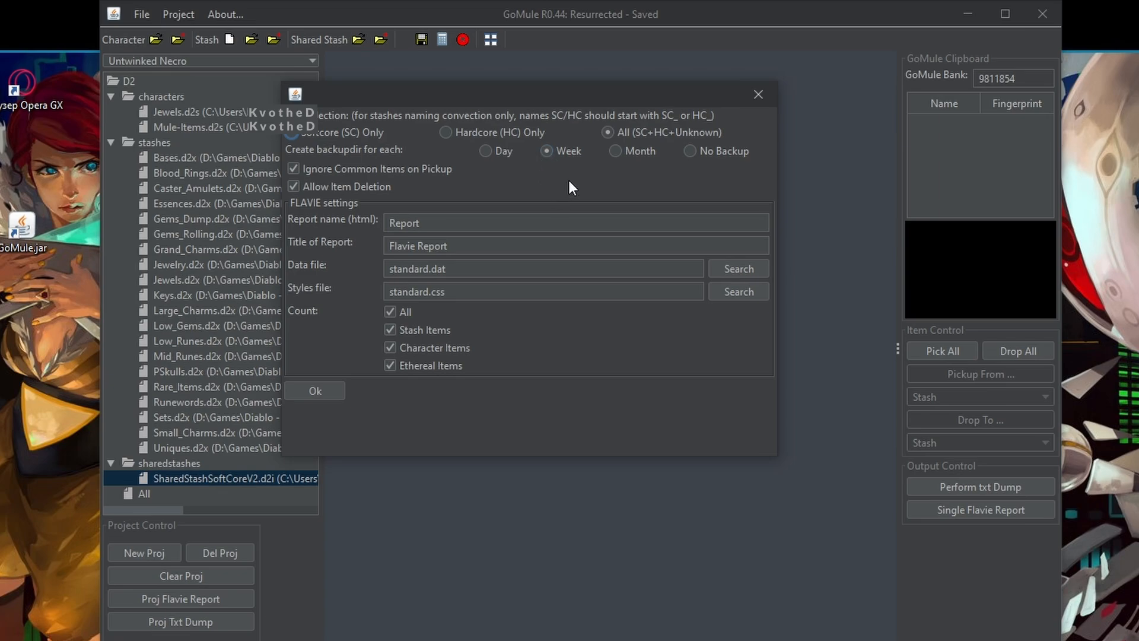
{"action": "mouse_move", "coordinate": [505, 179]}
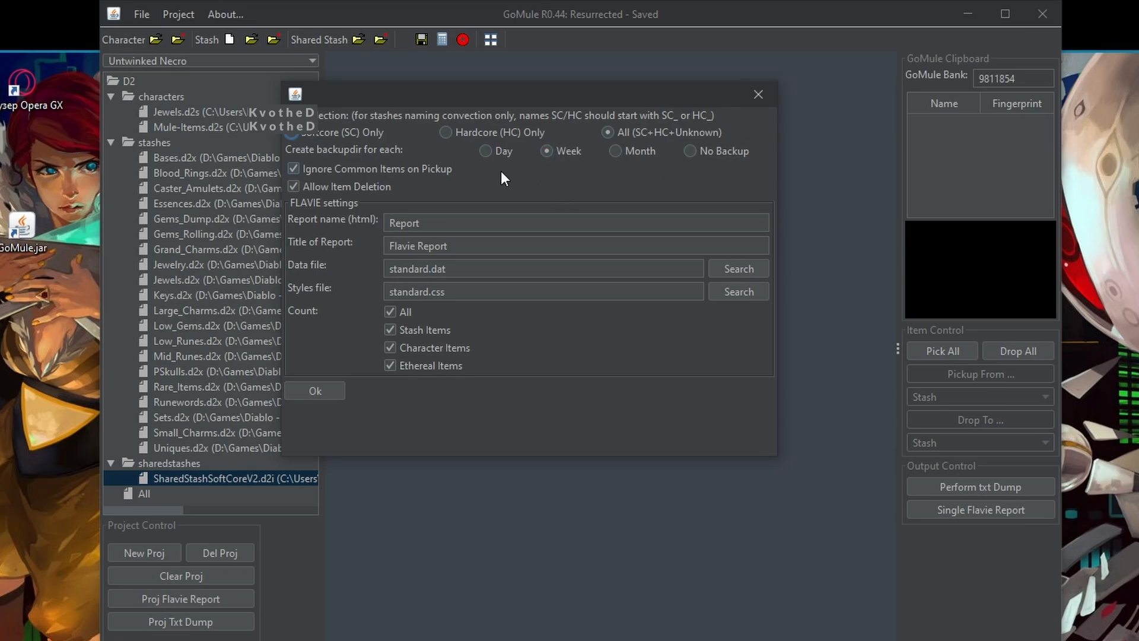
{"action": "left_click", "coordinate": [758, 95]}
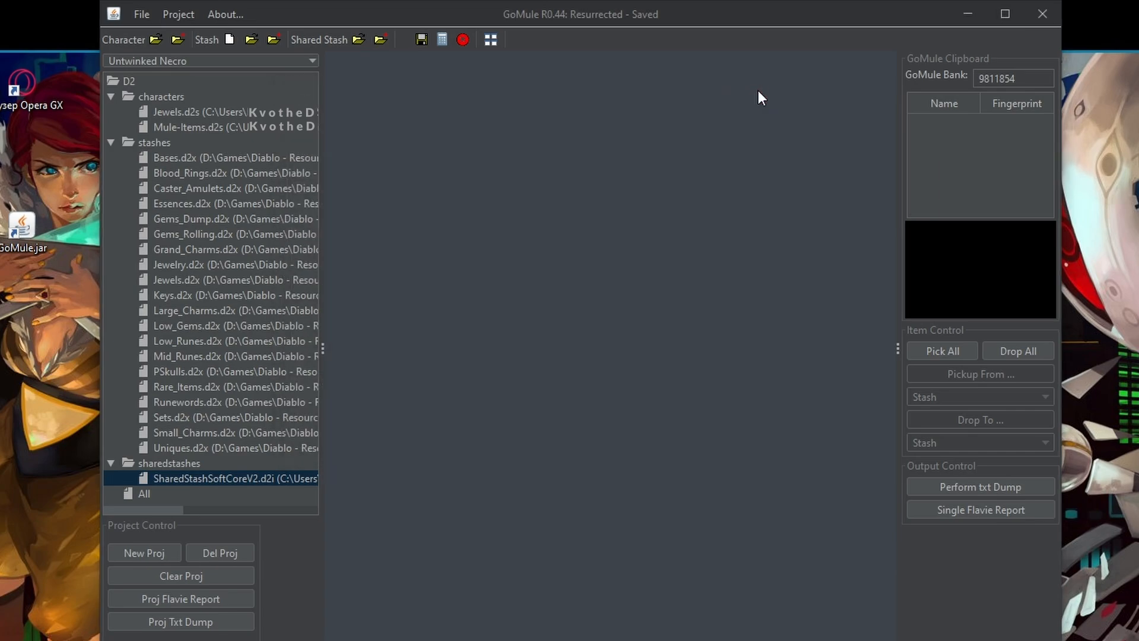
{"action": "mouse_move", "coordinate": [630, 154]}
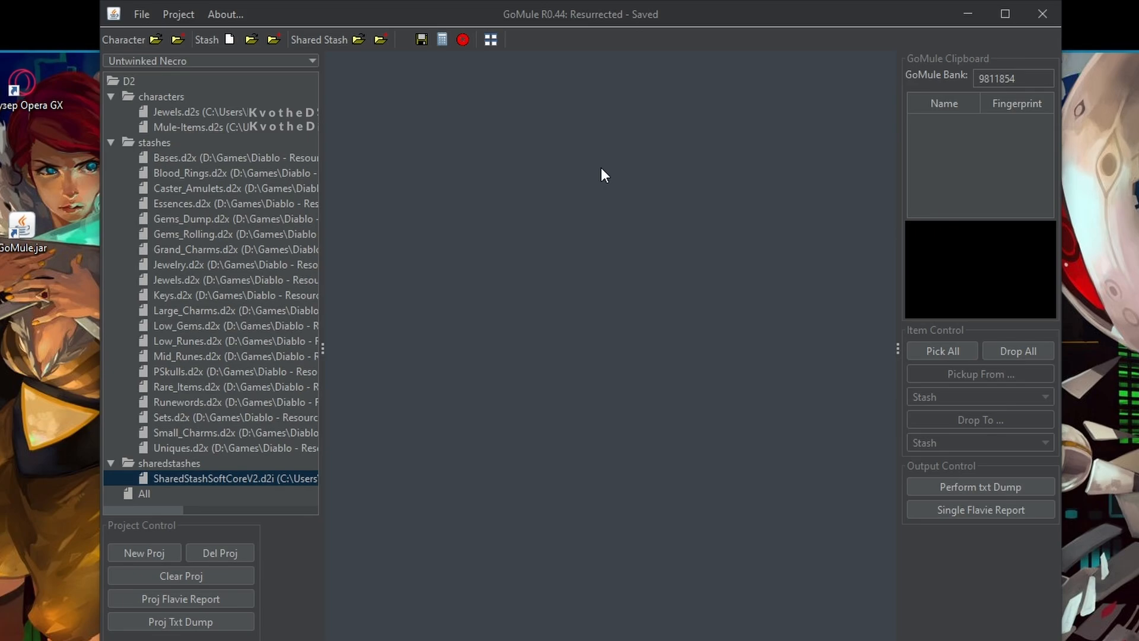
{"action": "mouse_move", "coordinate": [489, 430]}
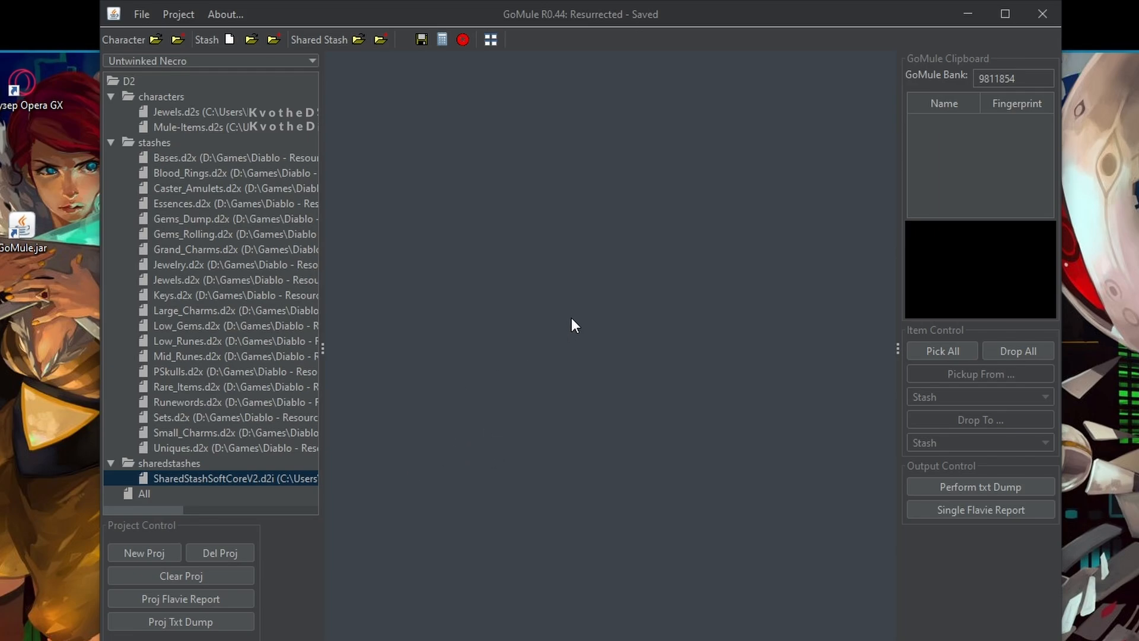
{"action": "mouse_move", "coordinate": [526, 574]}
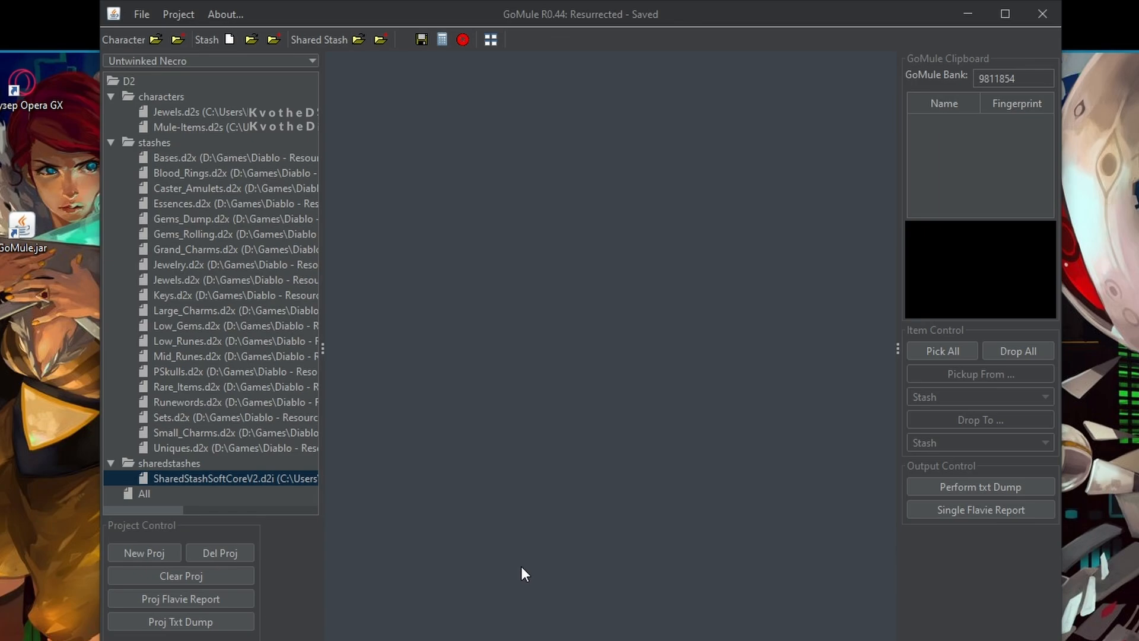
{"action": "mouse_move", "coordinate": [550, 338]}
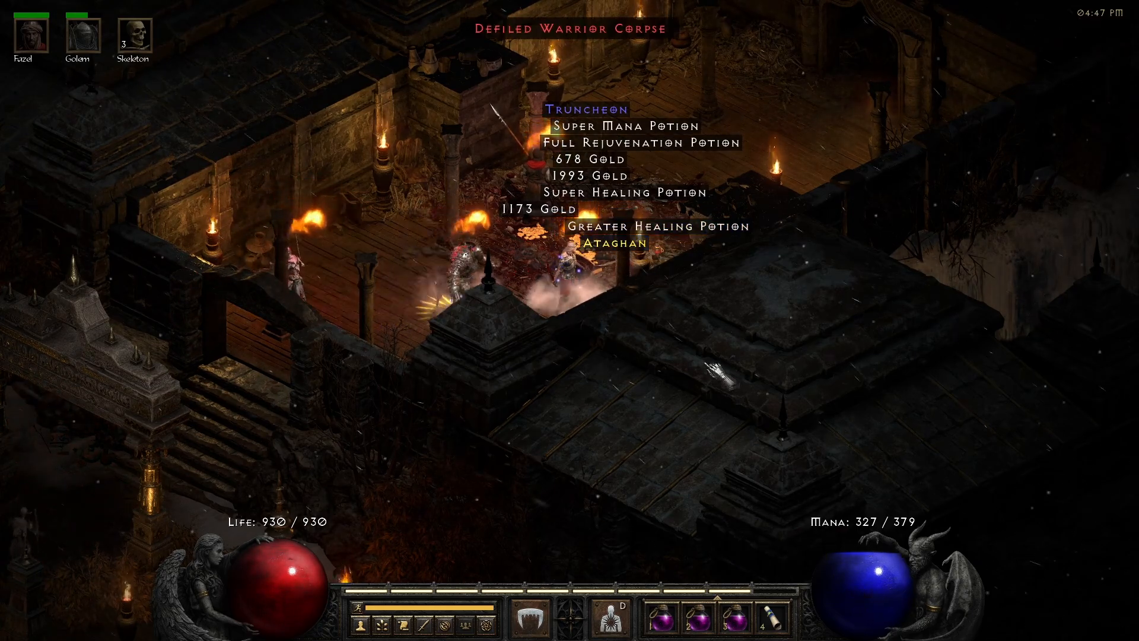
Show the character's inventory with the I key in Diablo II
{"action": "key", "text": "i"}
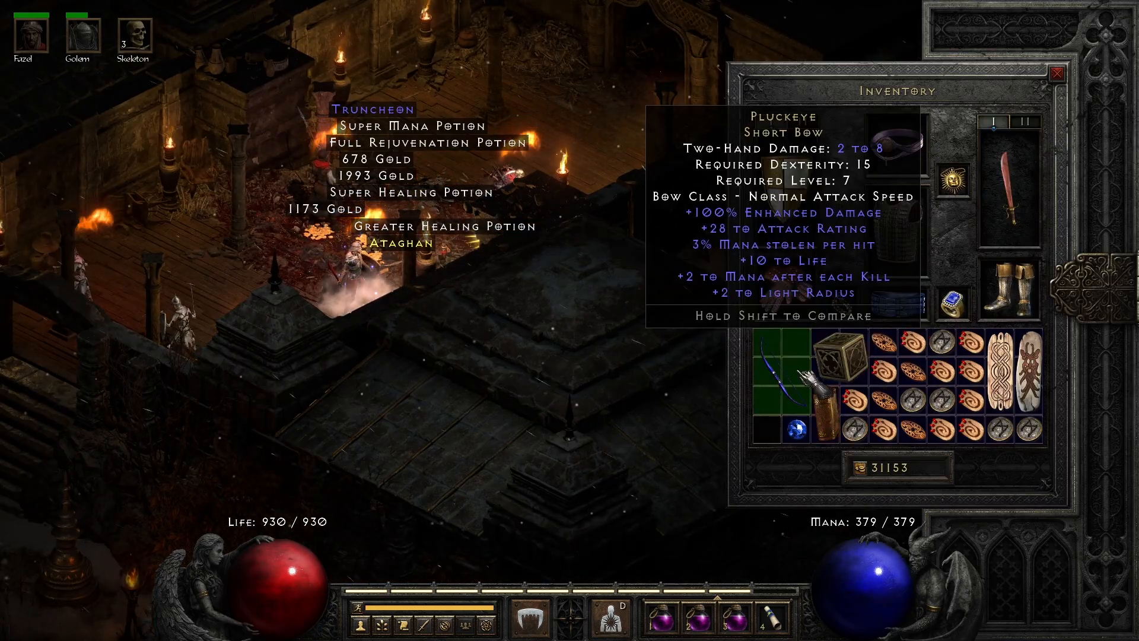